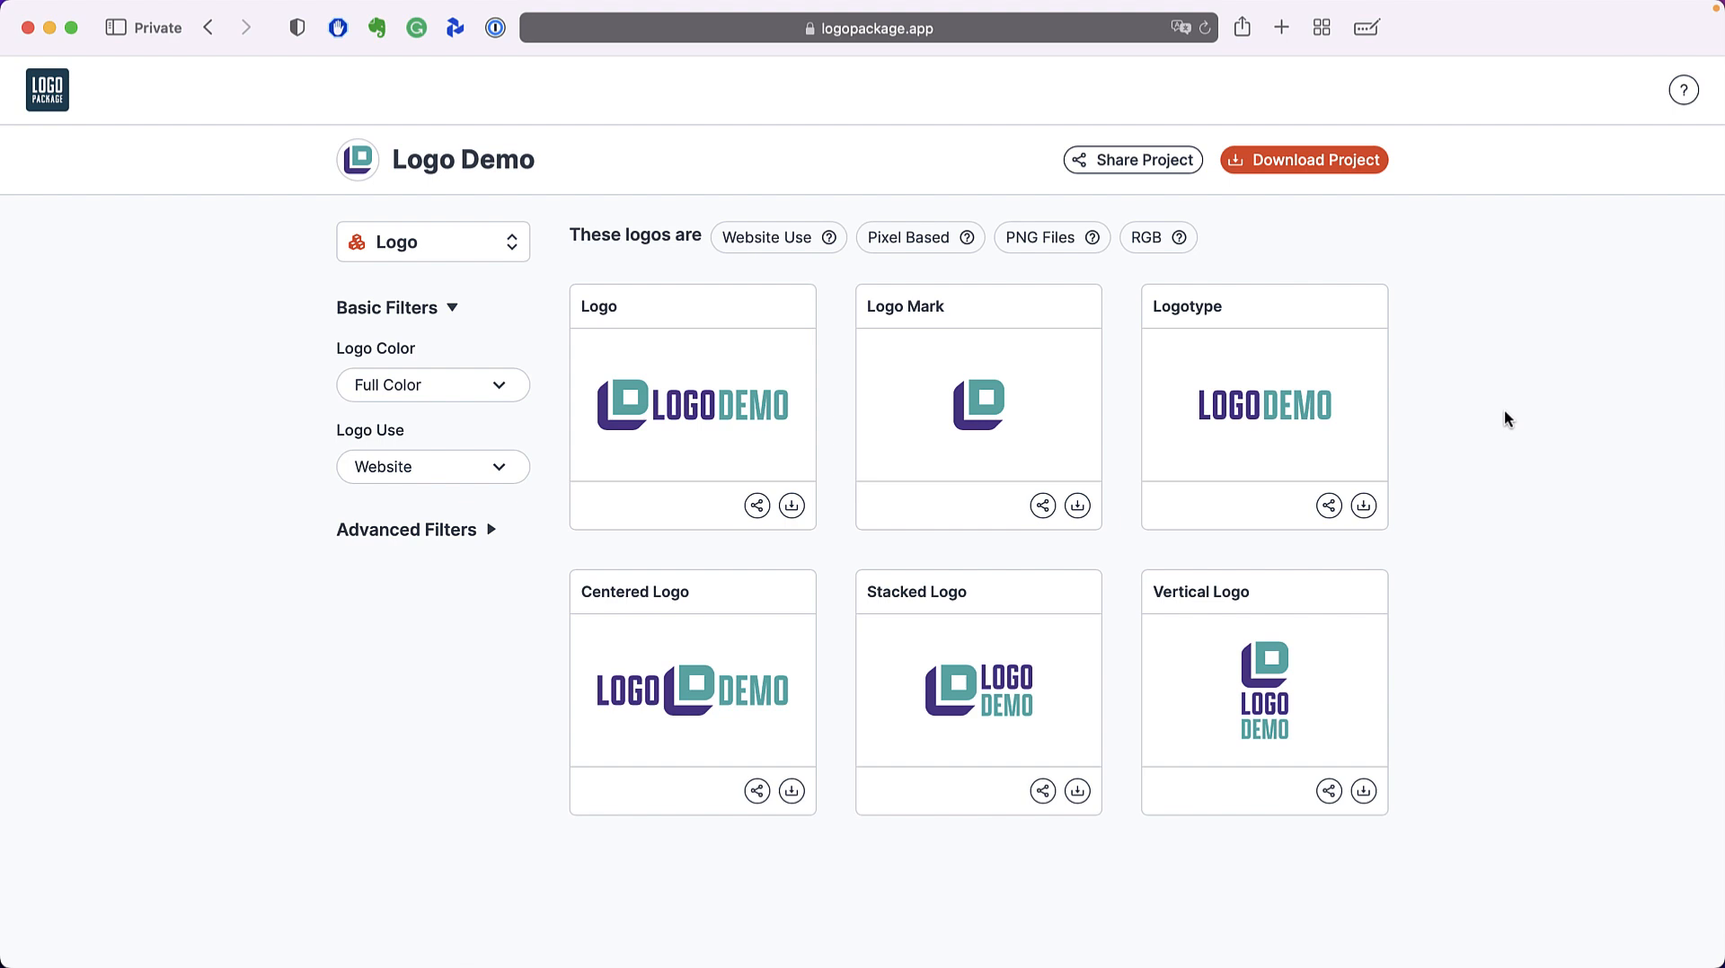
mouse_move(1512, 411)
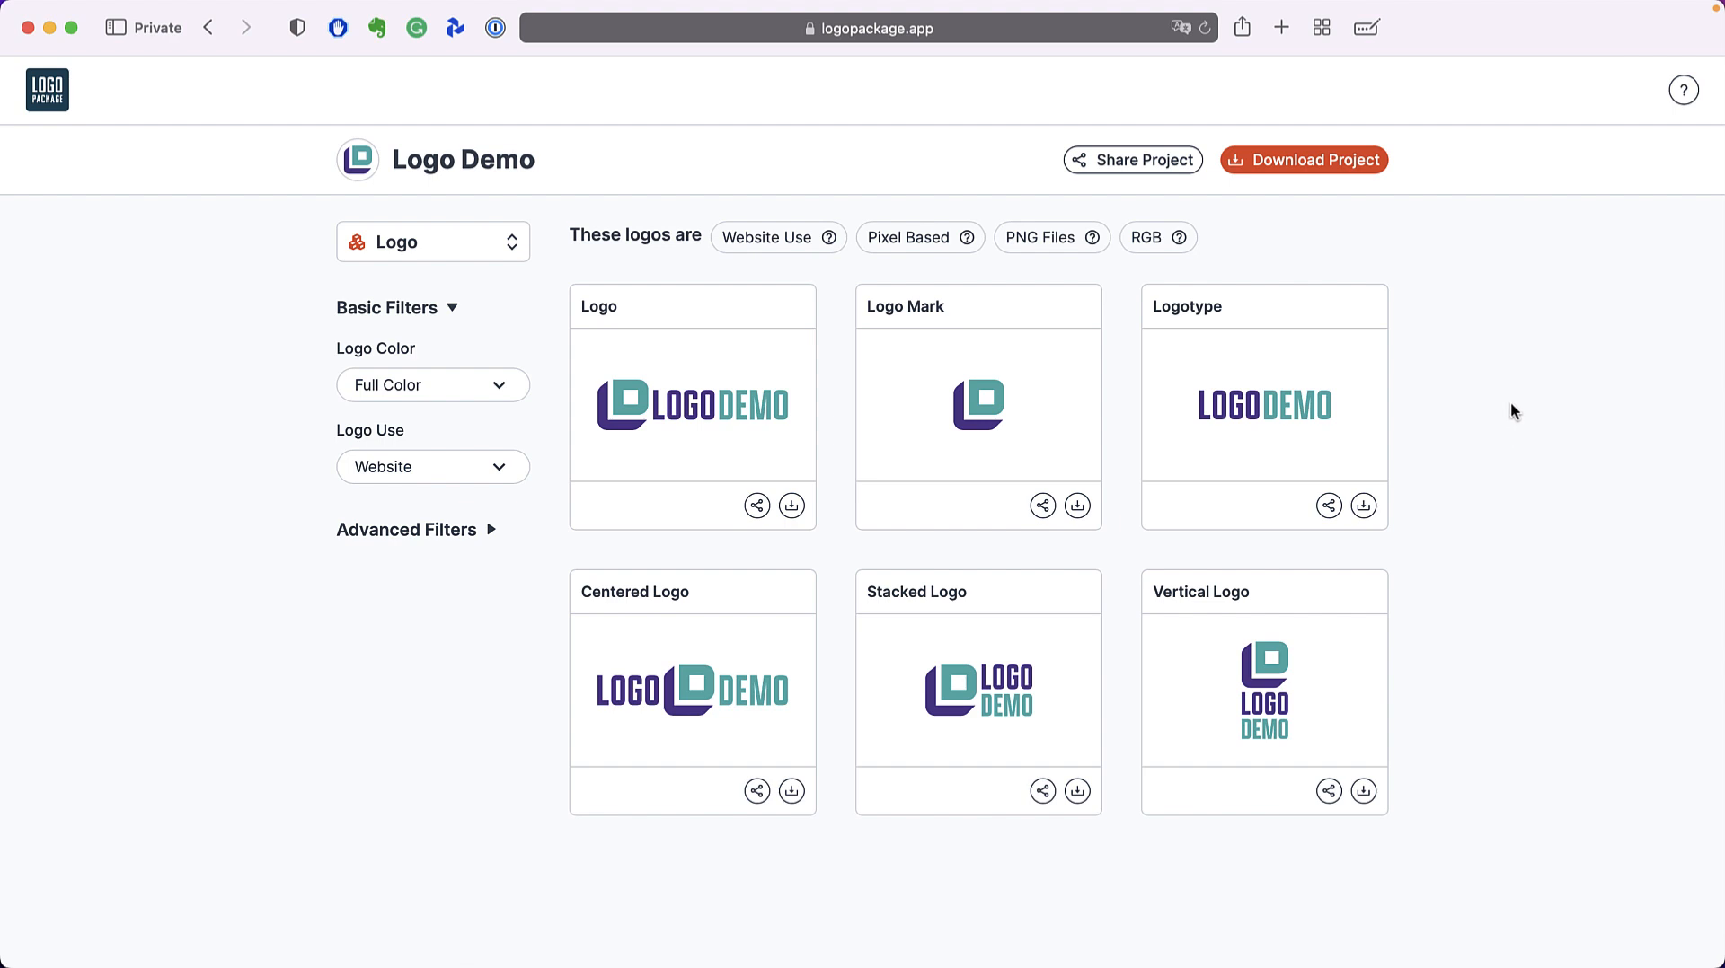
mouse_move(1281, 311)
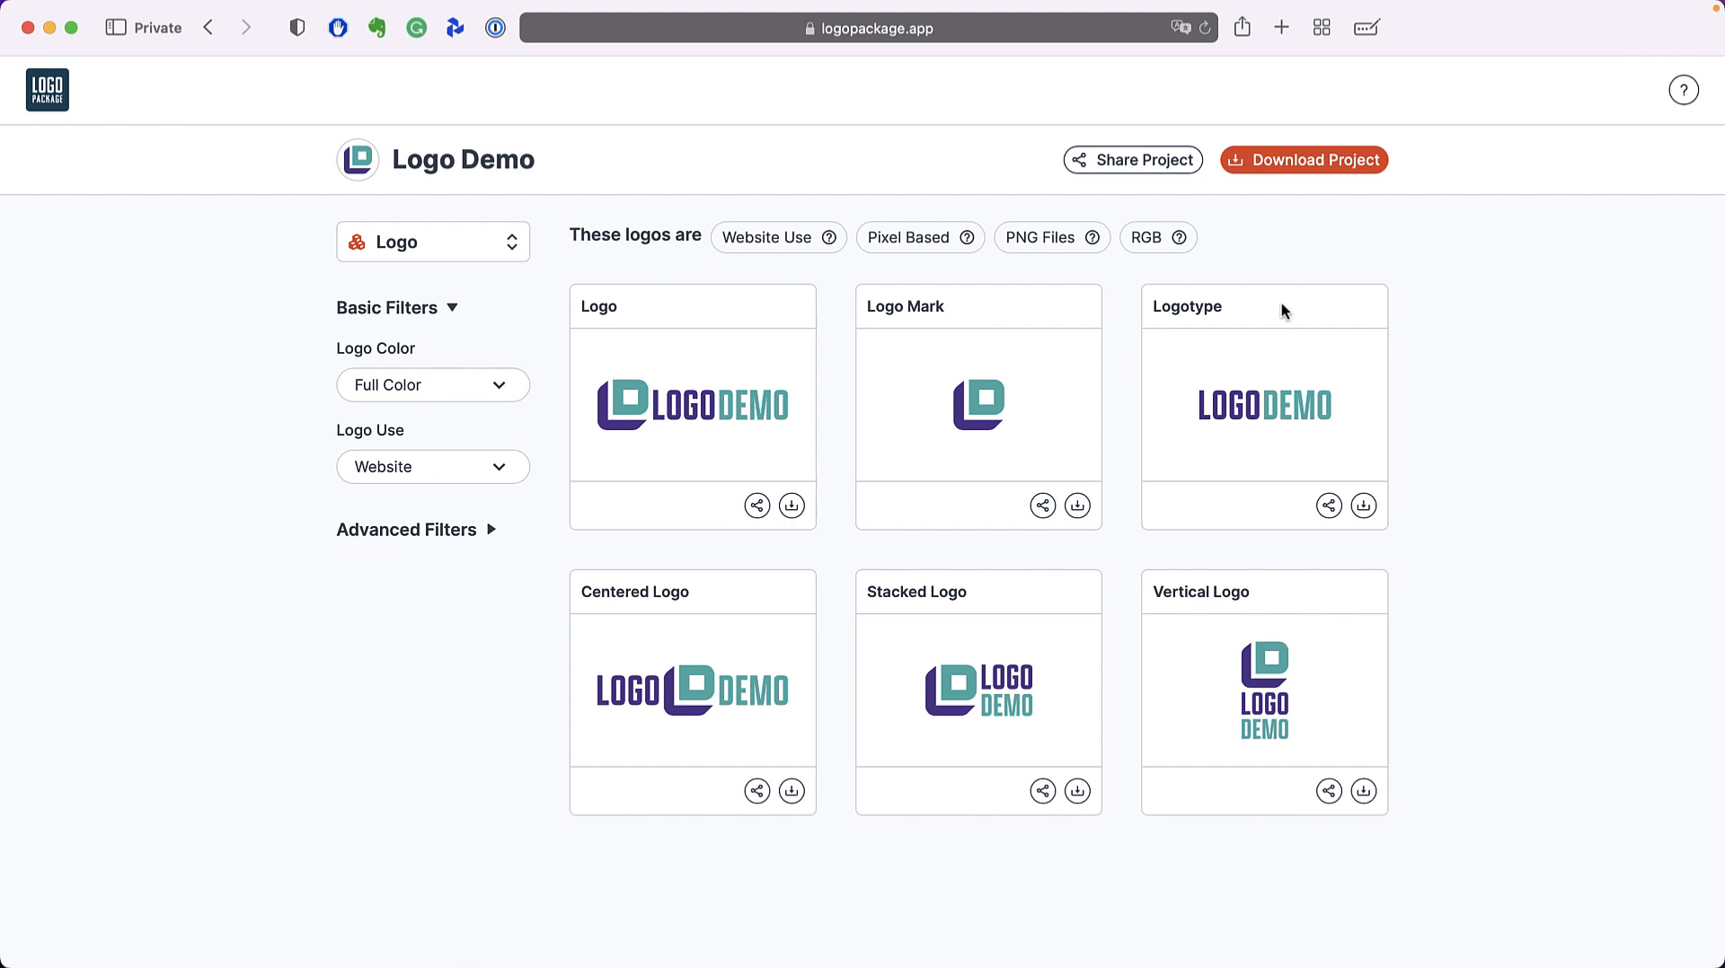
mouse_move(724, 593)
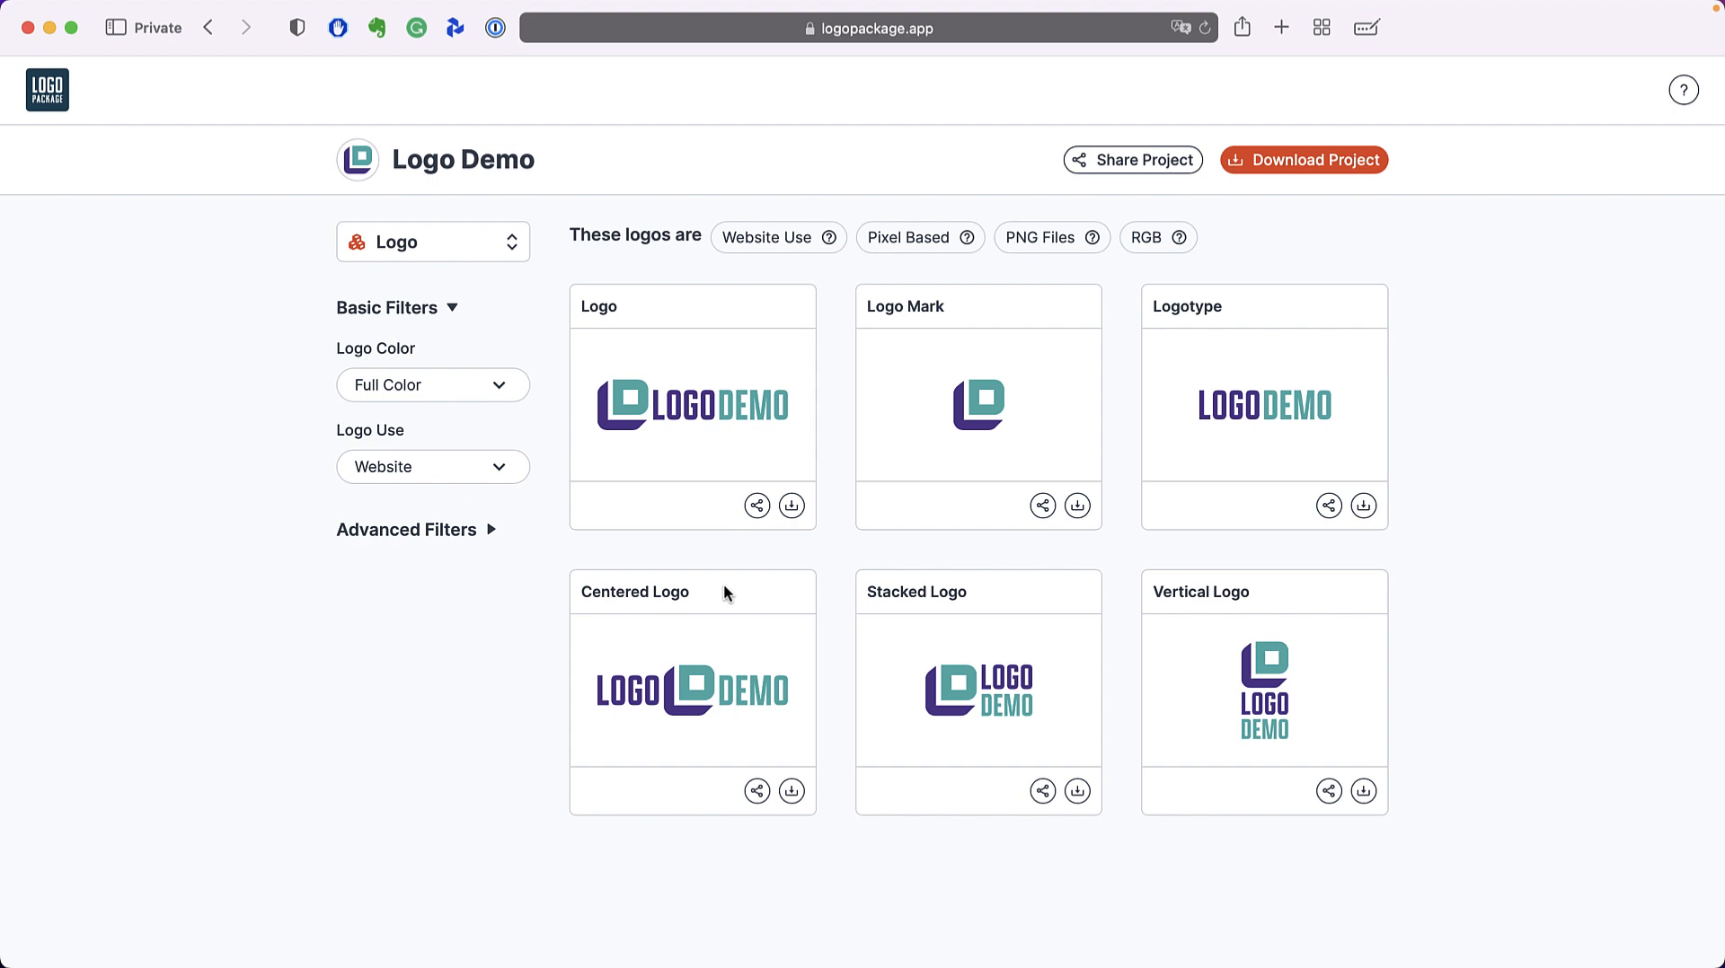
mouse_move(546, 371)
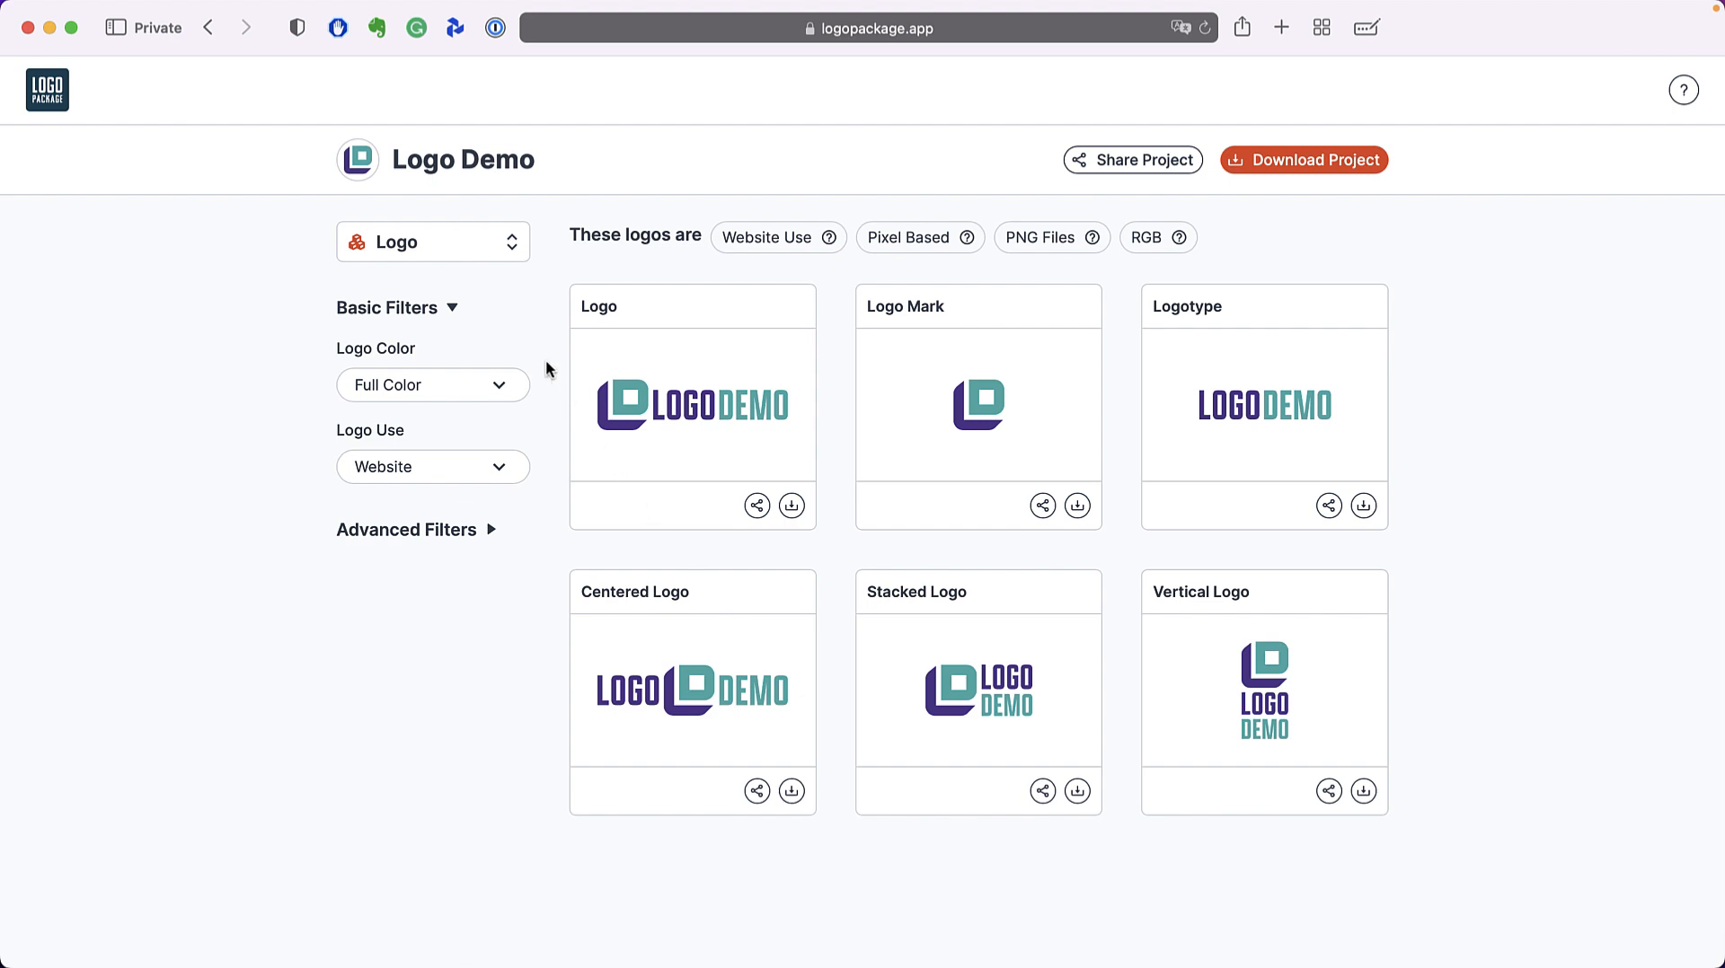
mouse_move(425, 356)
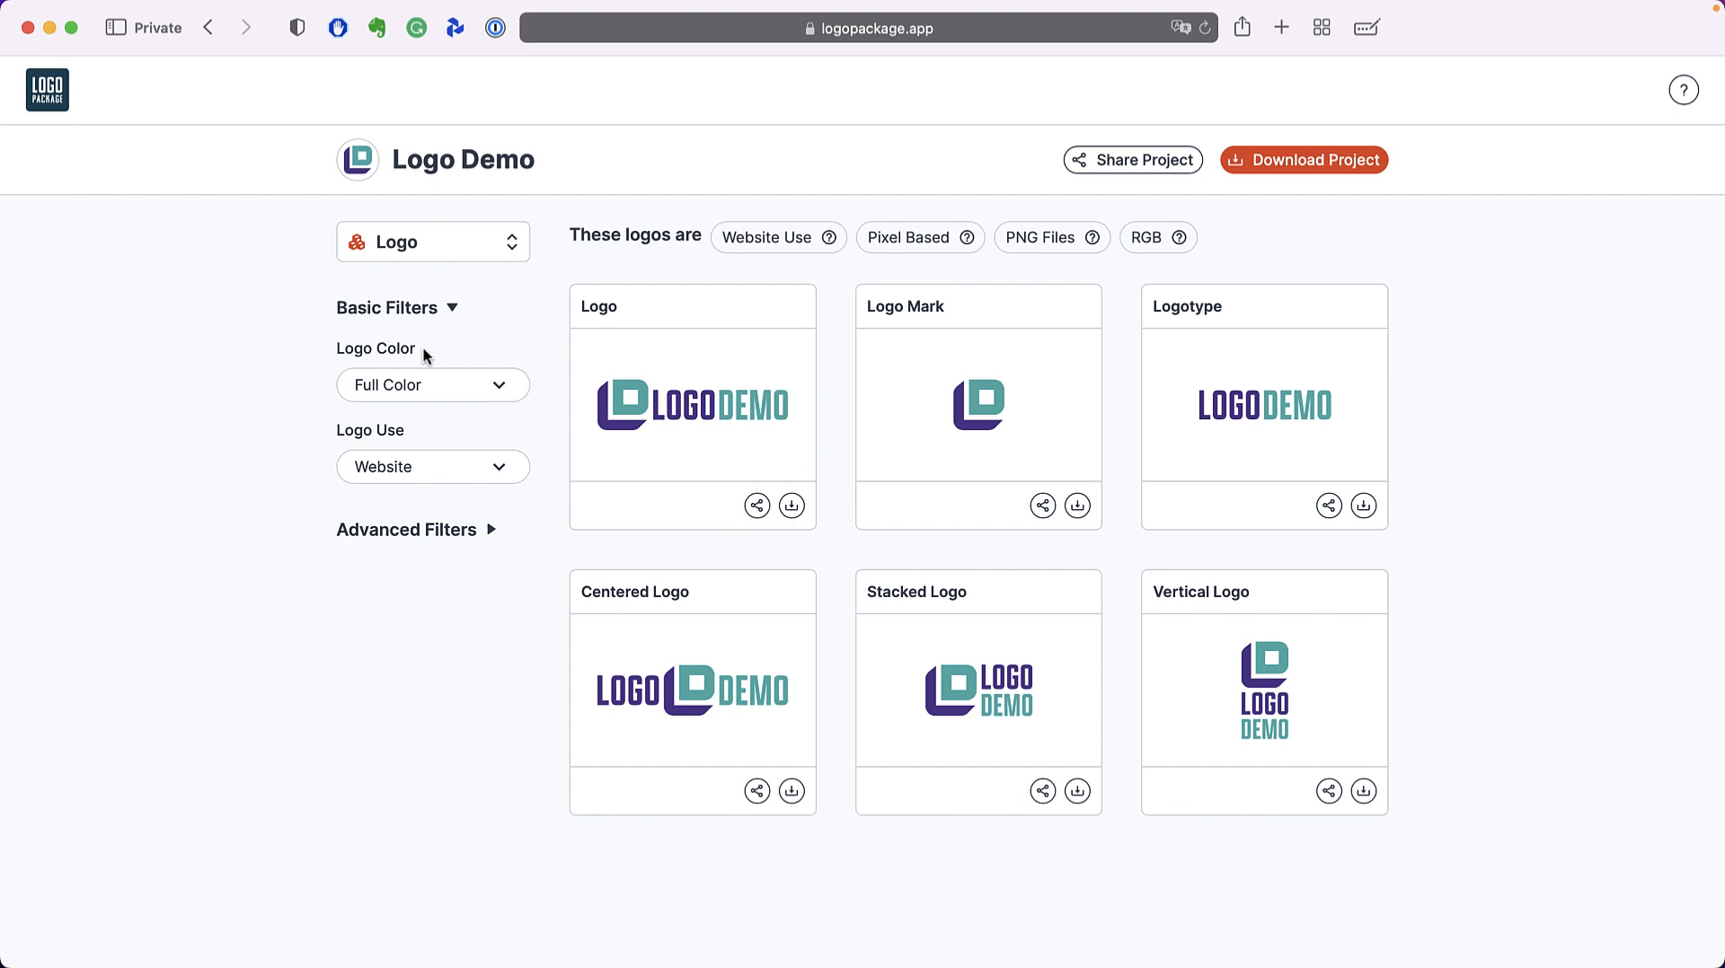
mouse_move(336, 436)
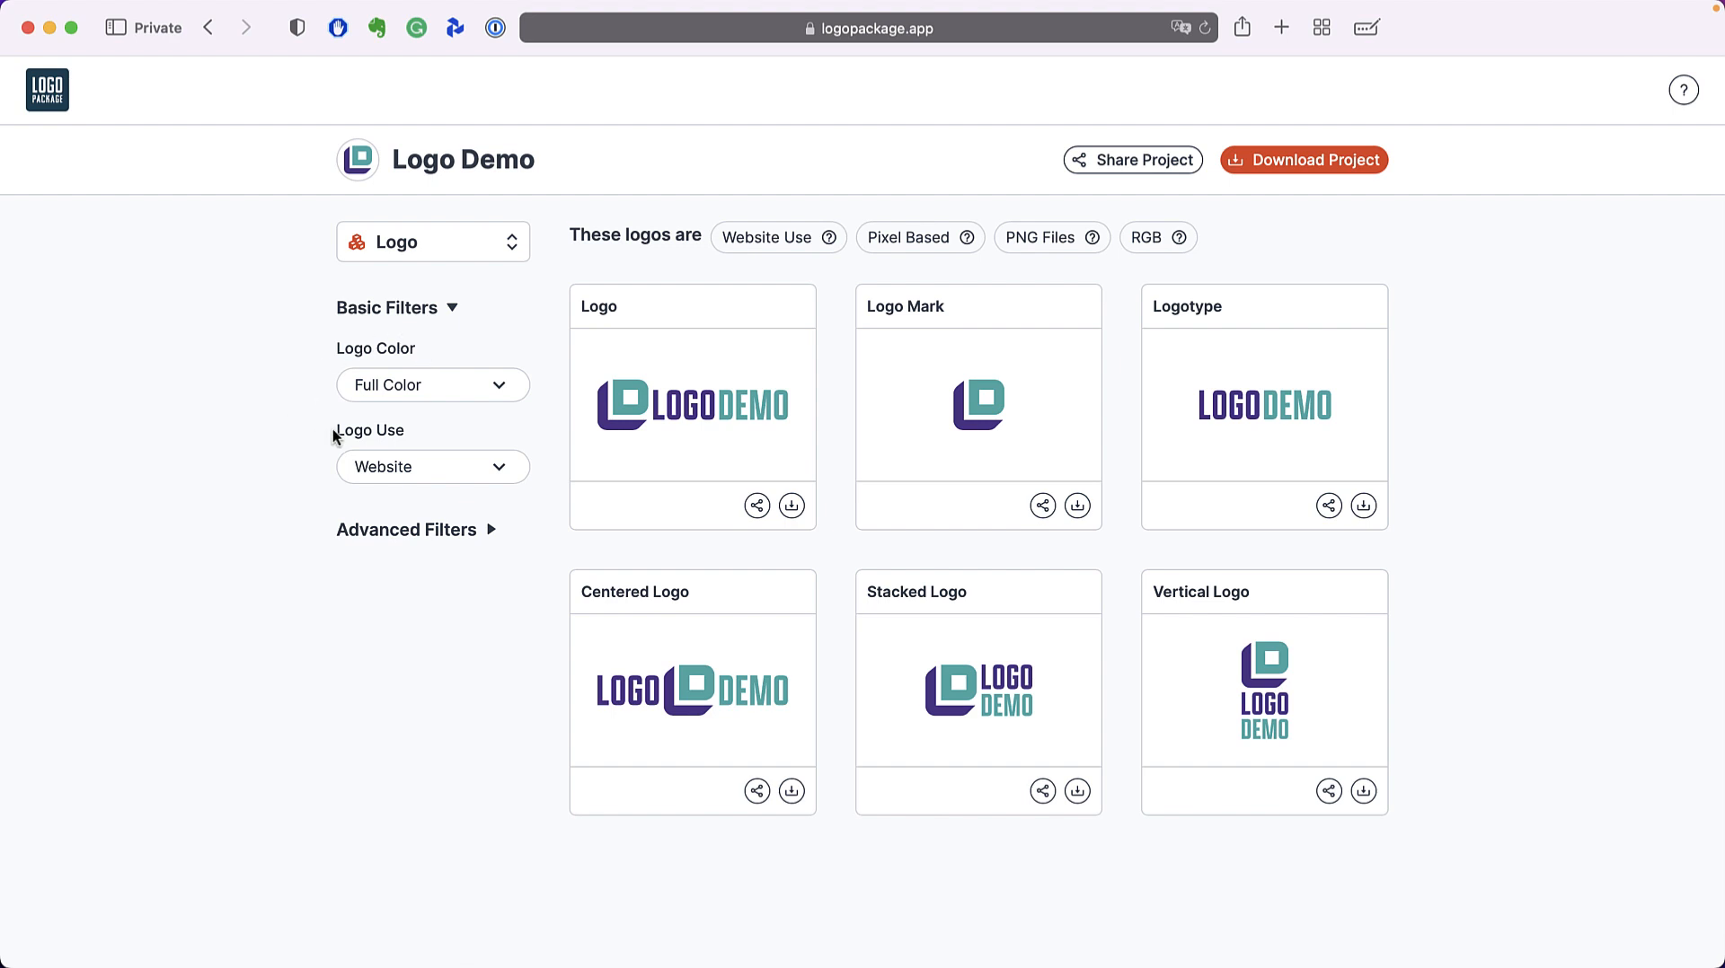
- Preview the logos in Black, White and Inverted, then leave Logo Color on Grayscale
click(433, 384)
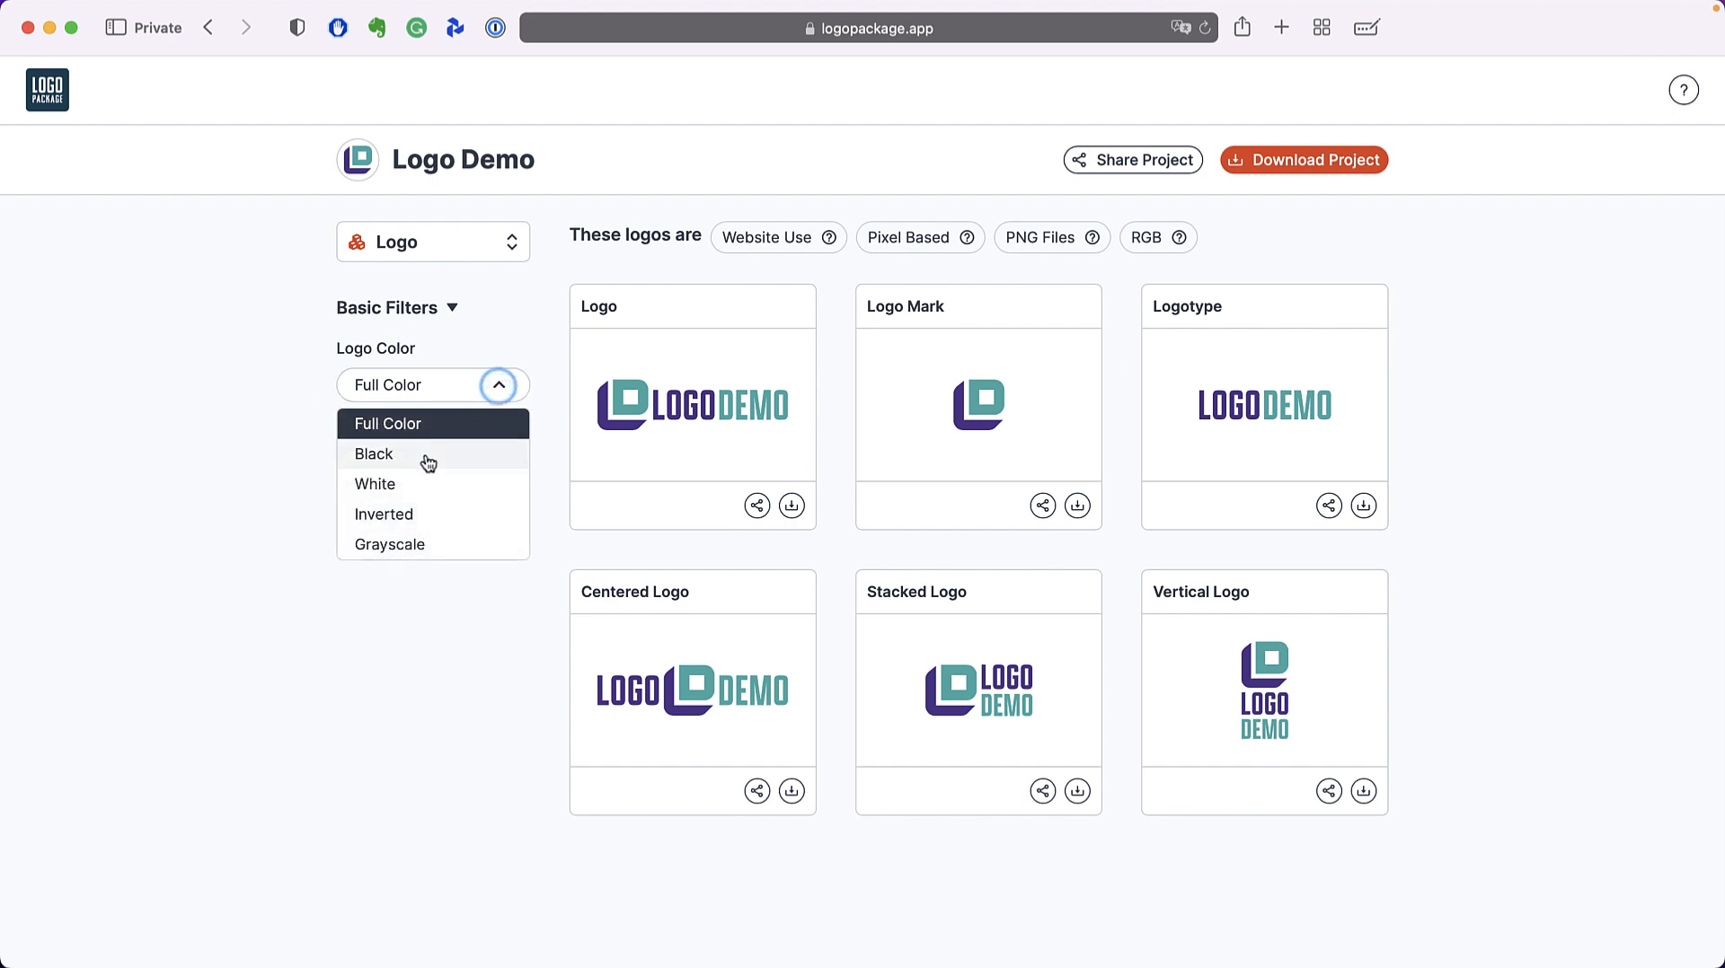
click(374, 452)
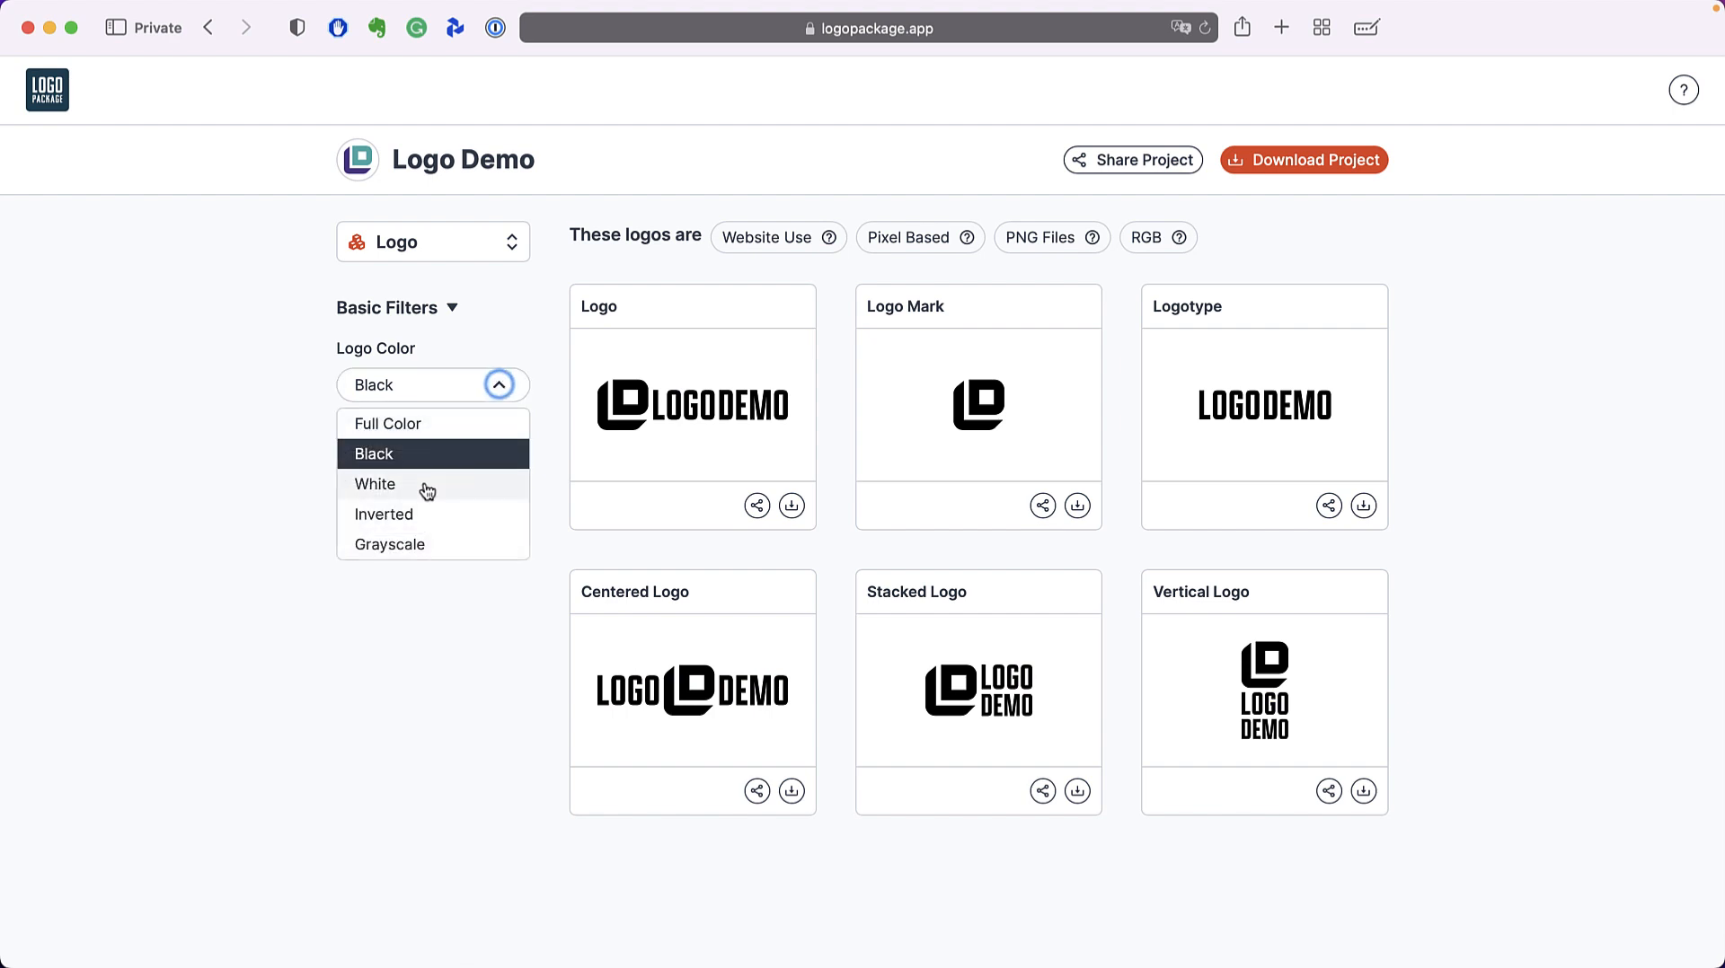
click(375, 485)
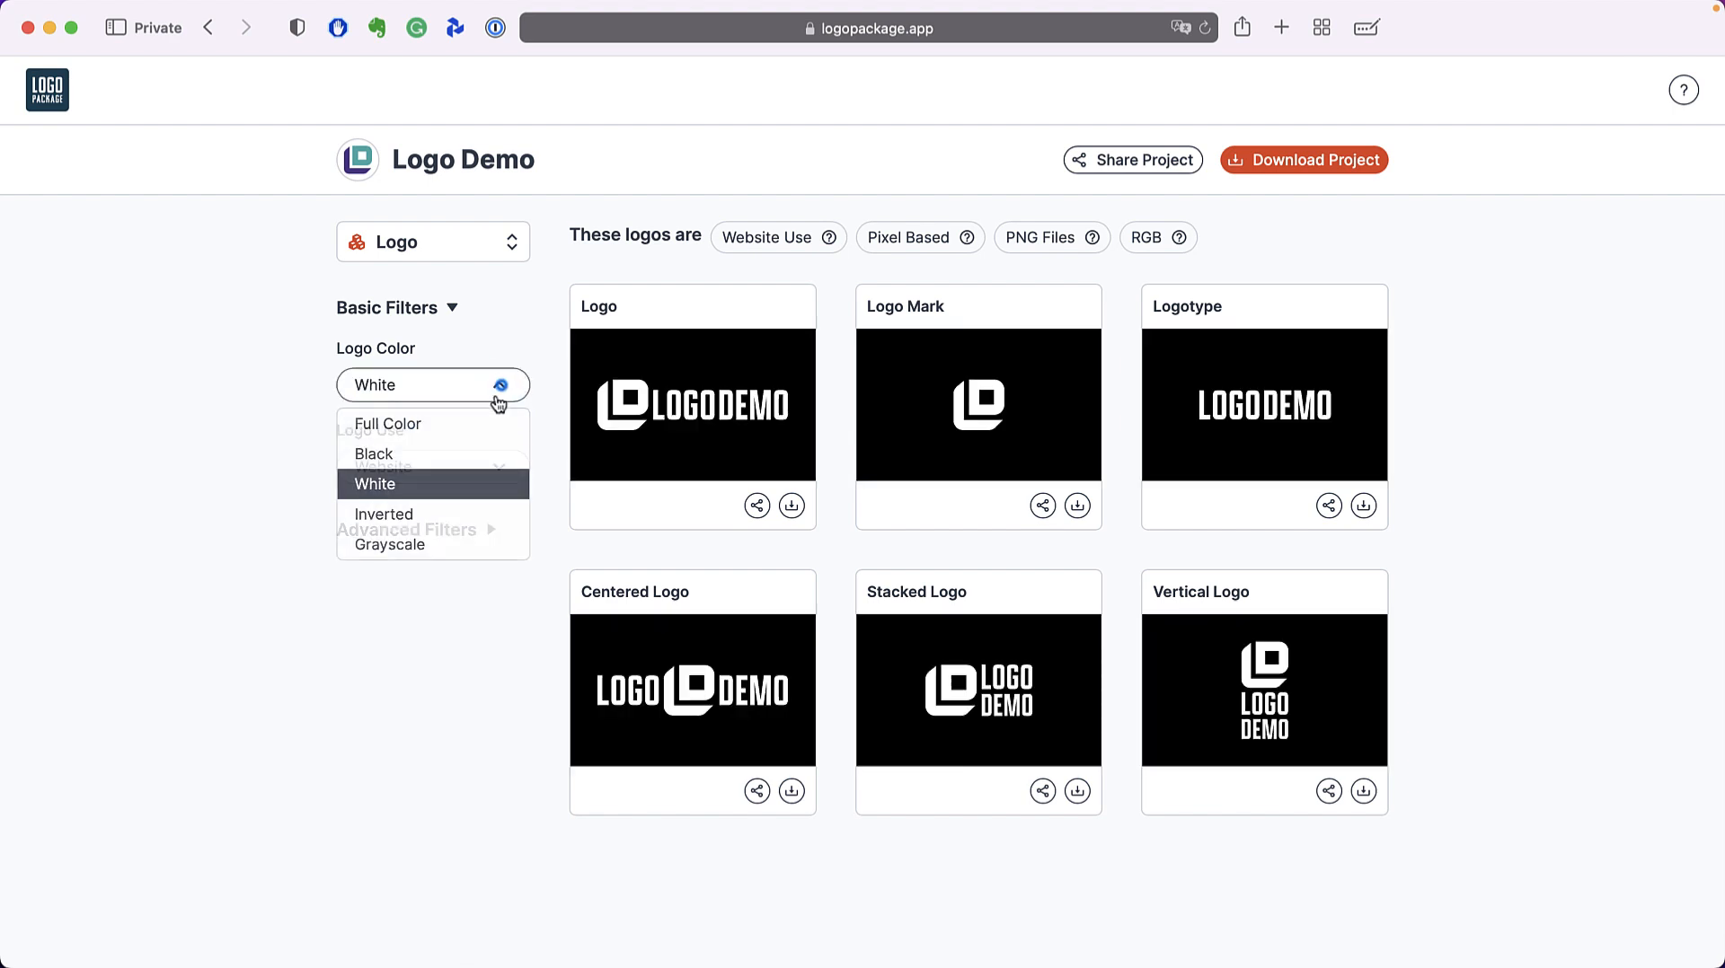
click(382, 513)
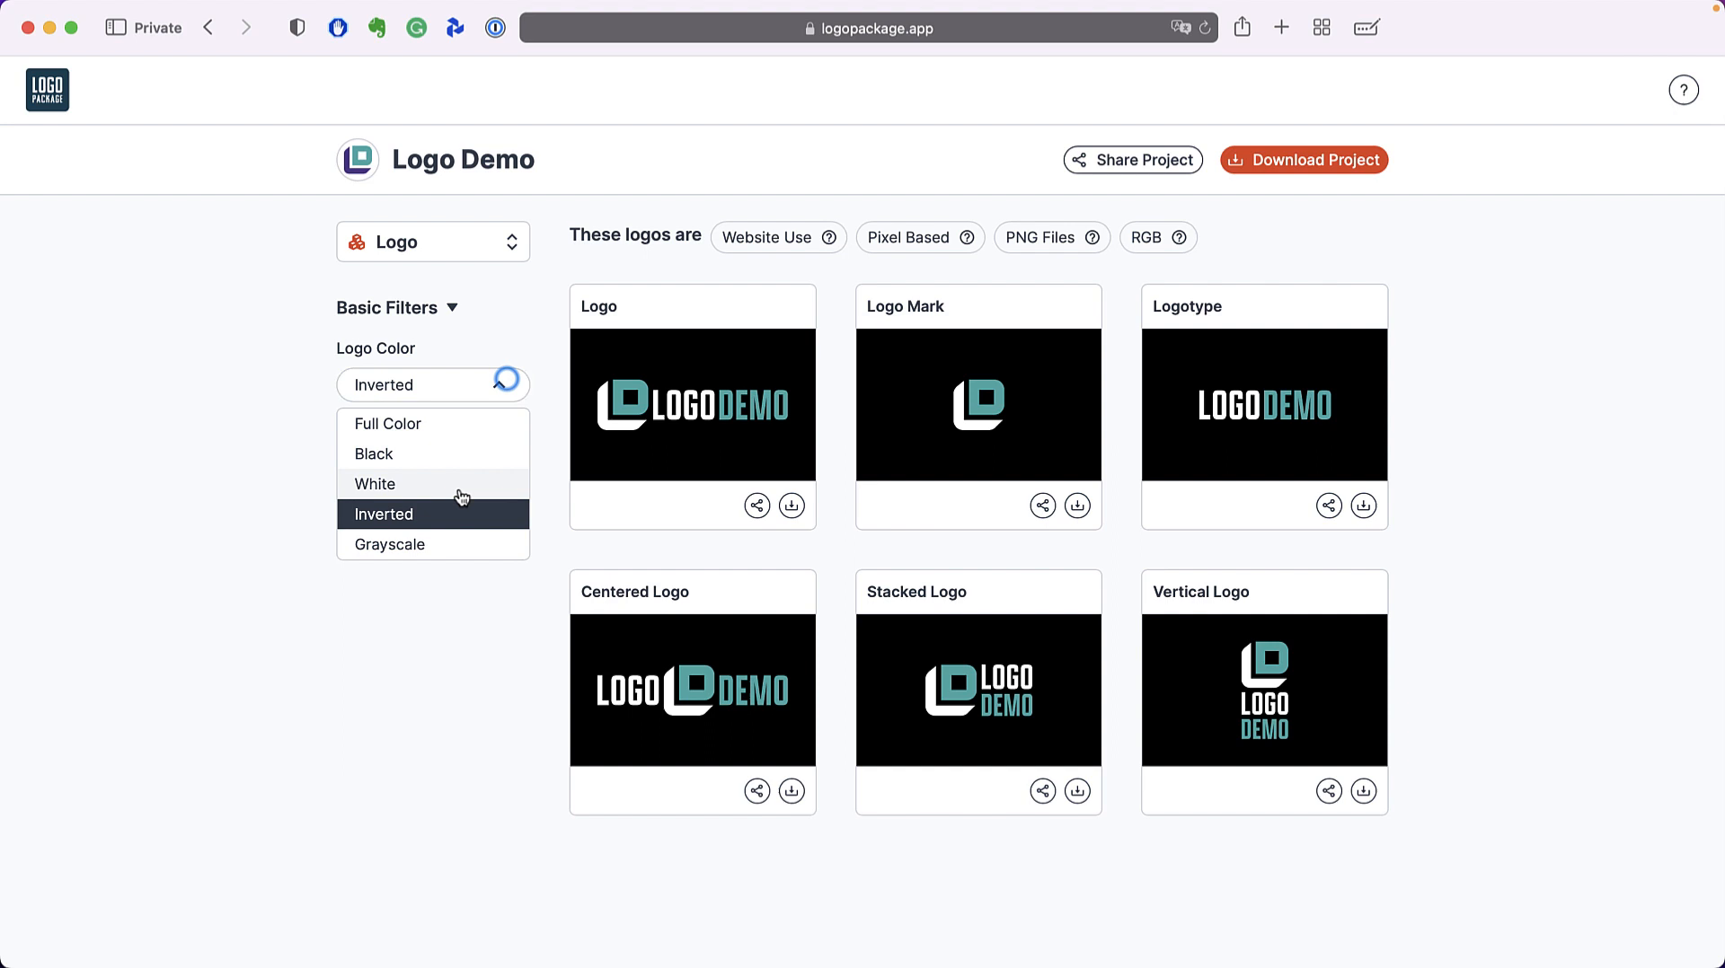
click(389, 544)
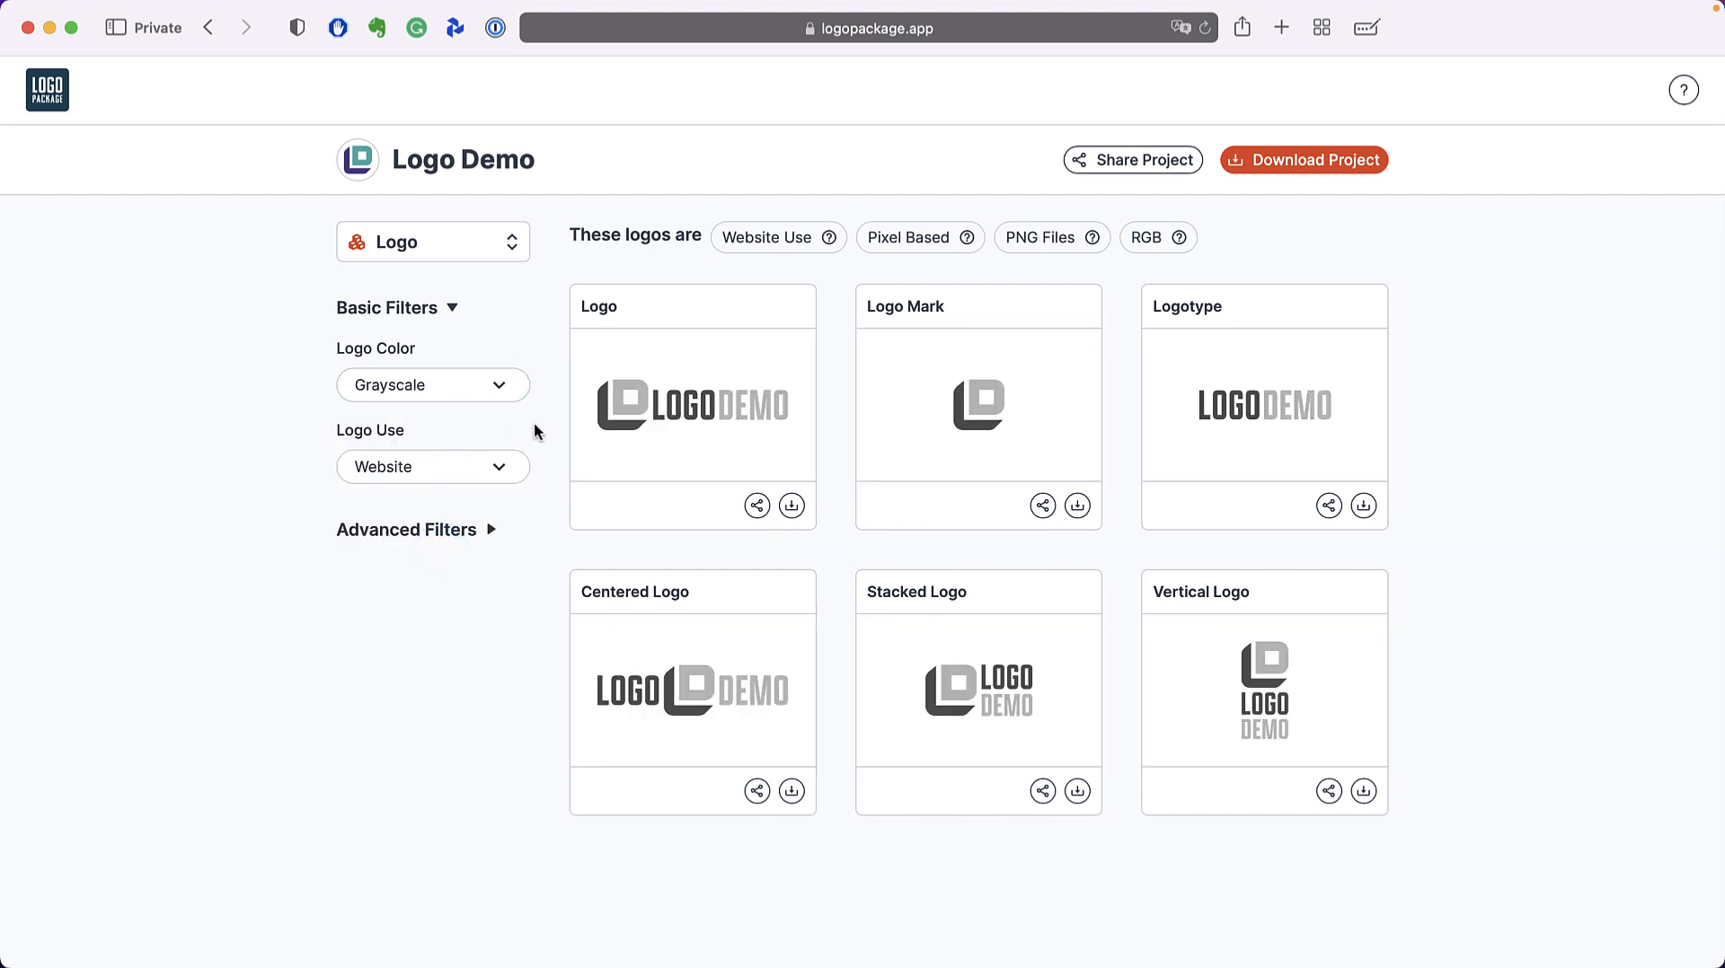
click(433, 465)
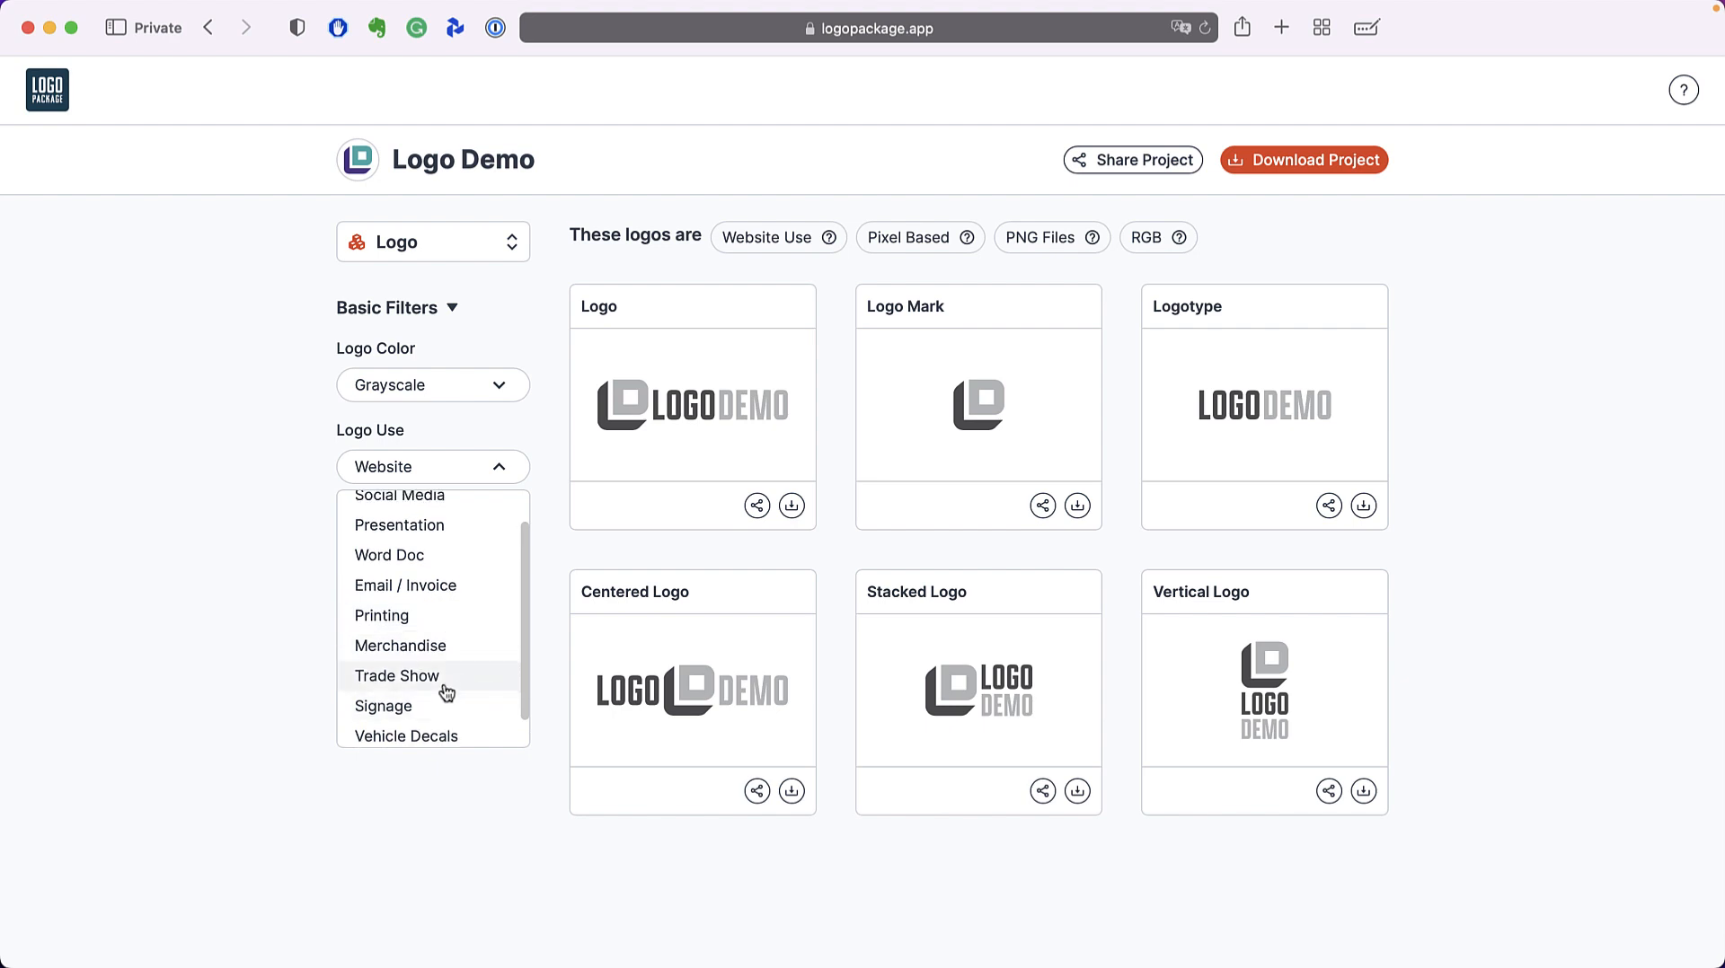
mouse_move(457, 692)
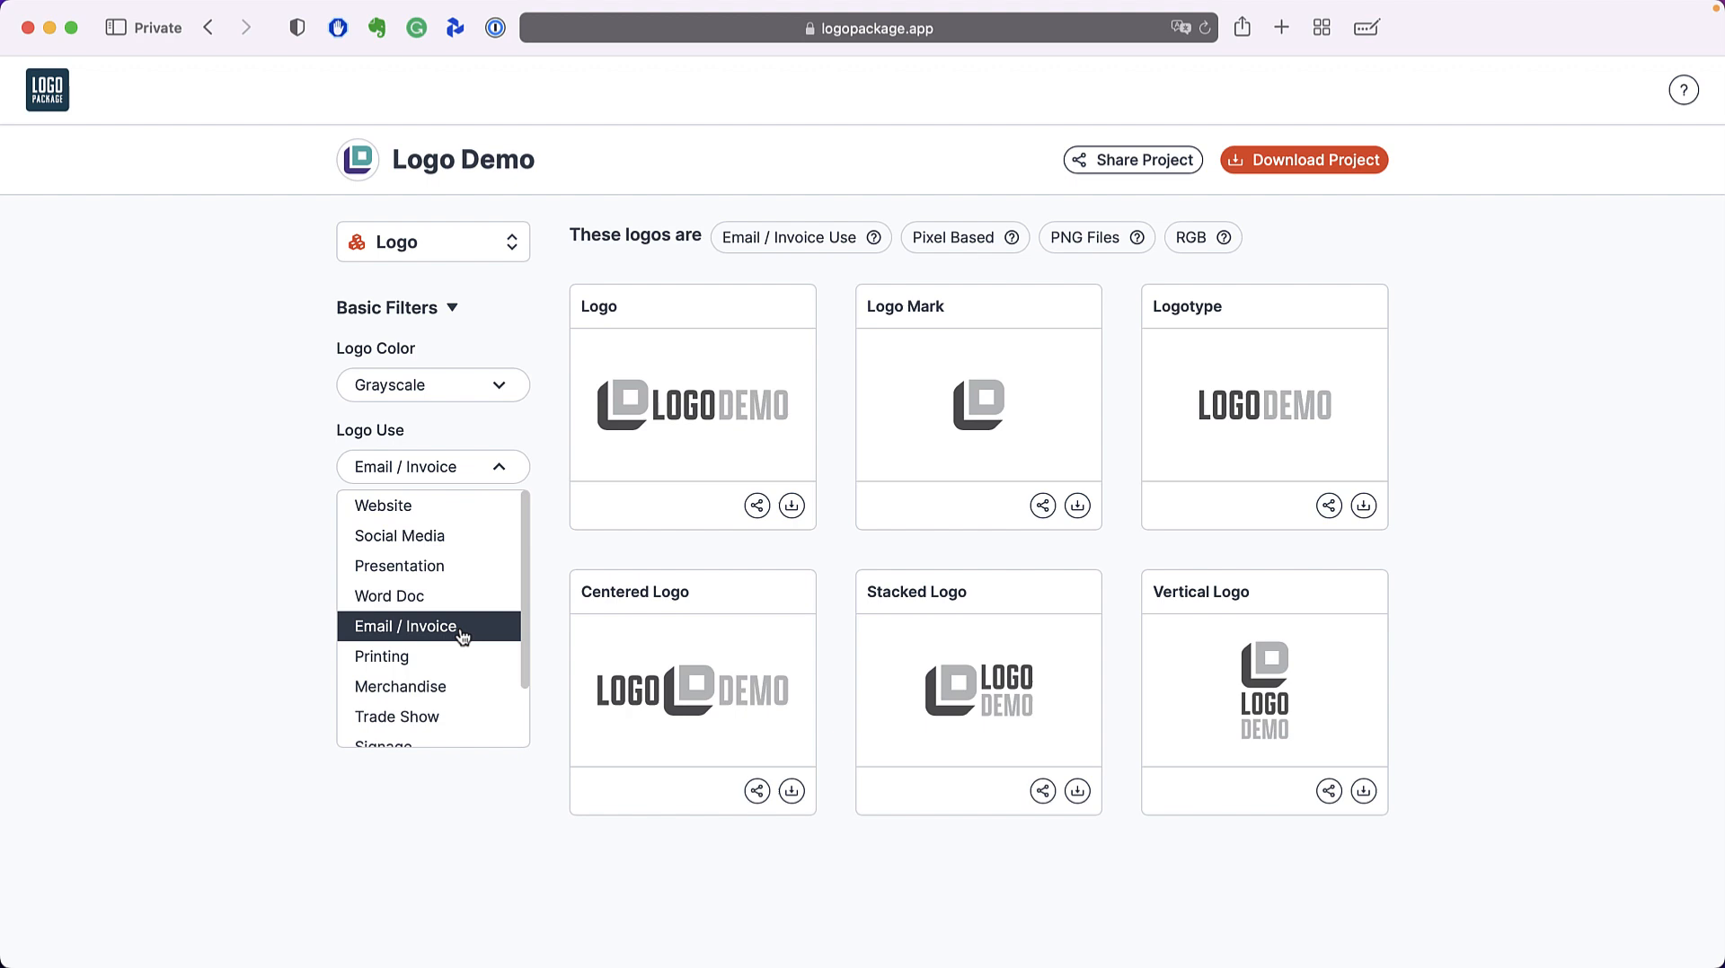
- Set Logo Color to Black with Logo Use Website for the six logos
click(383, 505)
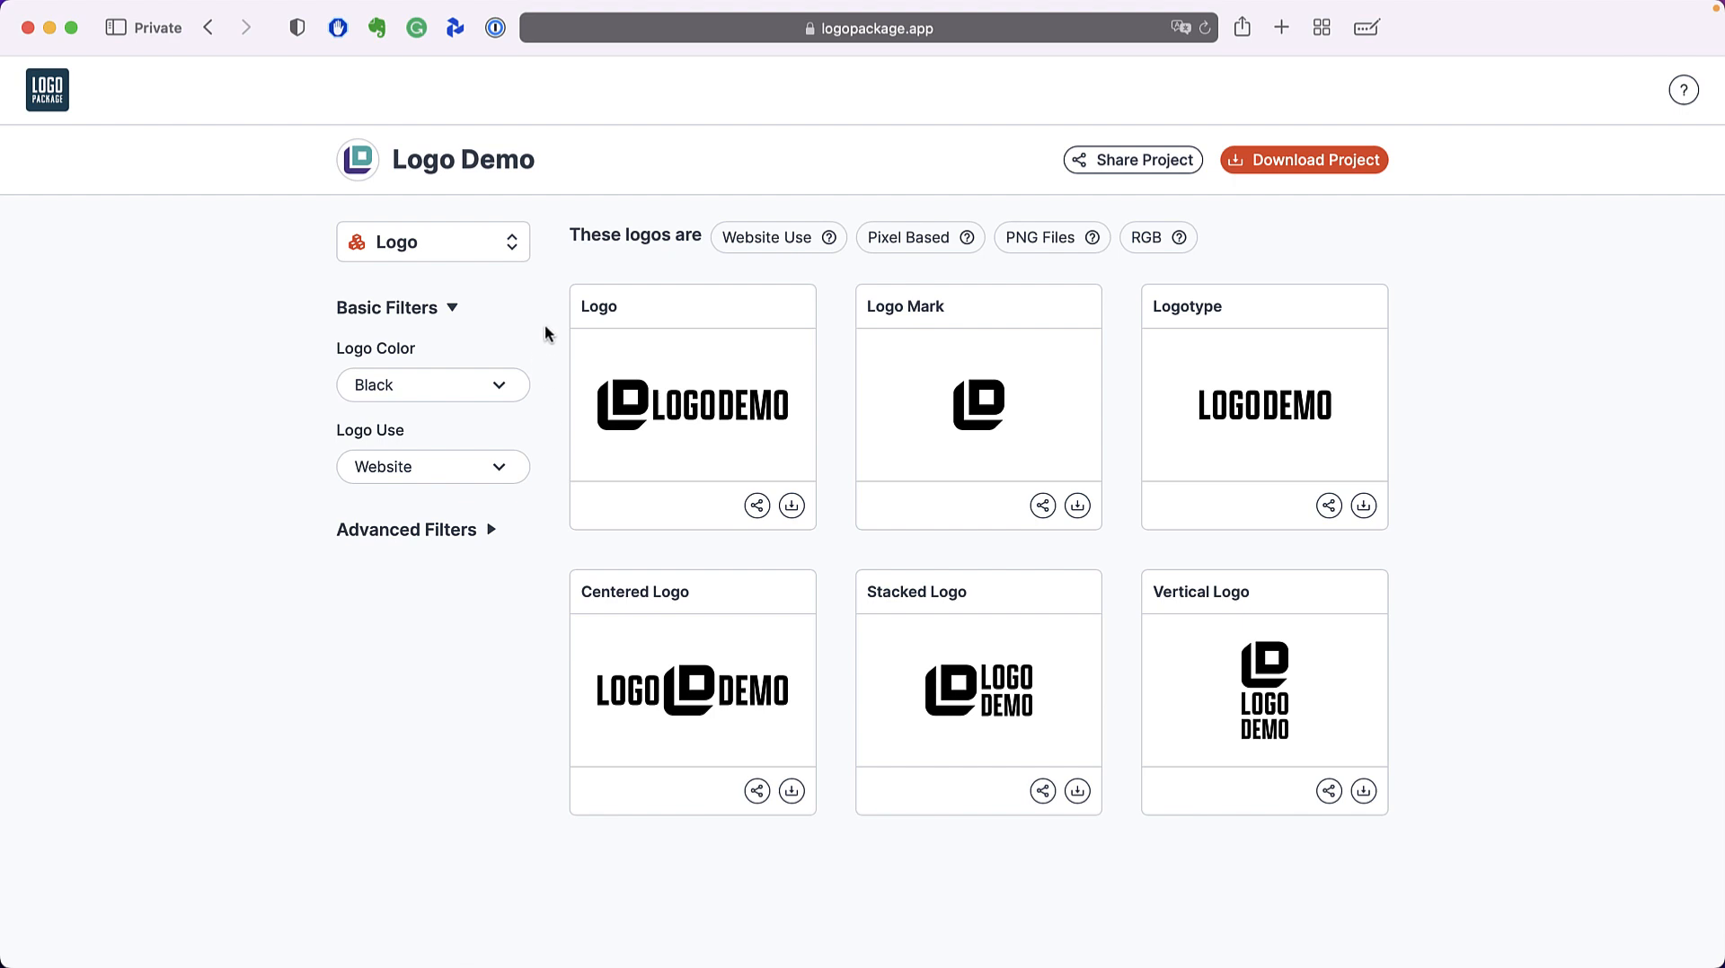
mouse_move(591, 268)
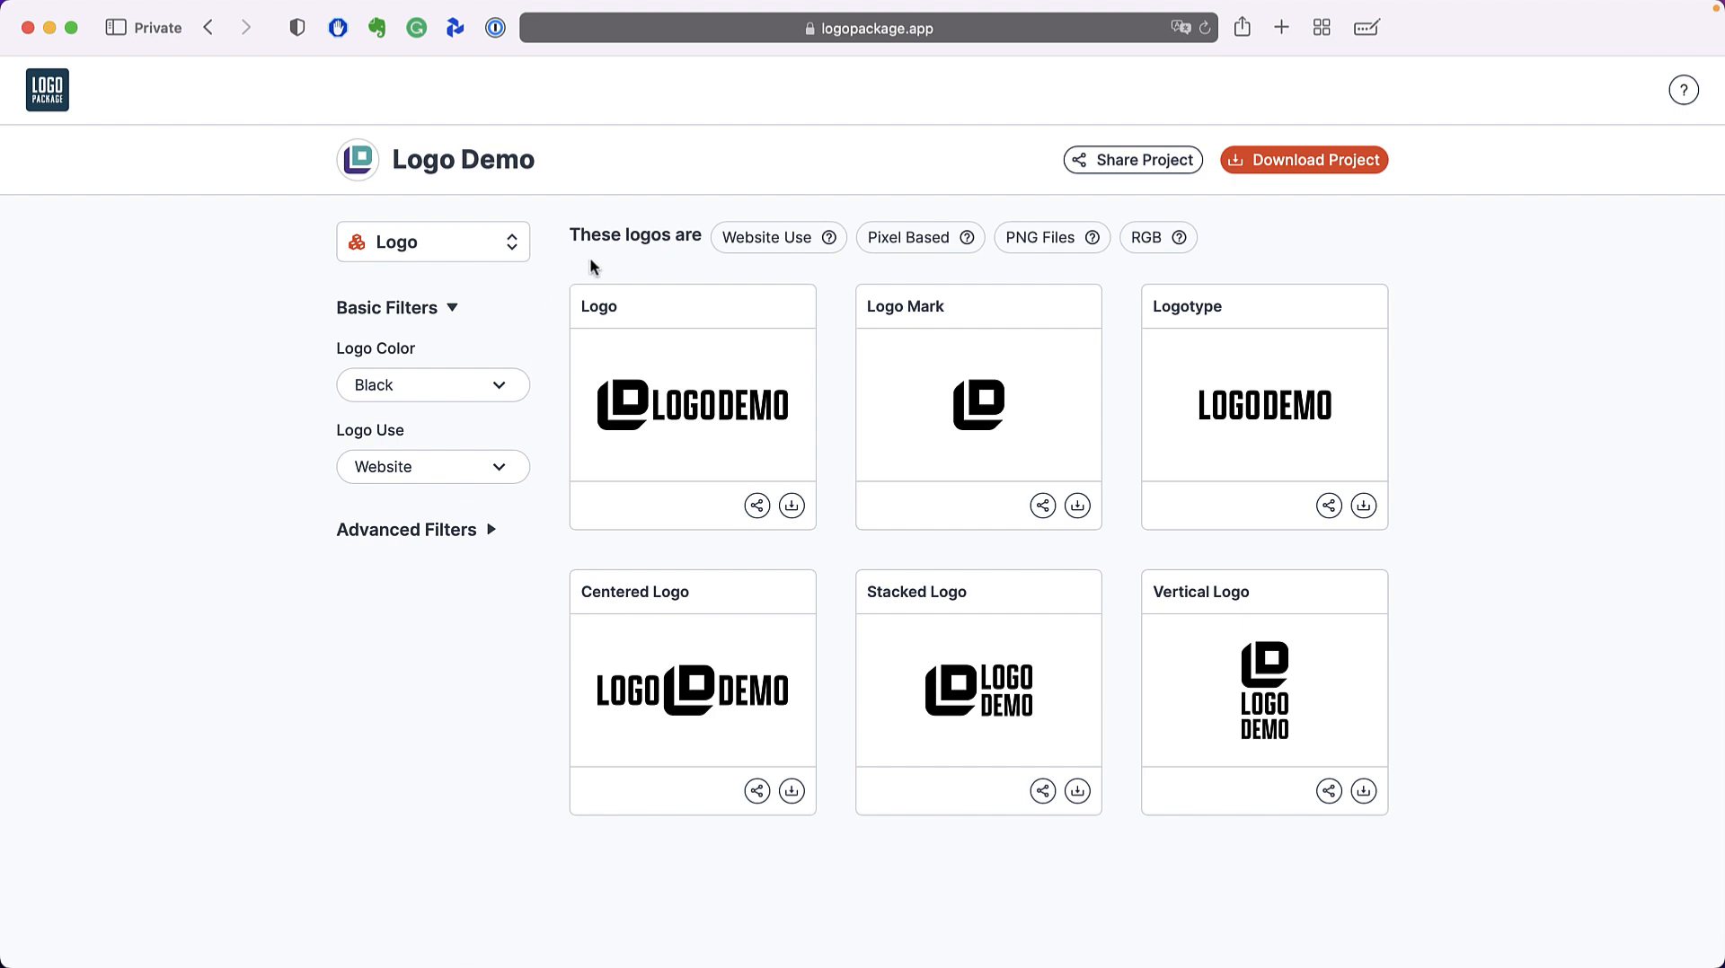
mouse_move(631, 271)
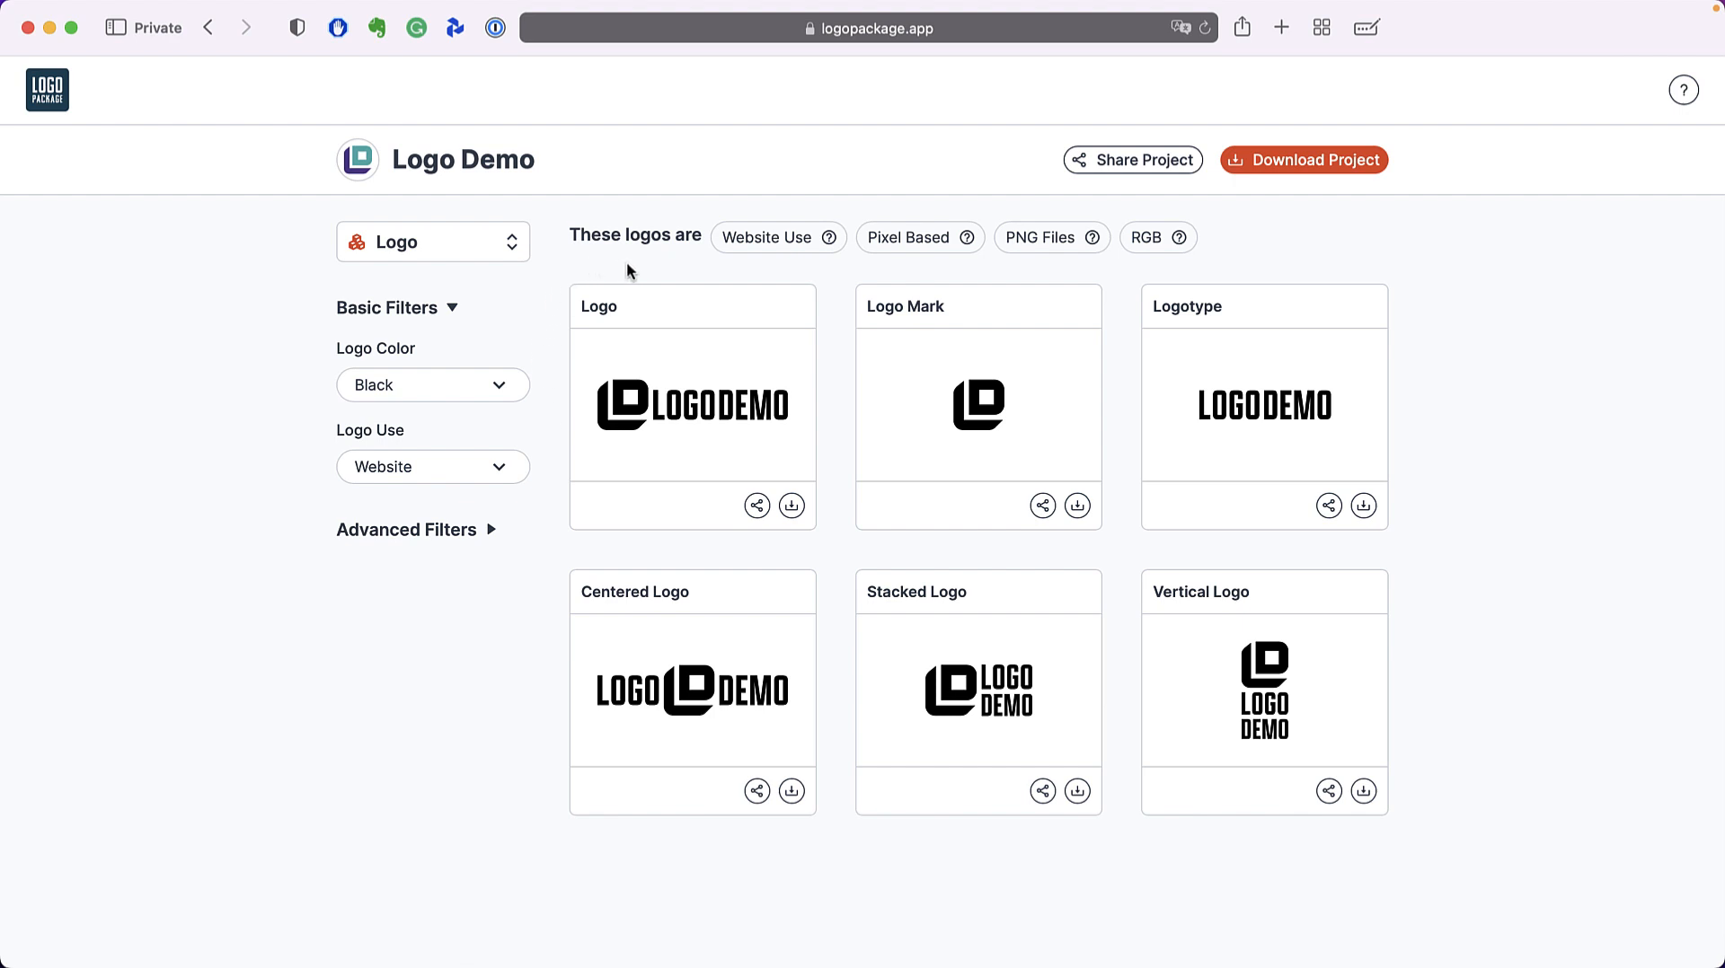
mouse_move(725, 271)
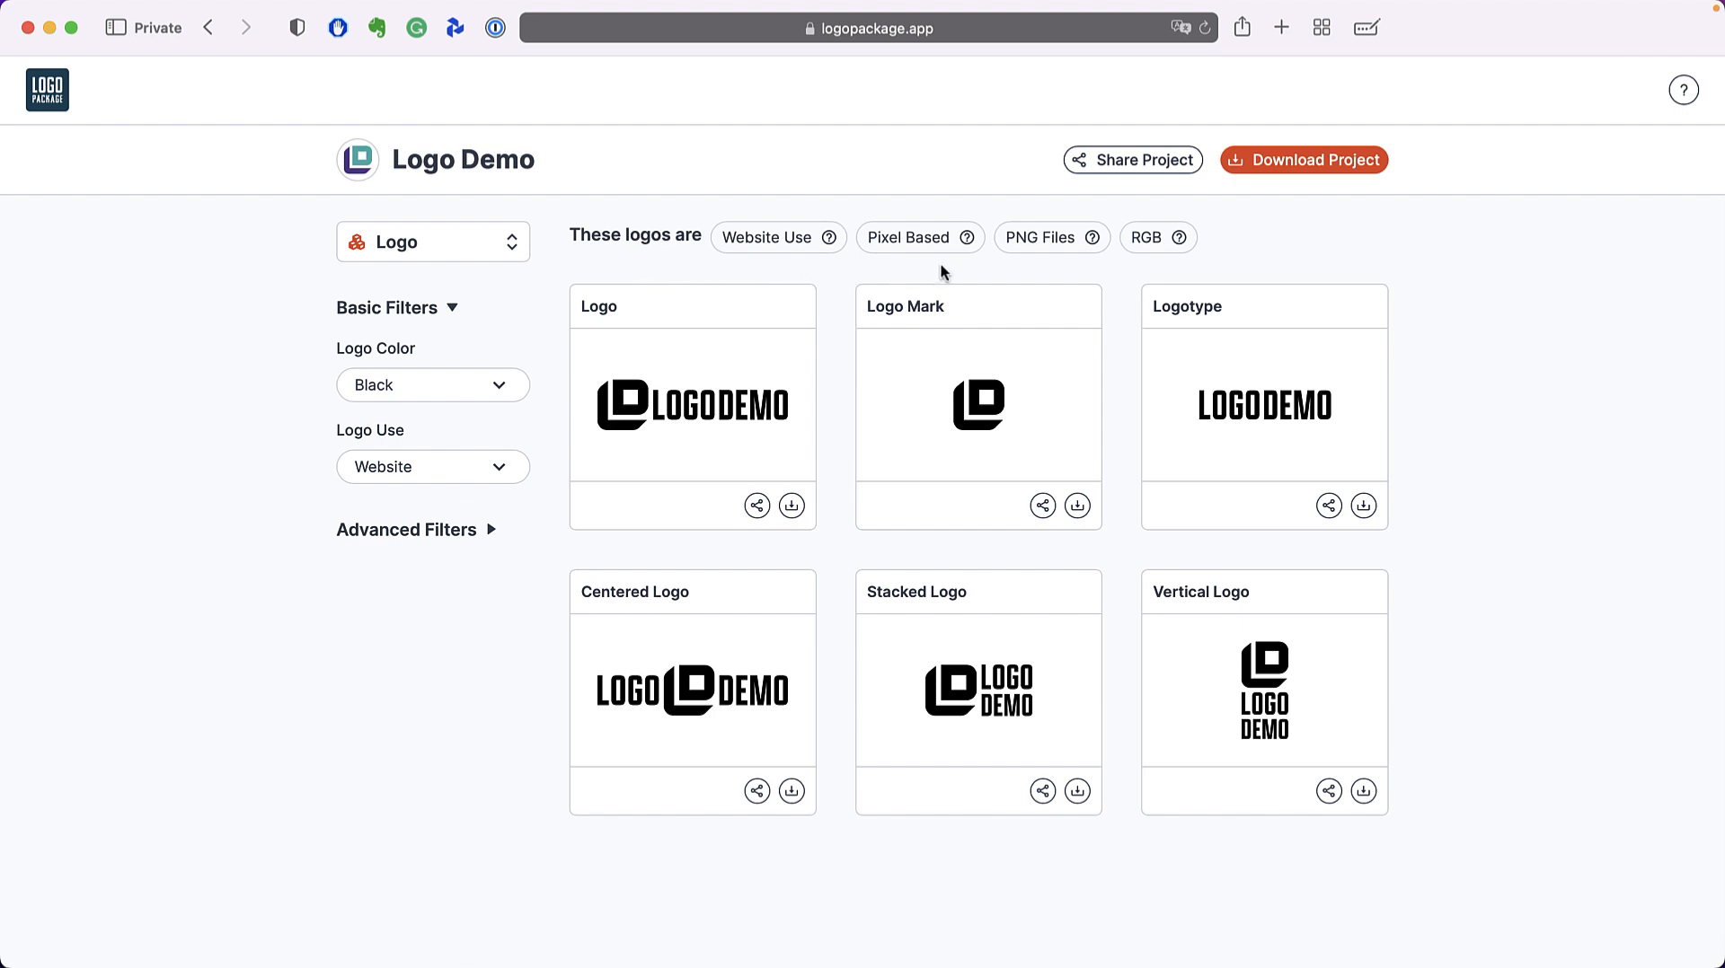
mouse_move(1135, 273)
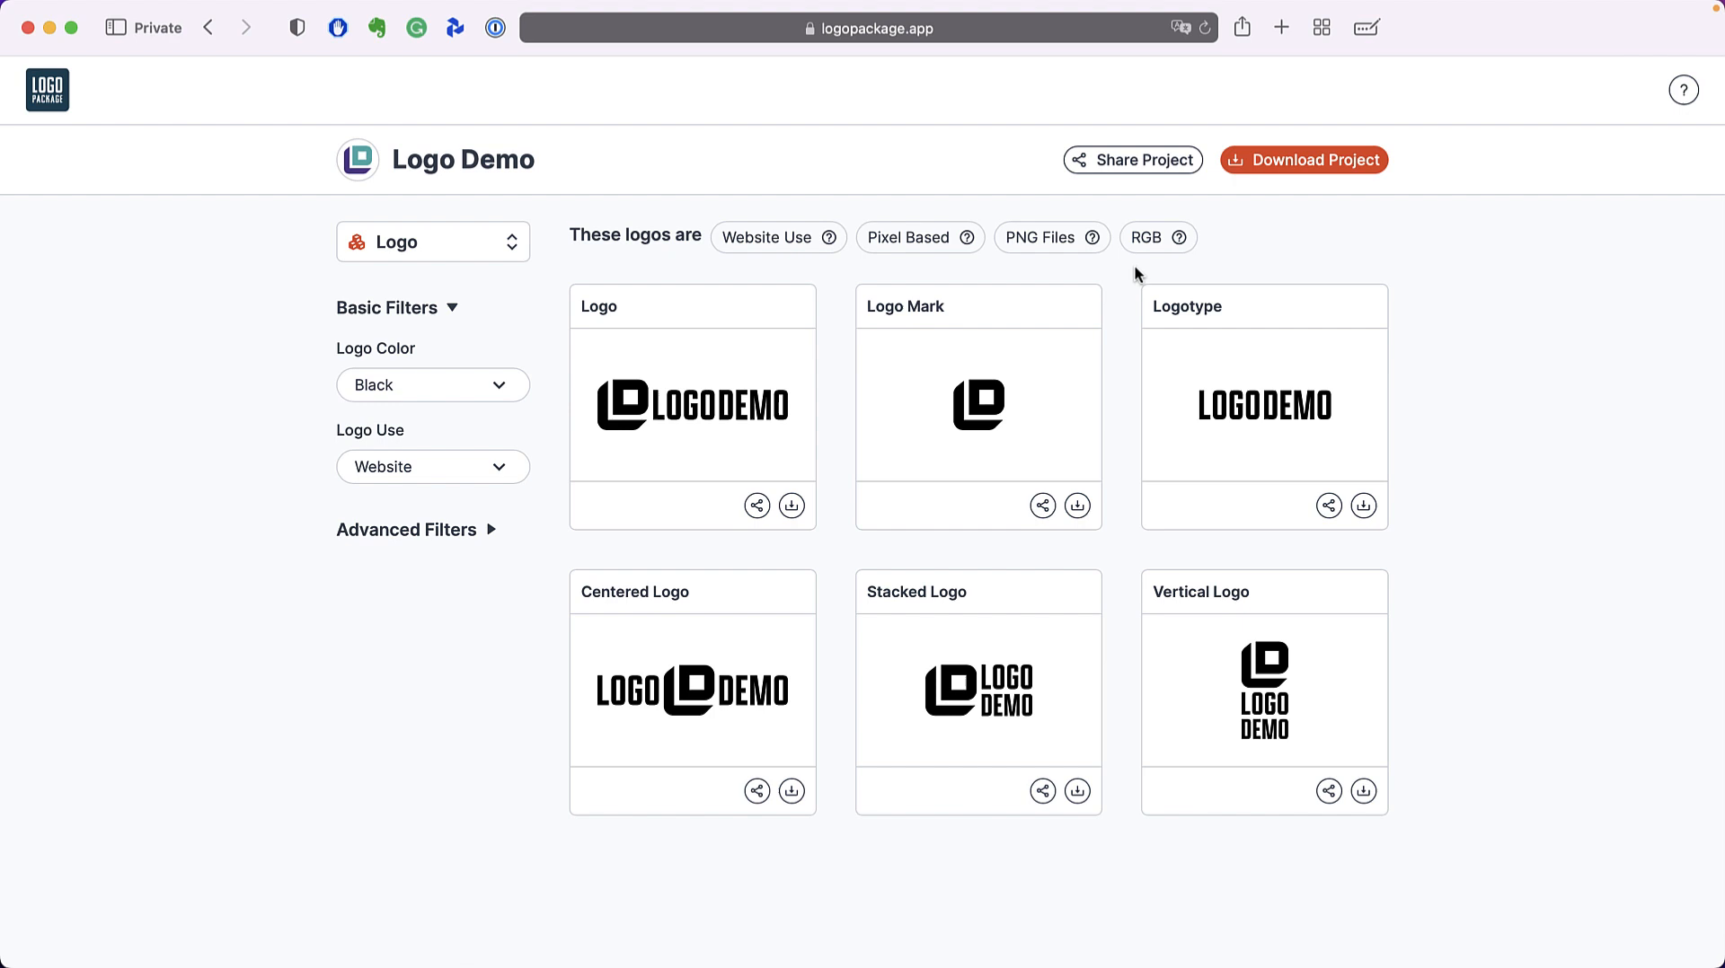
mouse_move(1155, 273)
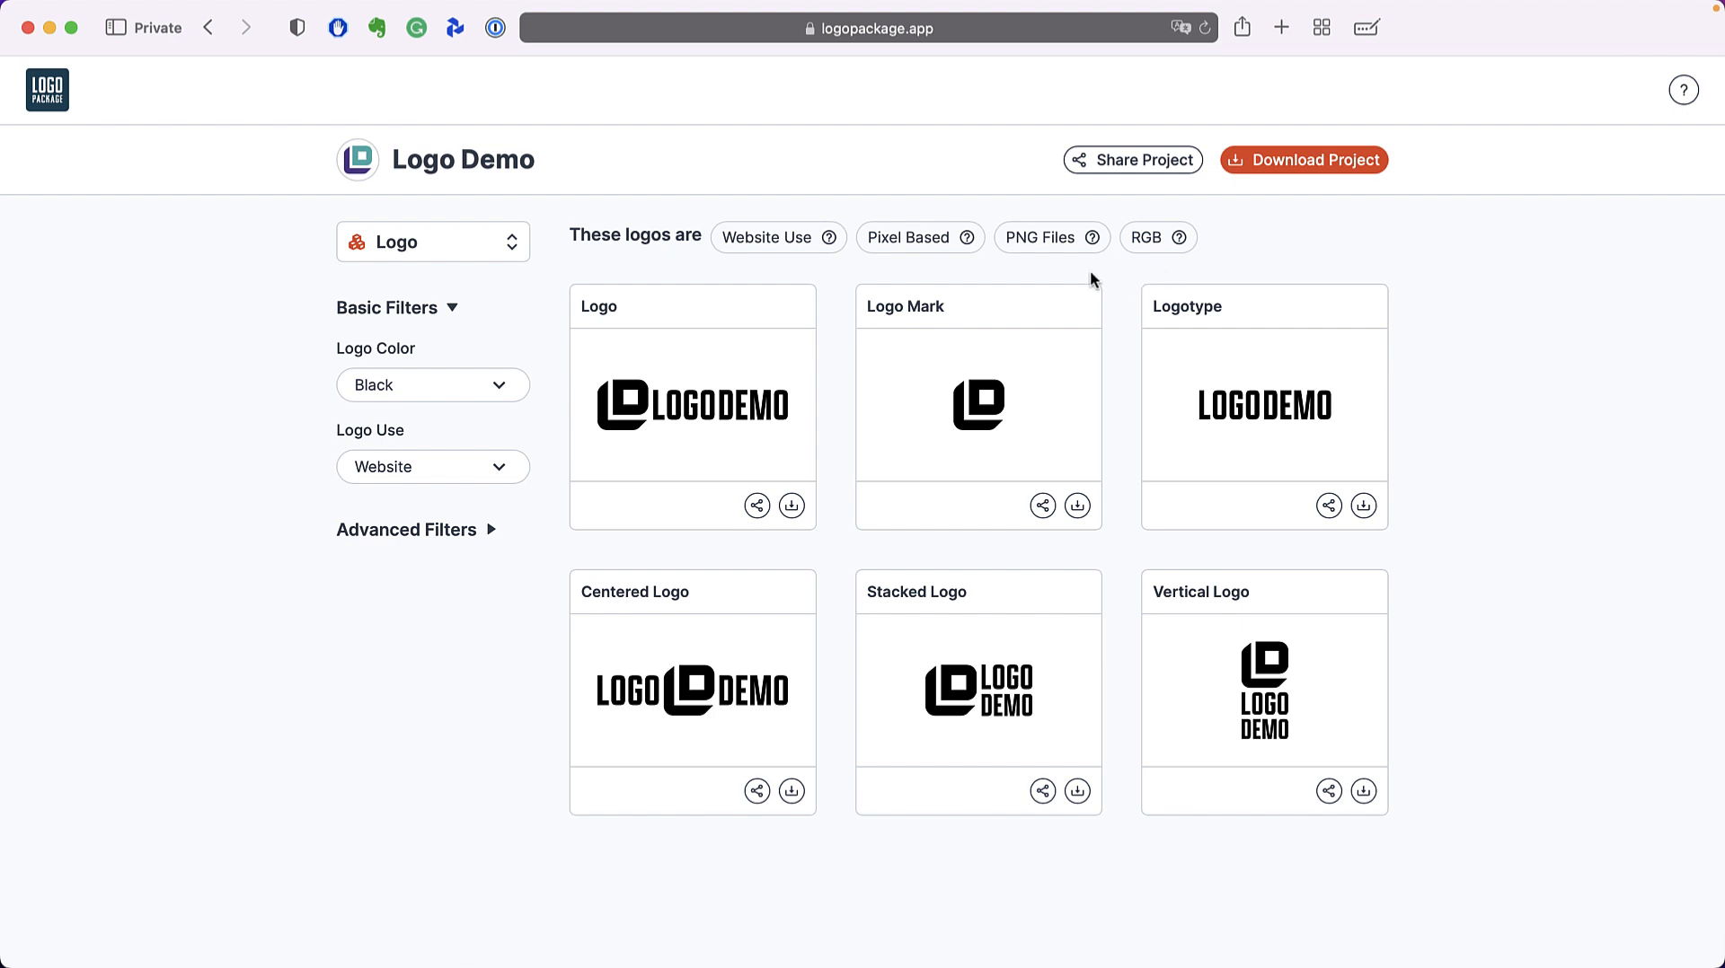
mouse_move(776, 237)
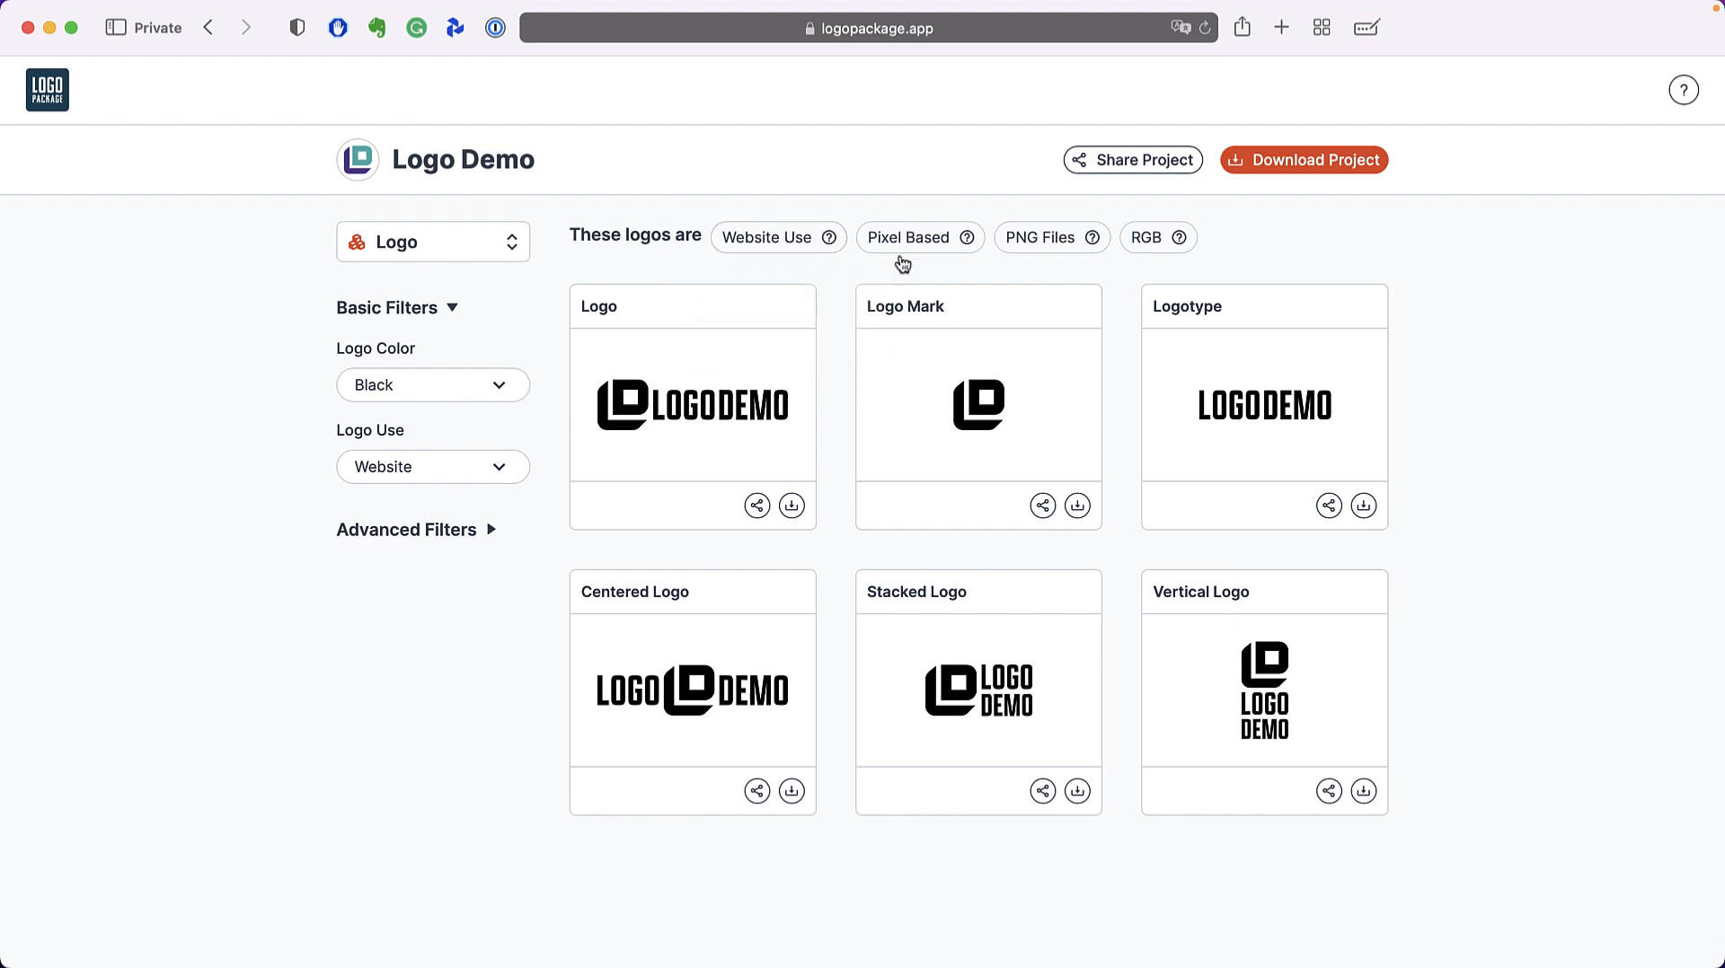
mouse_move(1053, 253)
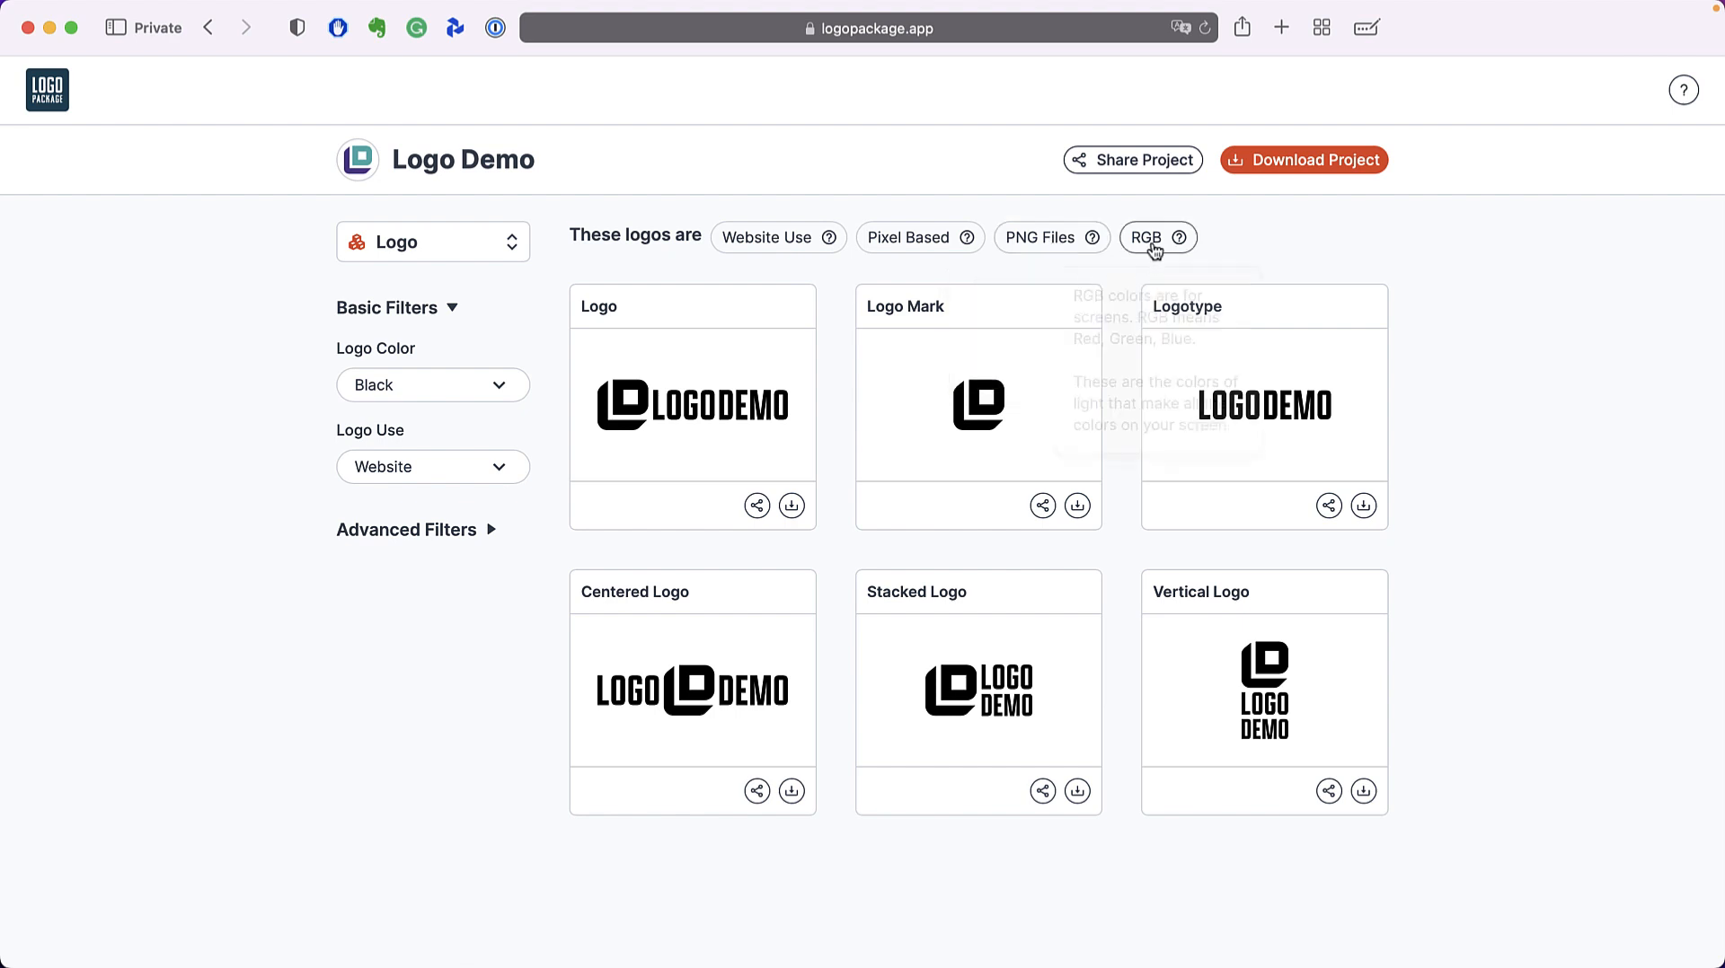
mouse_move(1186, 238)
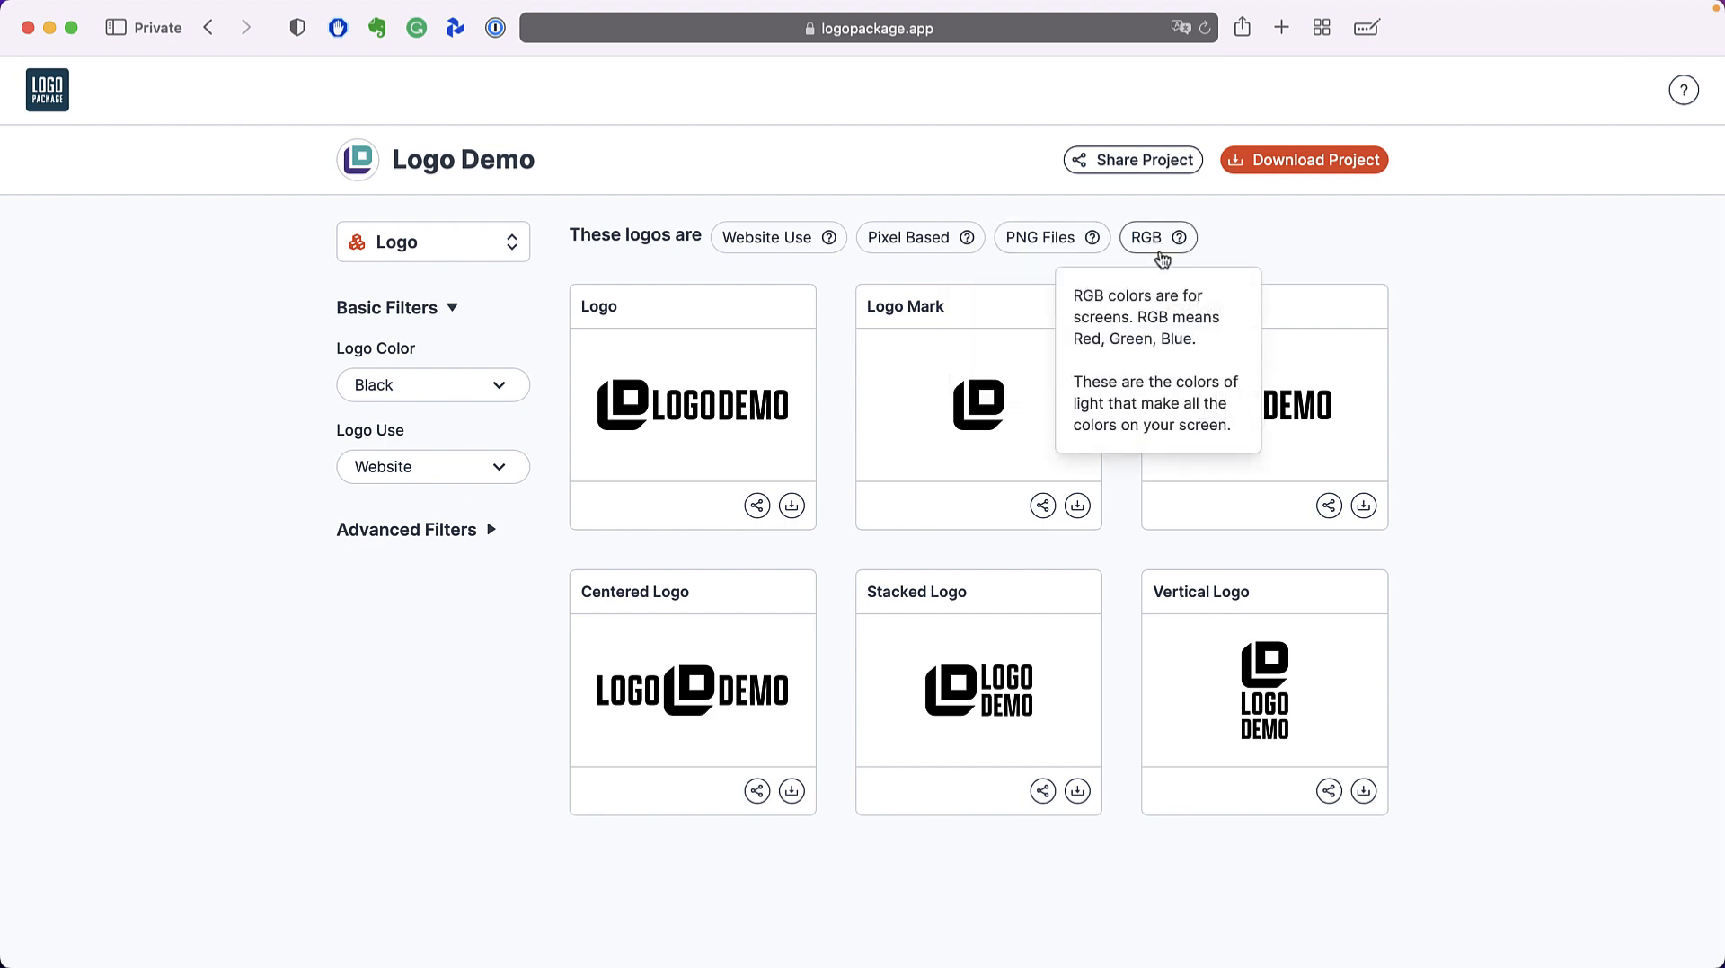
mouse_move(1234, 243)
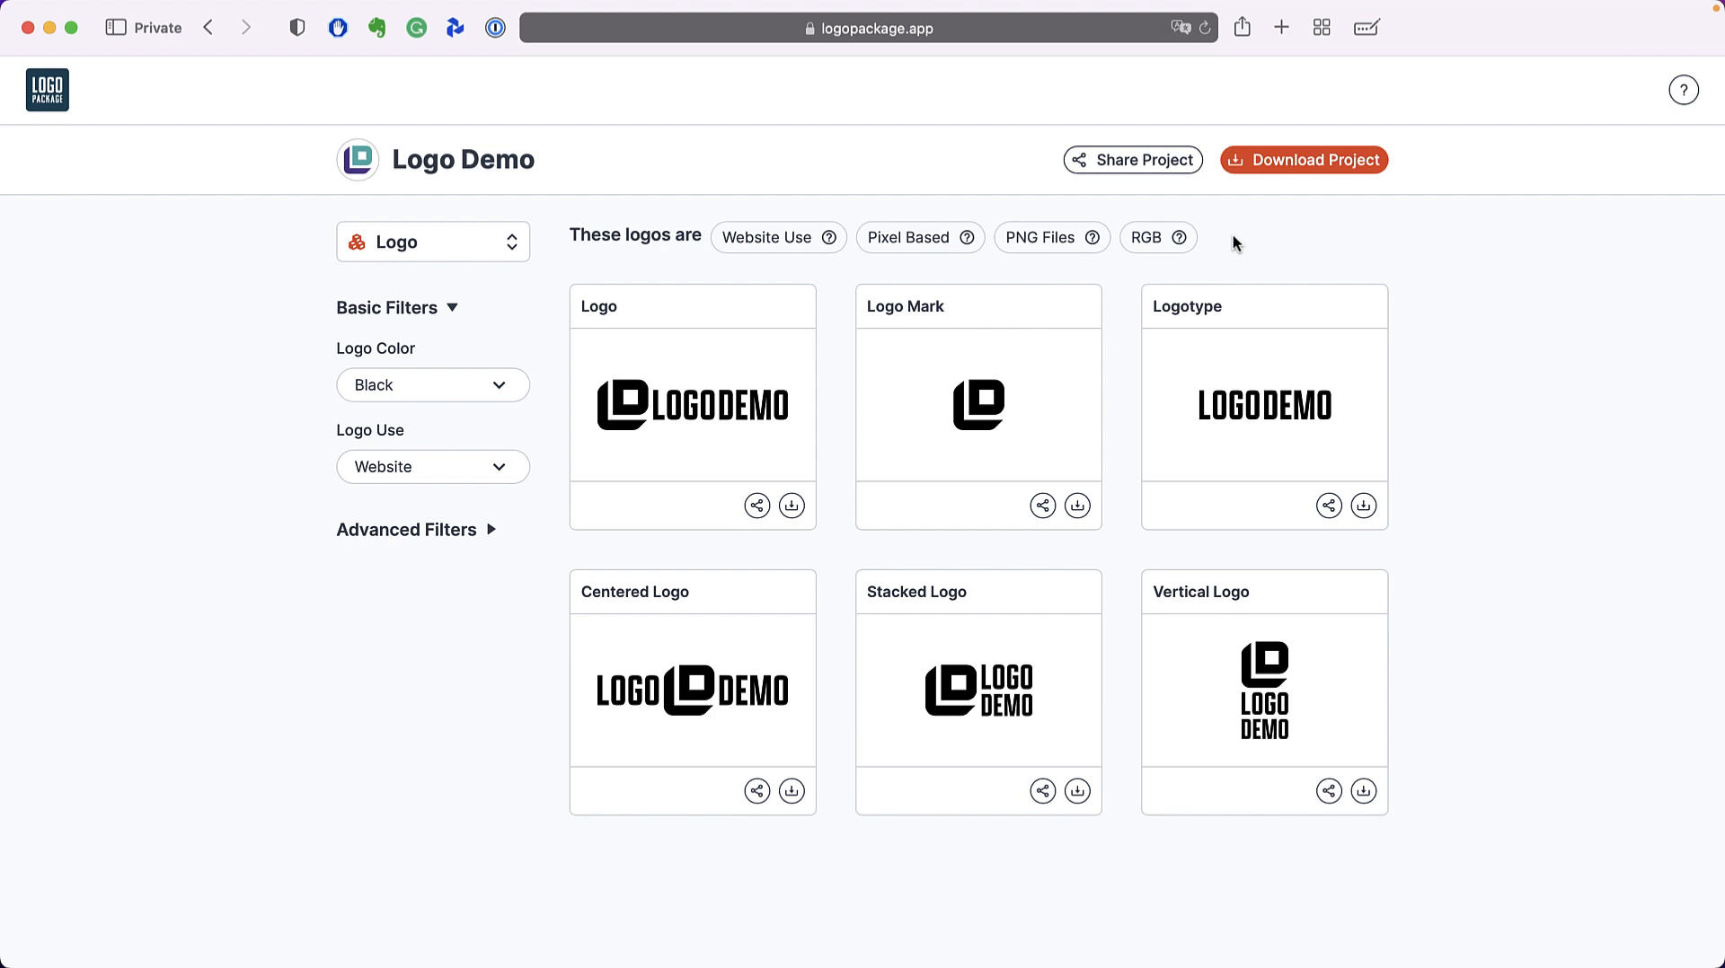
mouse_move(1456, 580)
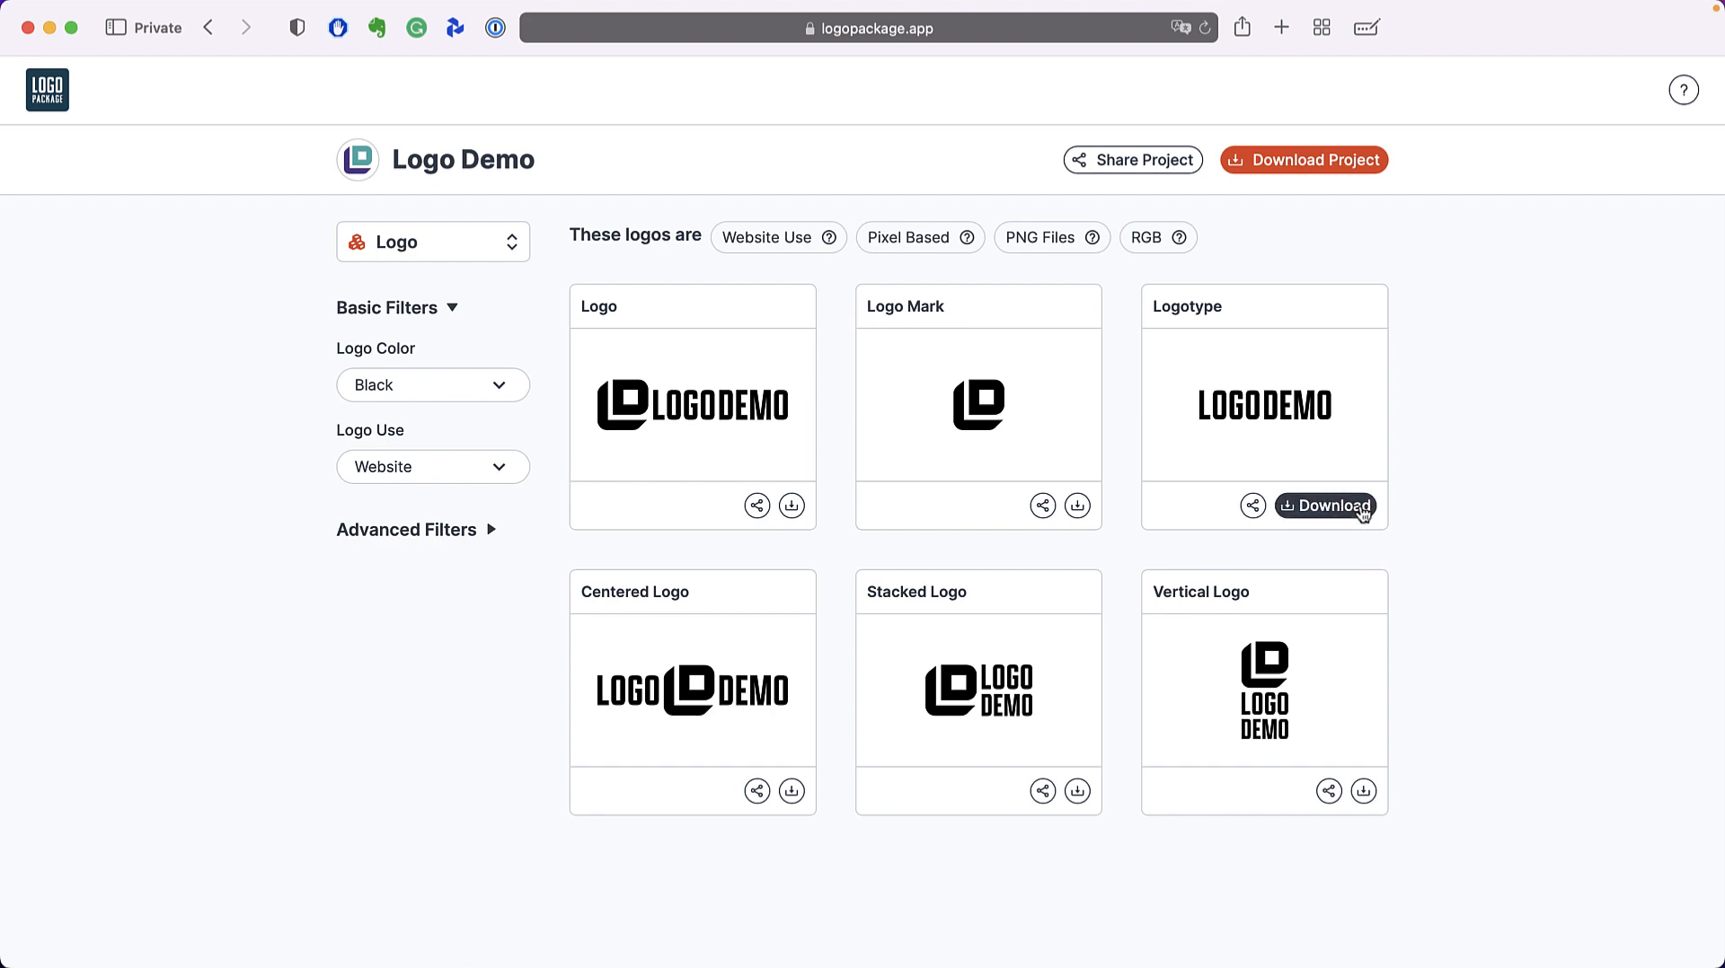
- Start downloading the black Logotype PNG with a width of 1200 px
click(1324, 504)
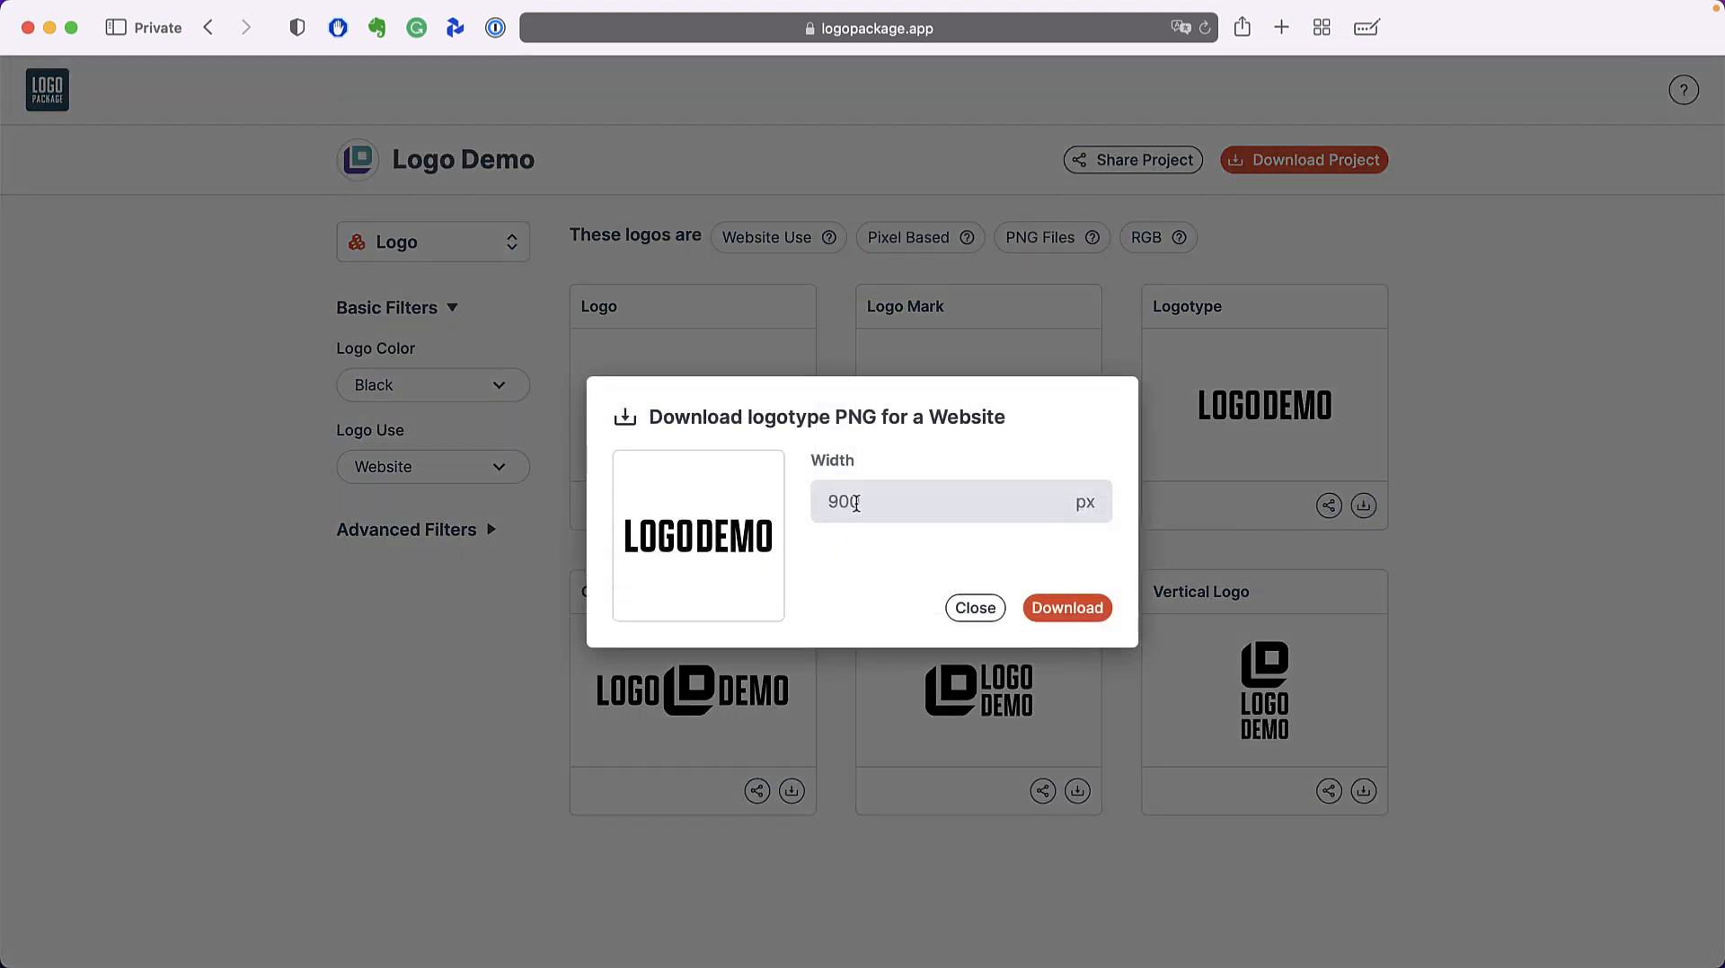
text(120)
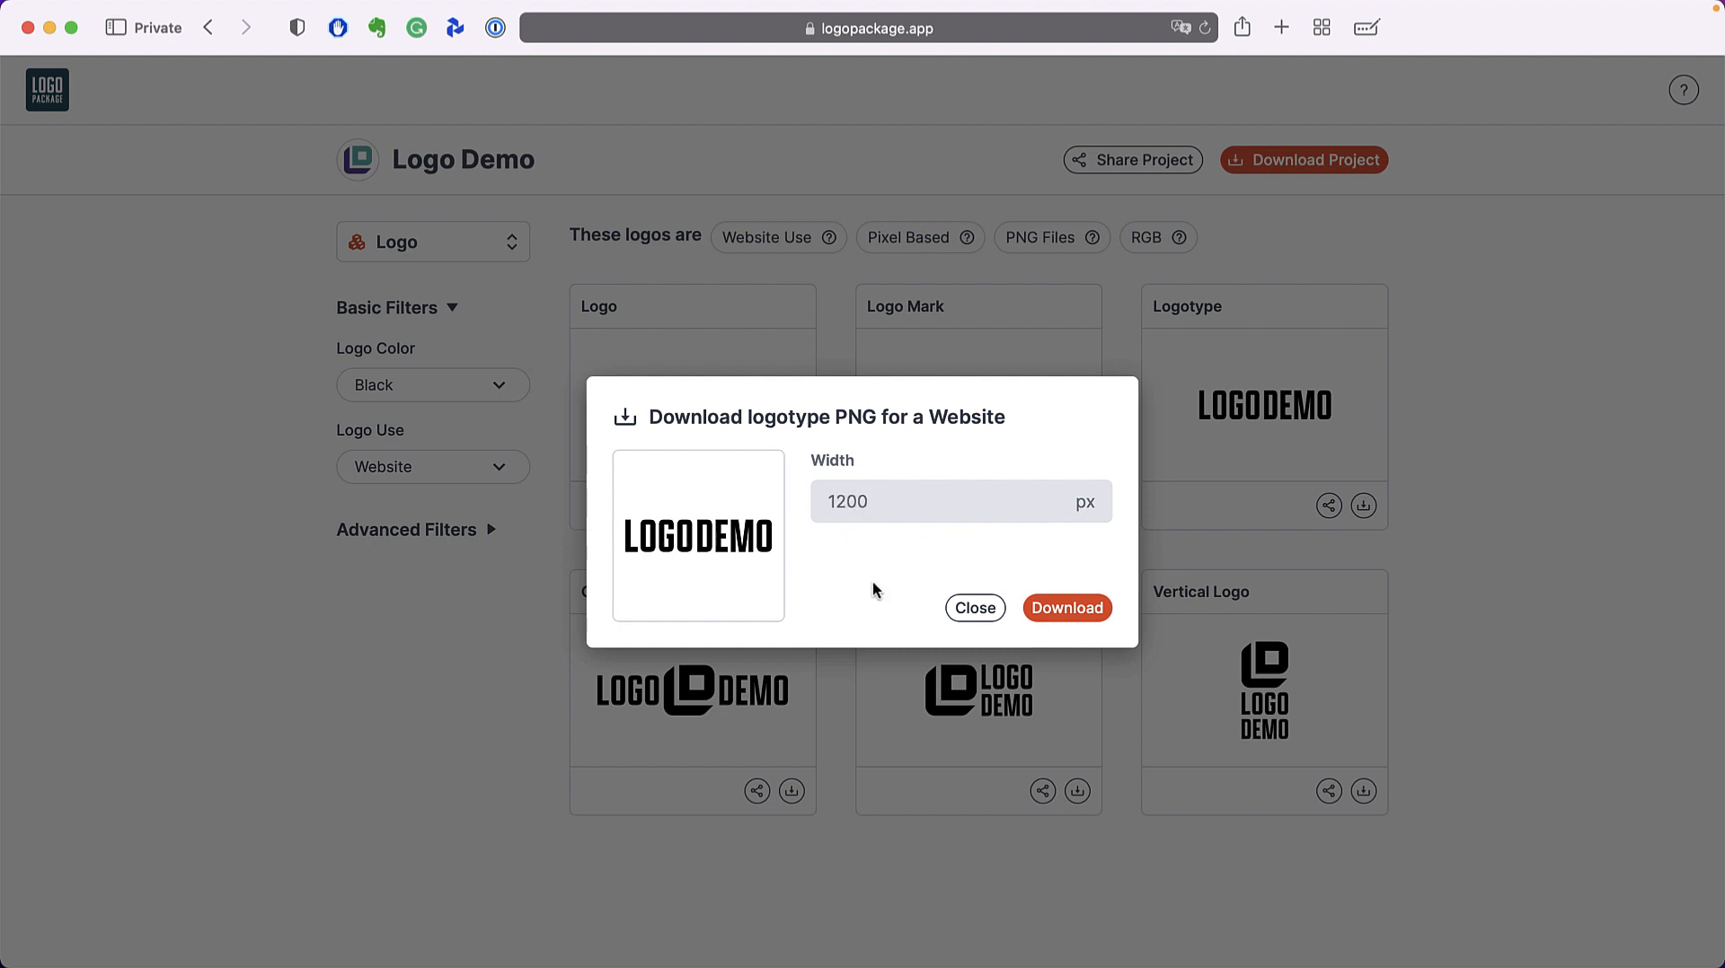
mouse_move(963, 533)
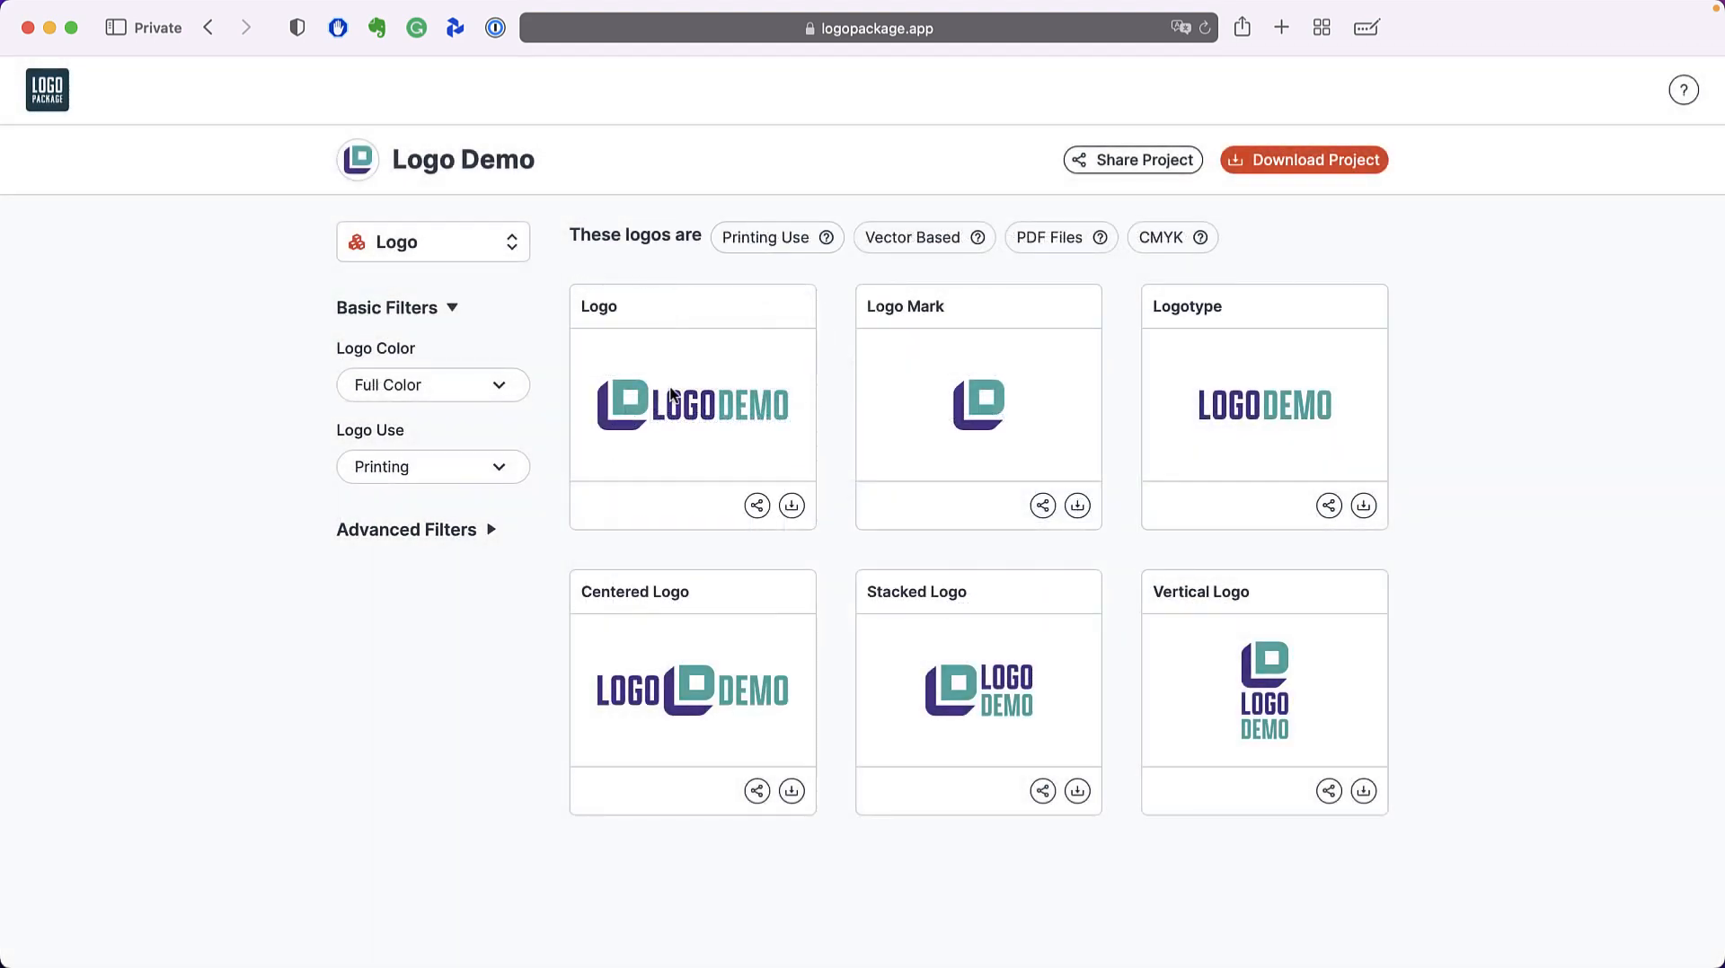
click(791, 505)
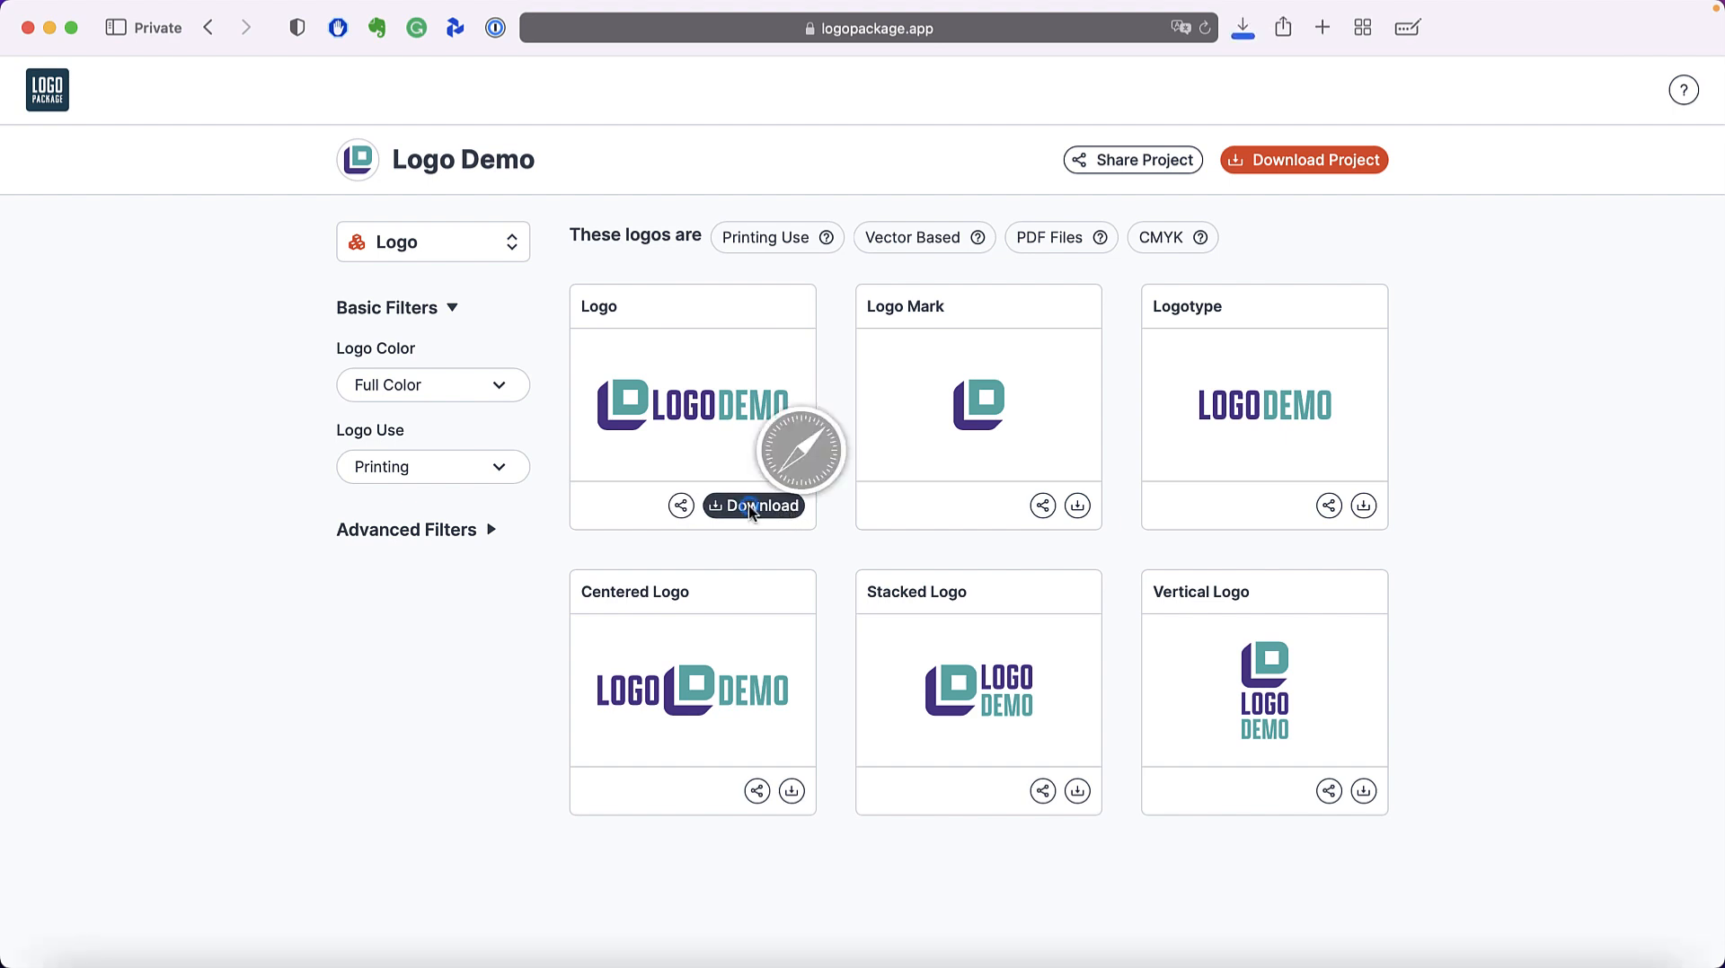
click(753, 506)
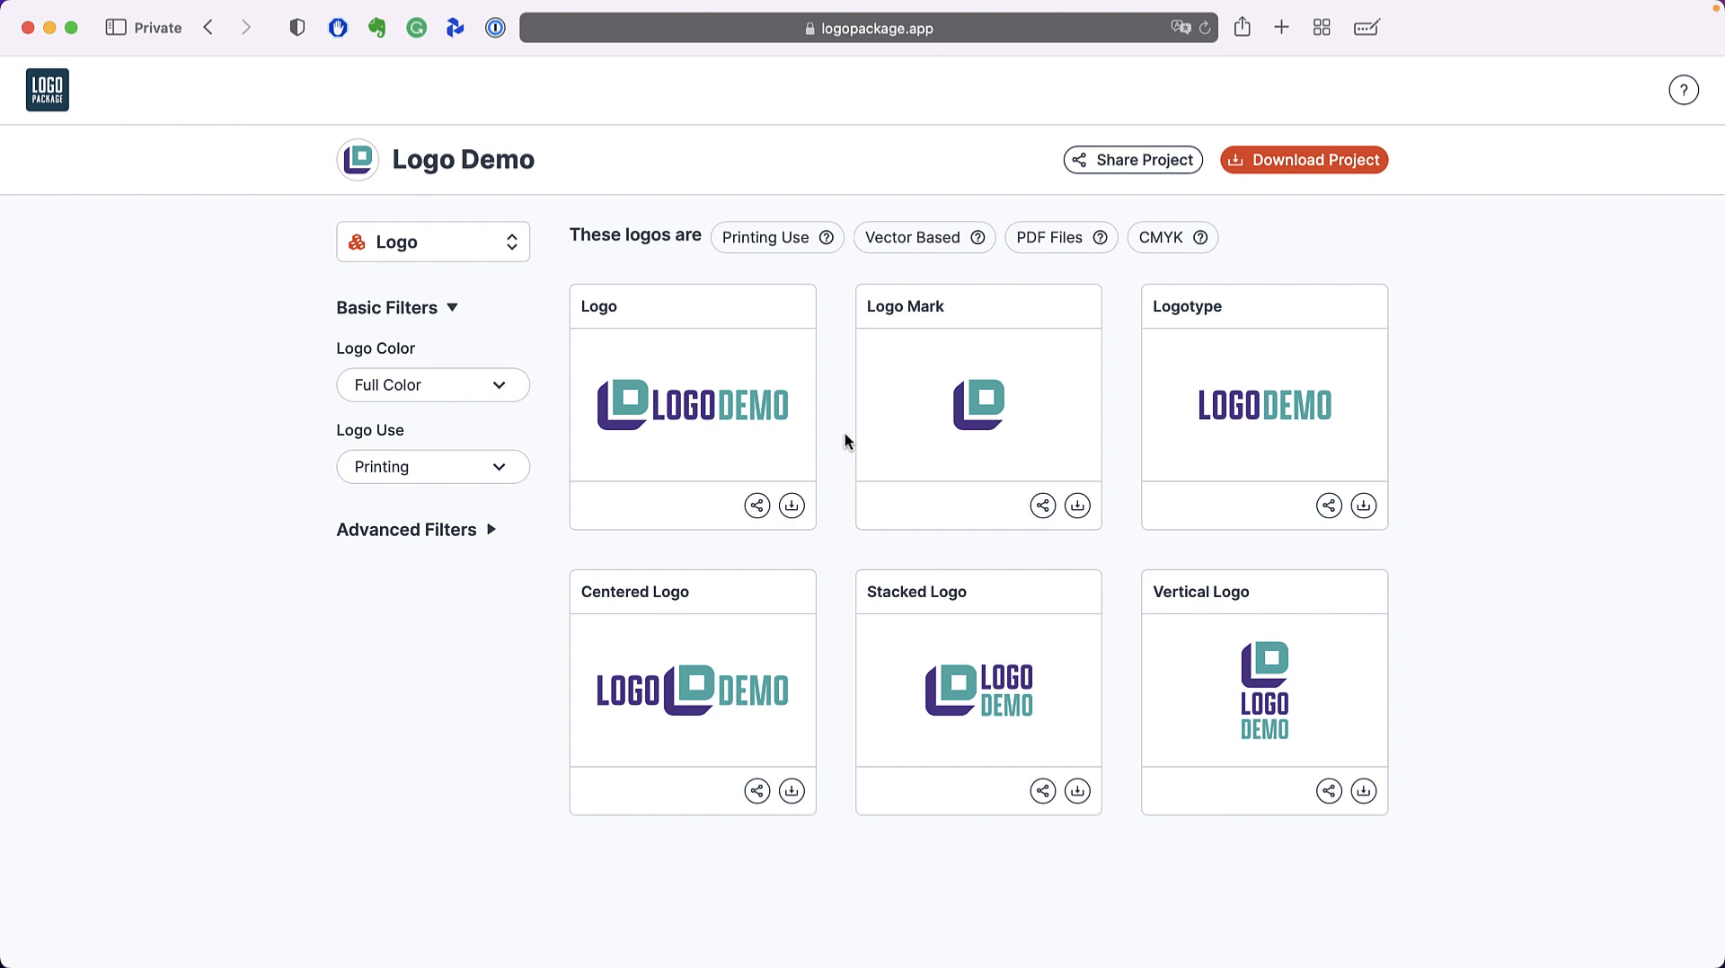
mouse_move(840, 428)
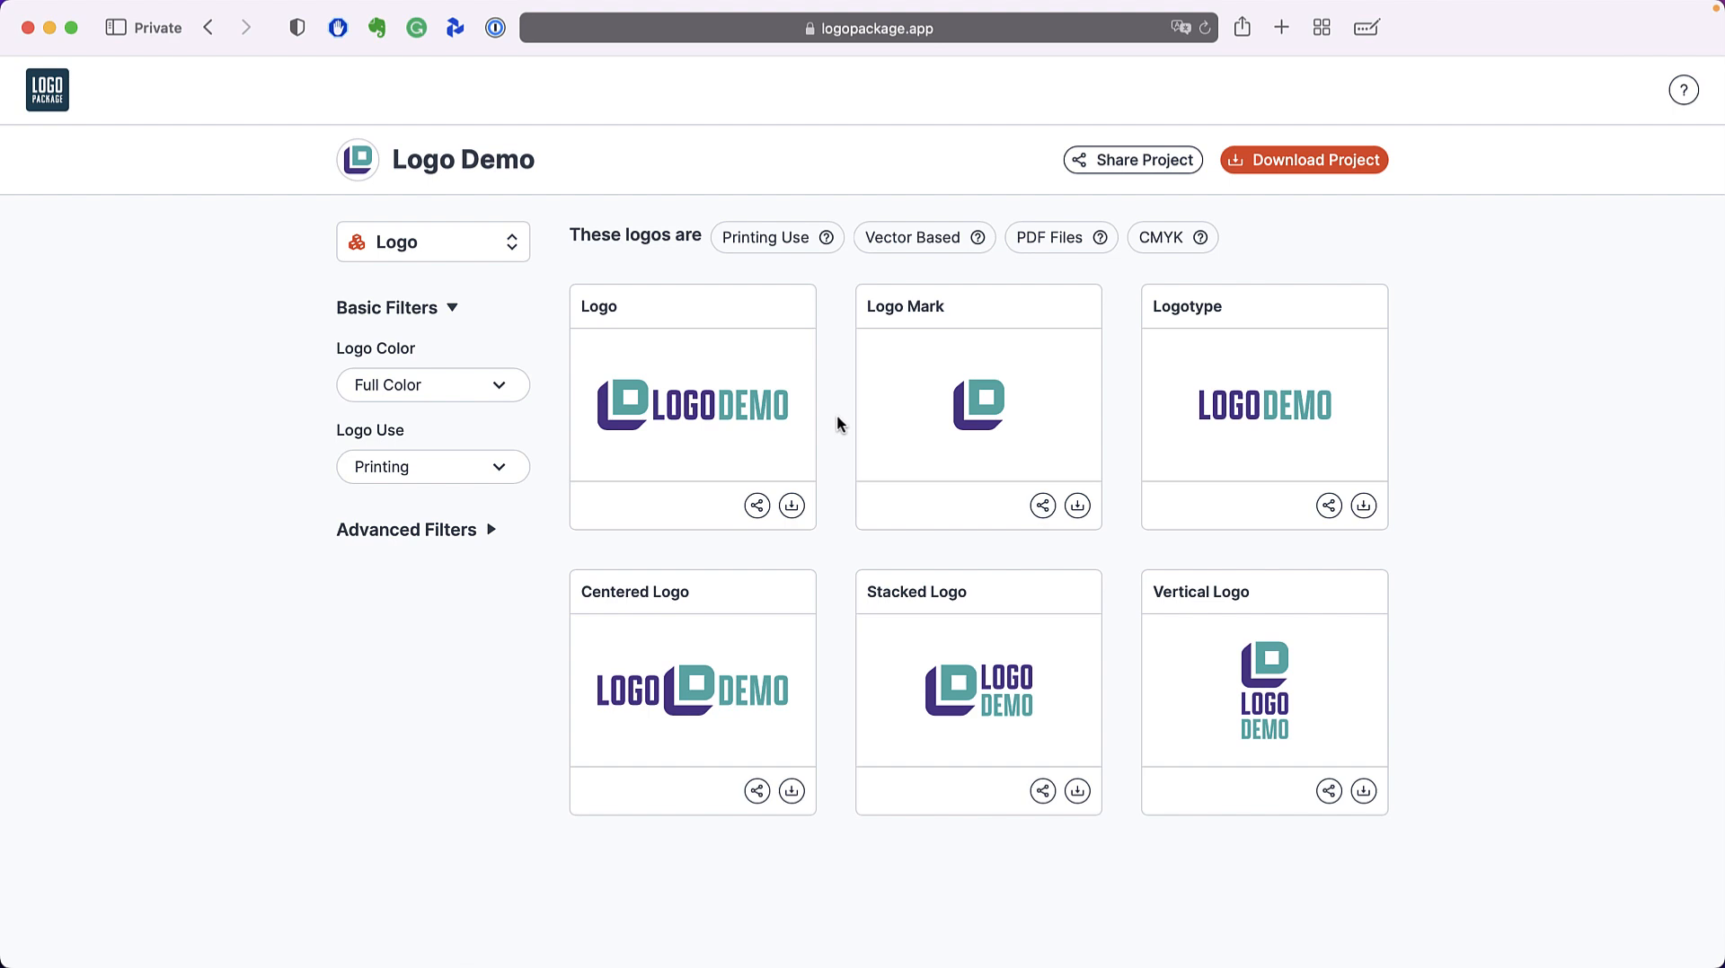
mouse_move(850, 504)
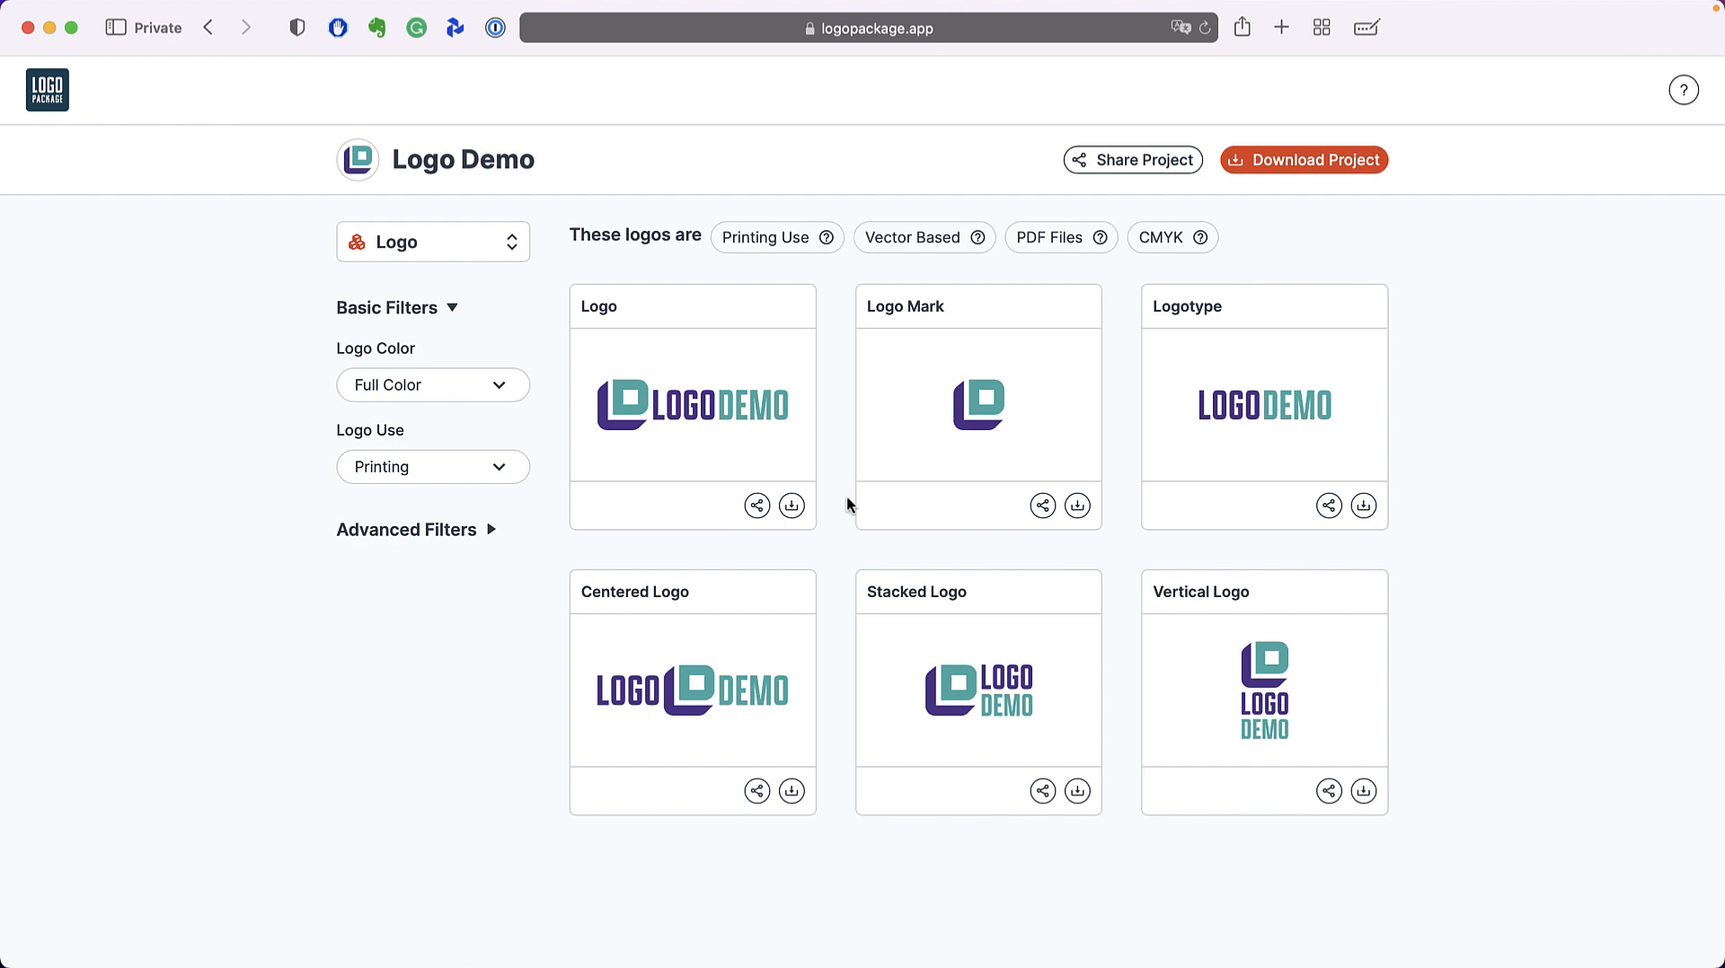
mouse_move(492, 543)
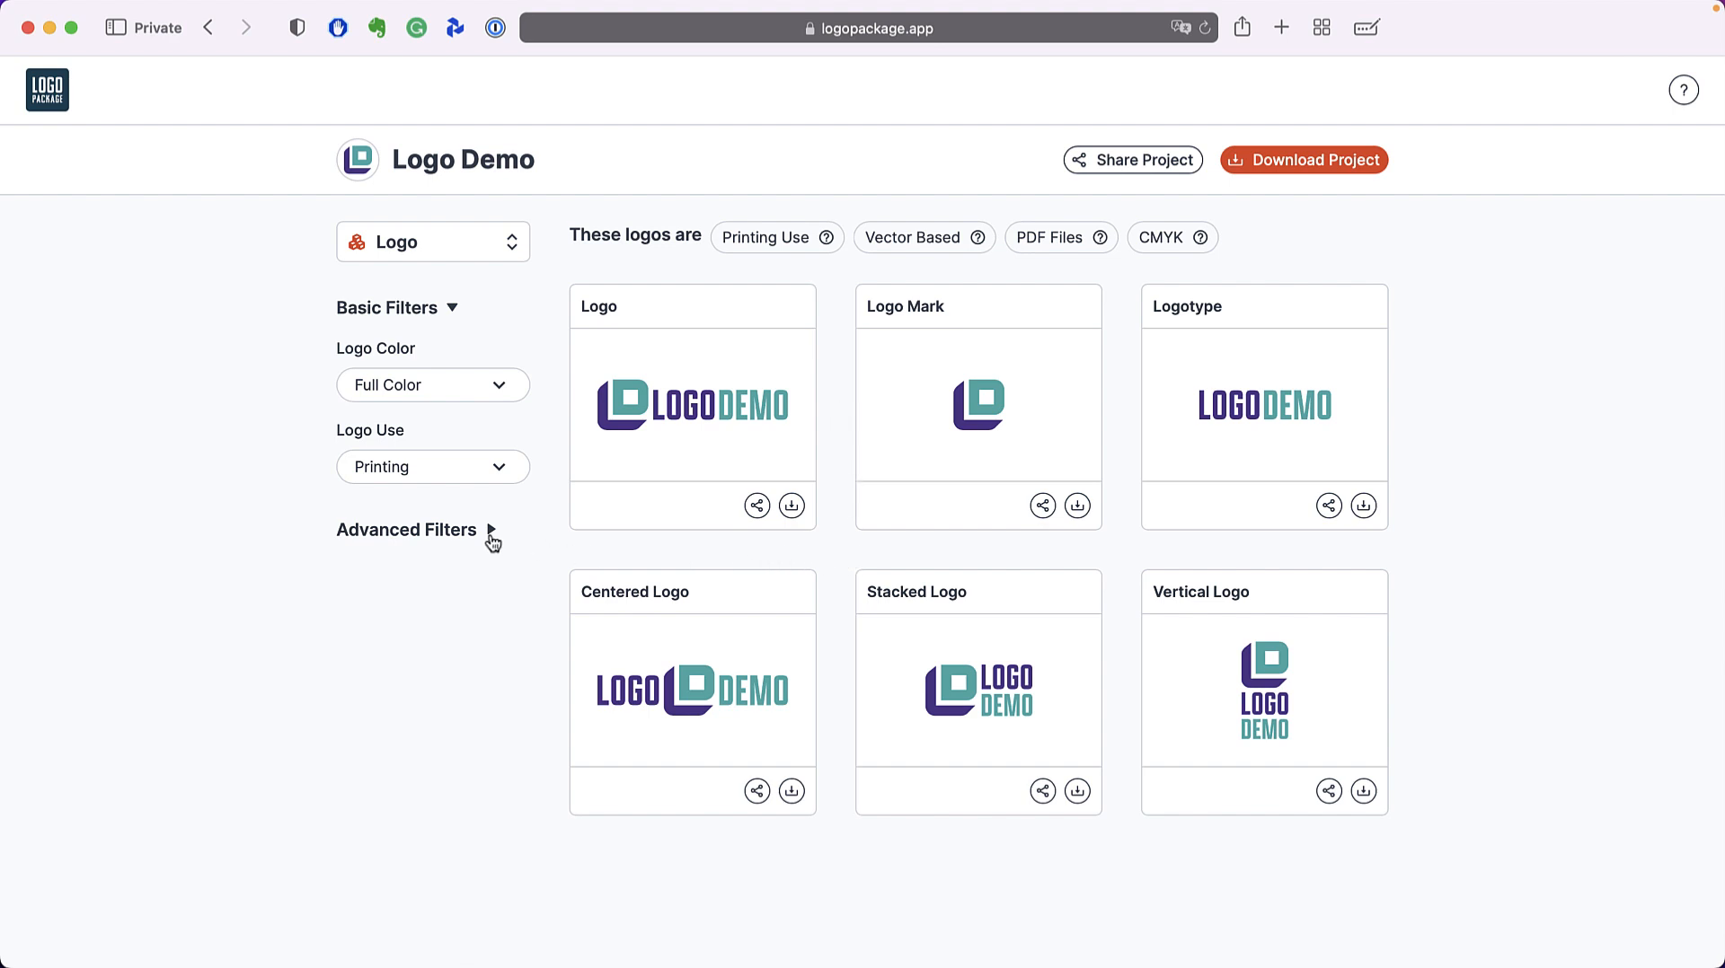
- Expand Advanced Filters to reveal CMYK gamut, no pixel files and PDF/EPS/AI vector formats
click(491, 534)
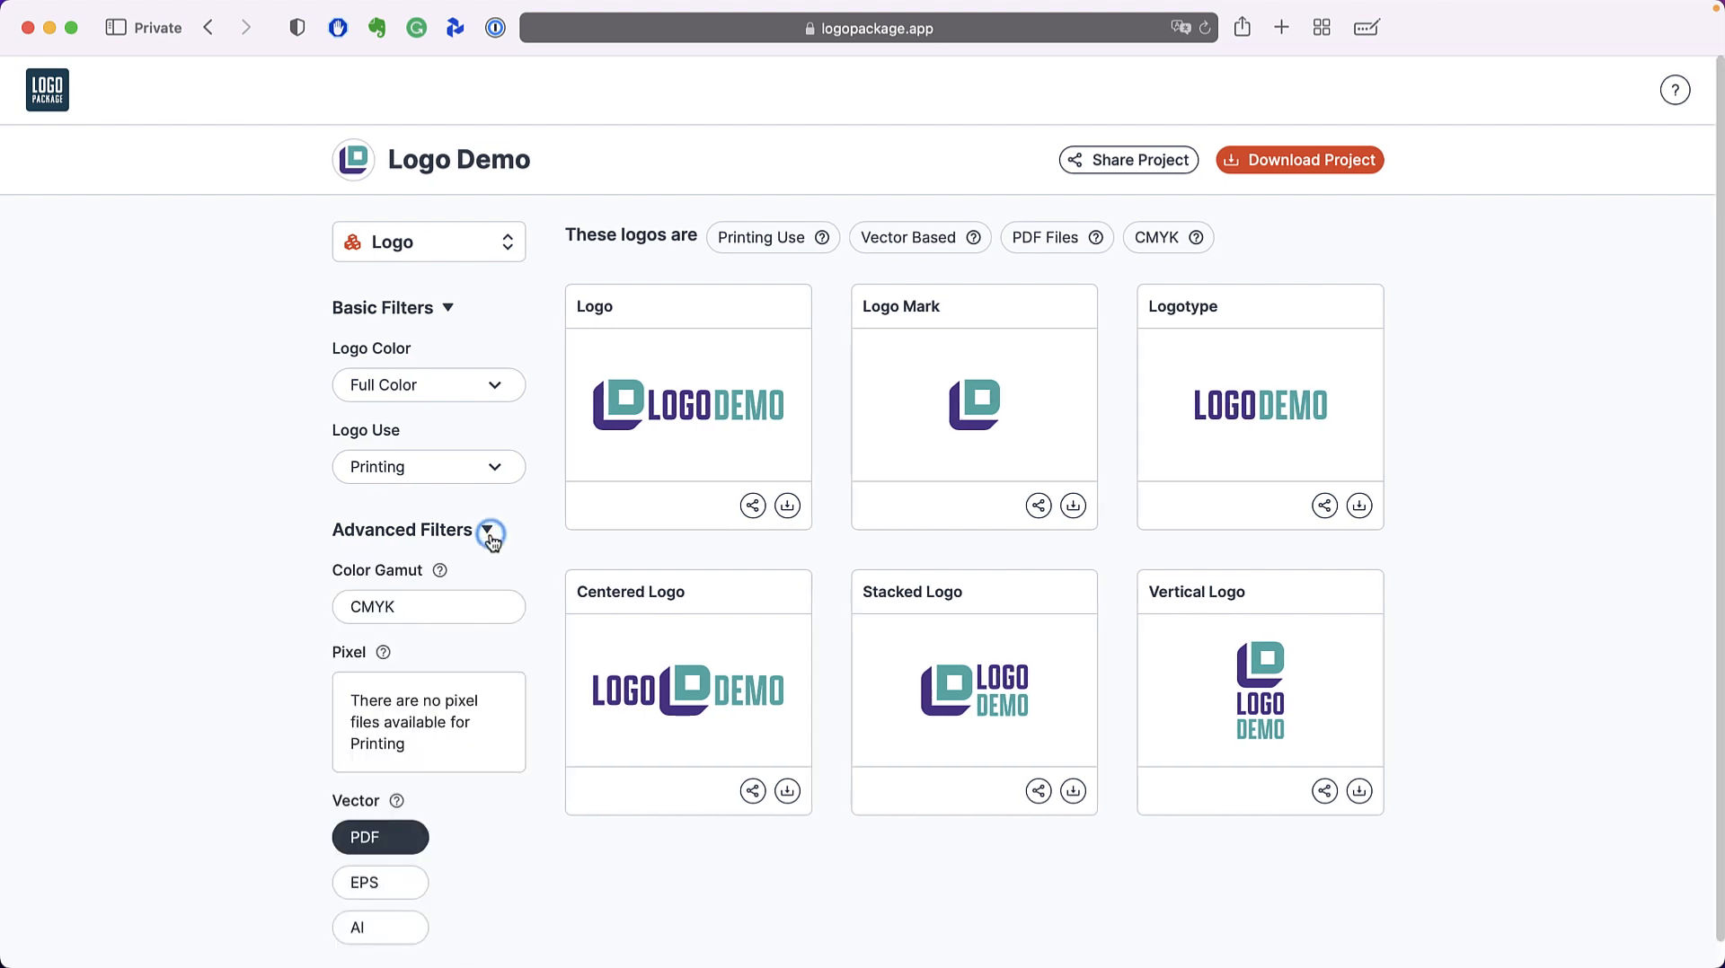
scroll(down, 3)
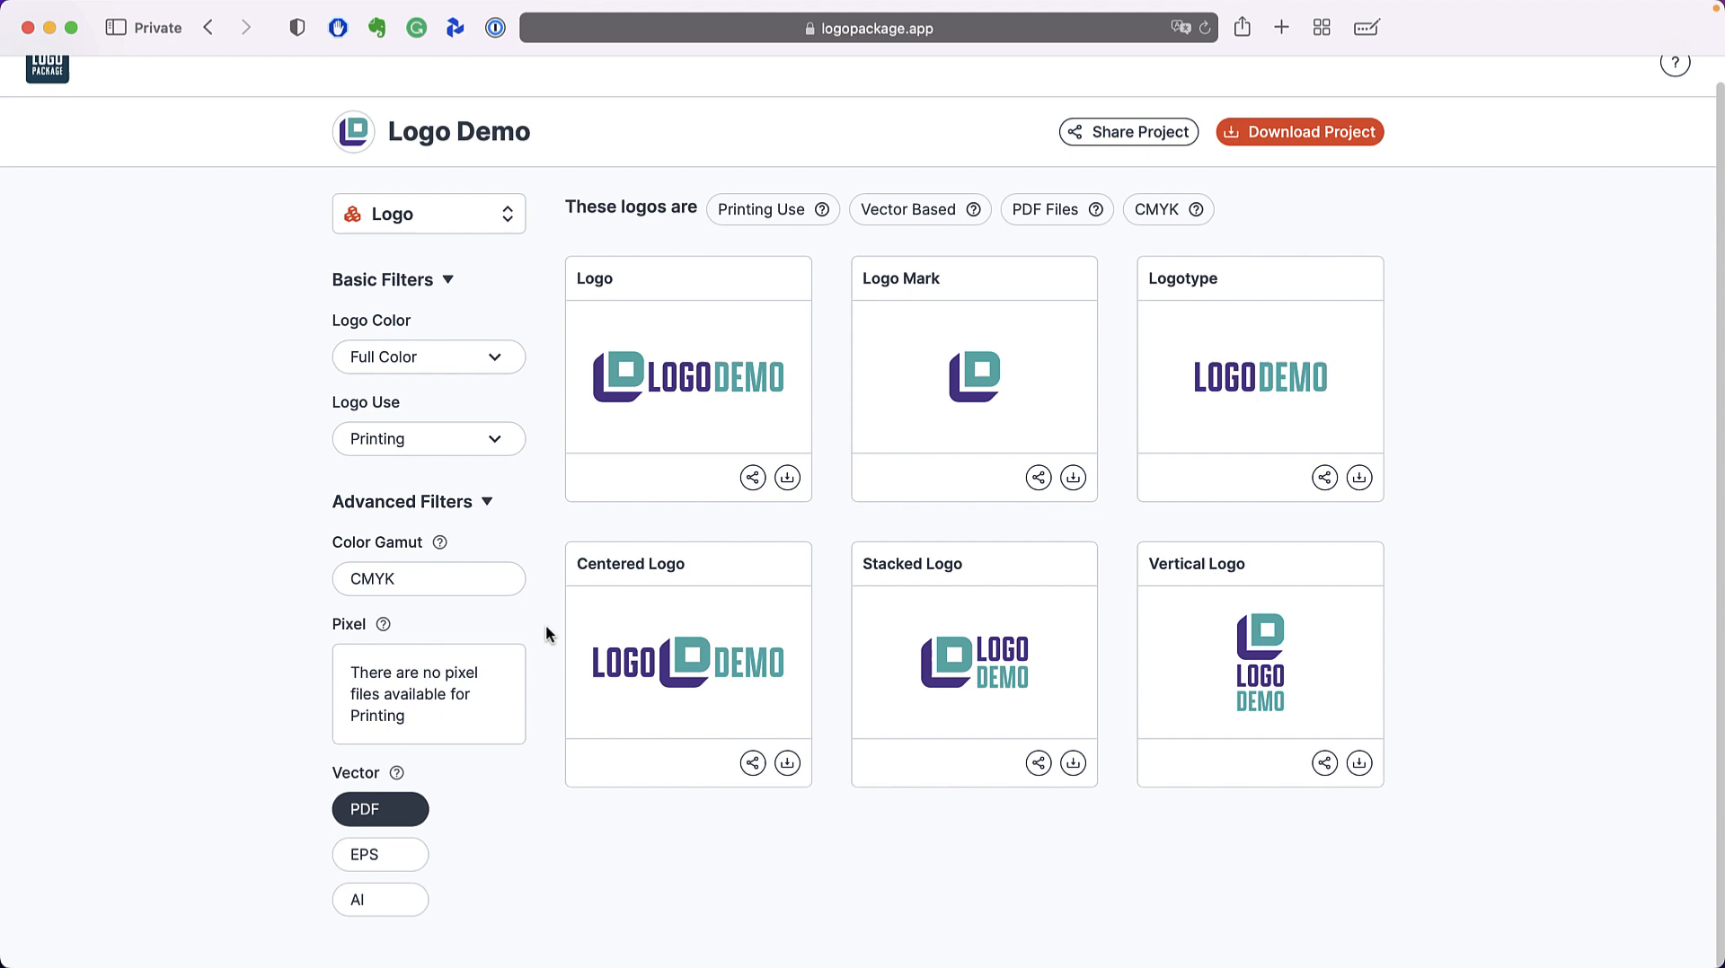
mouse_move(541, 766)
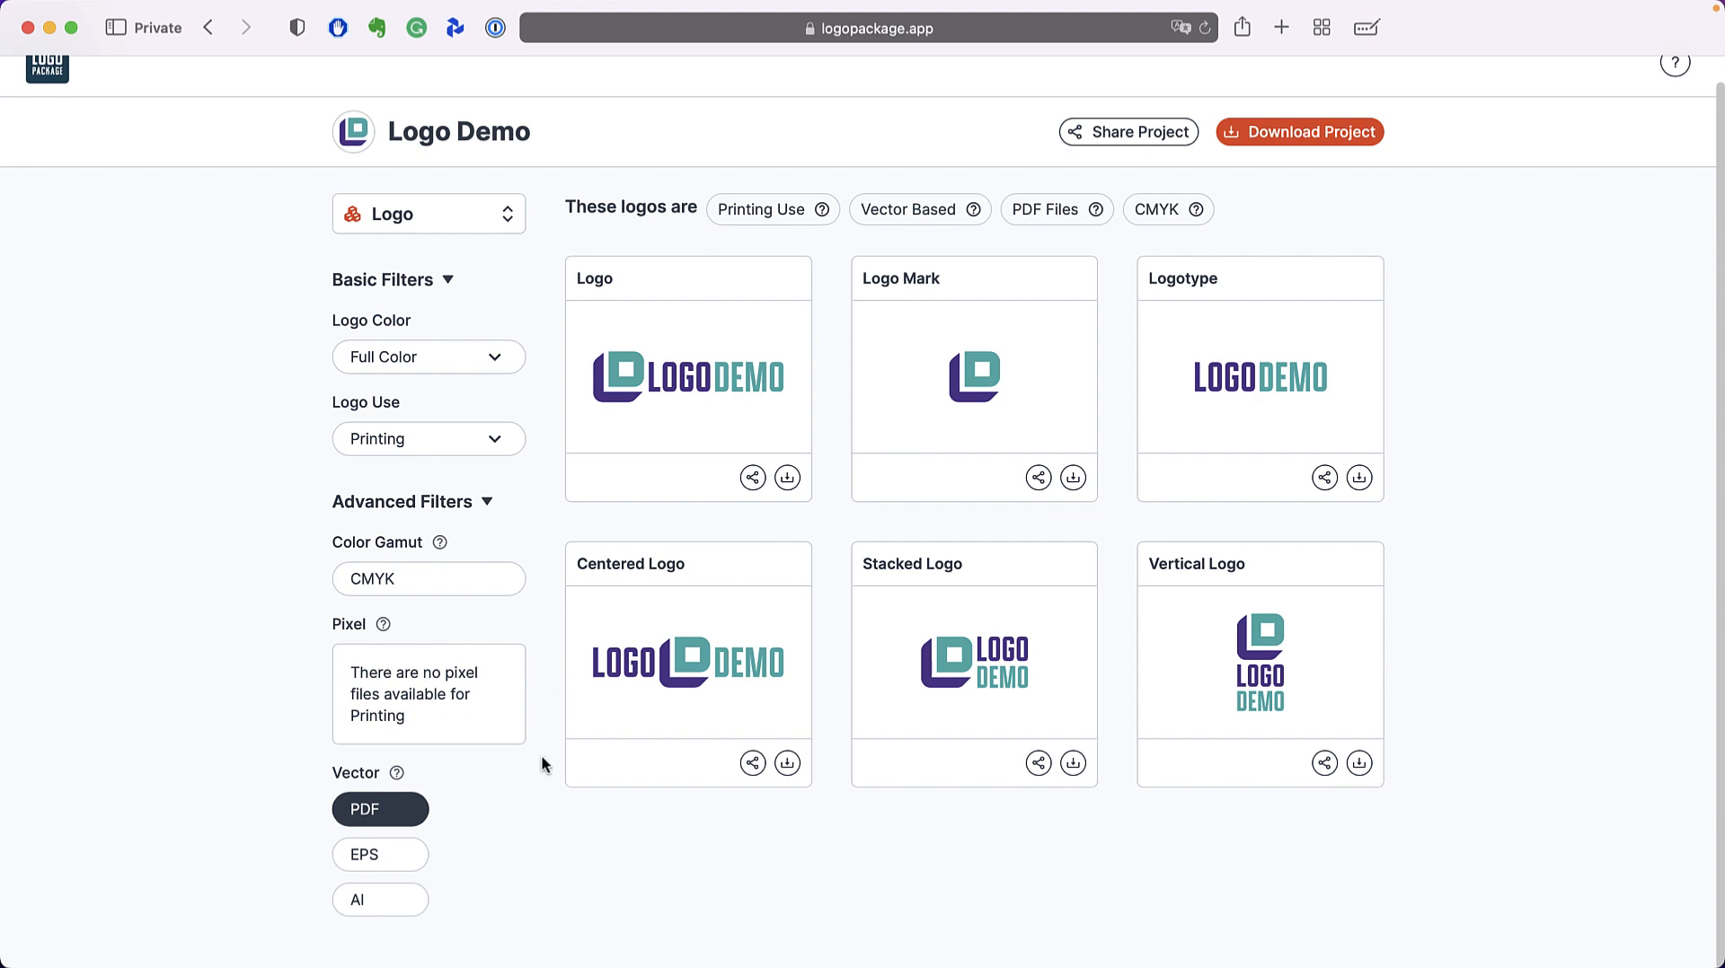
mouse_move(433, 857)
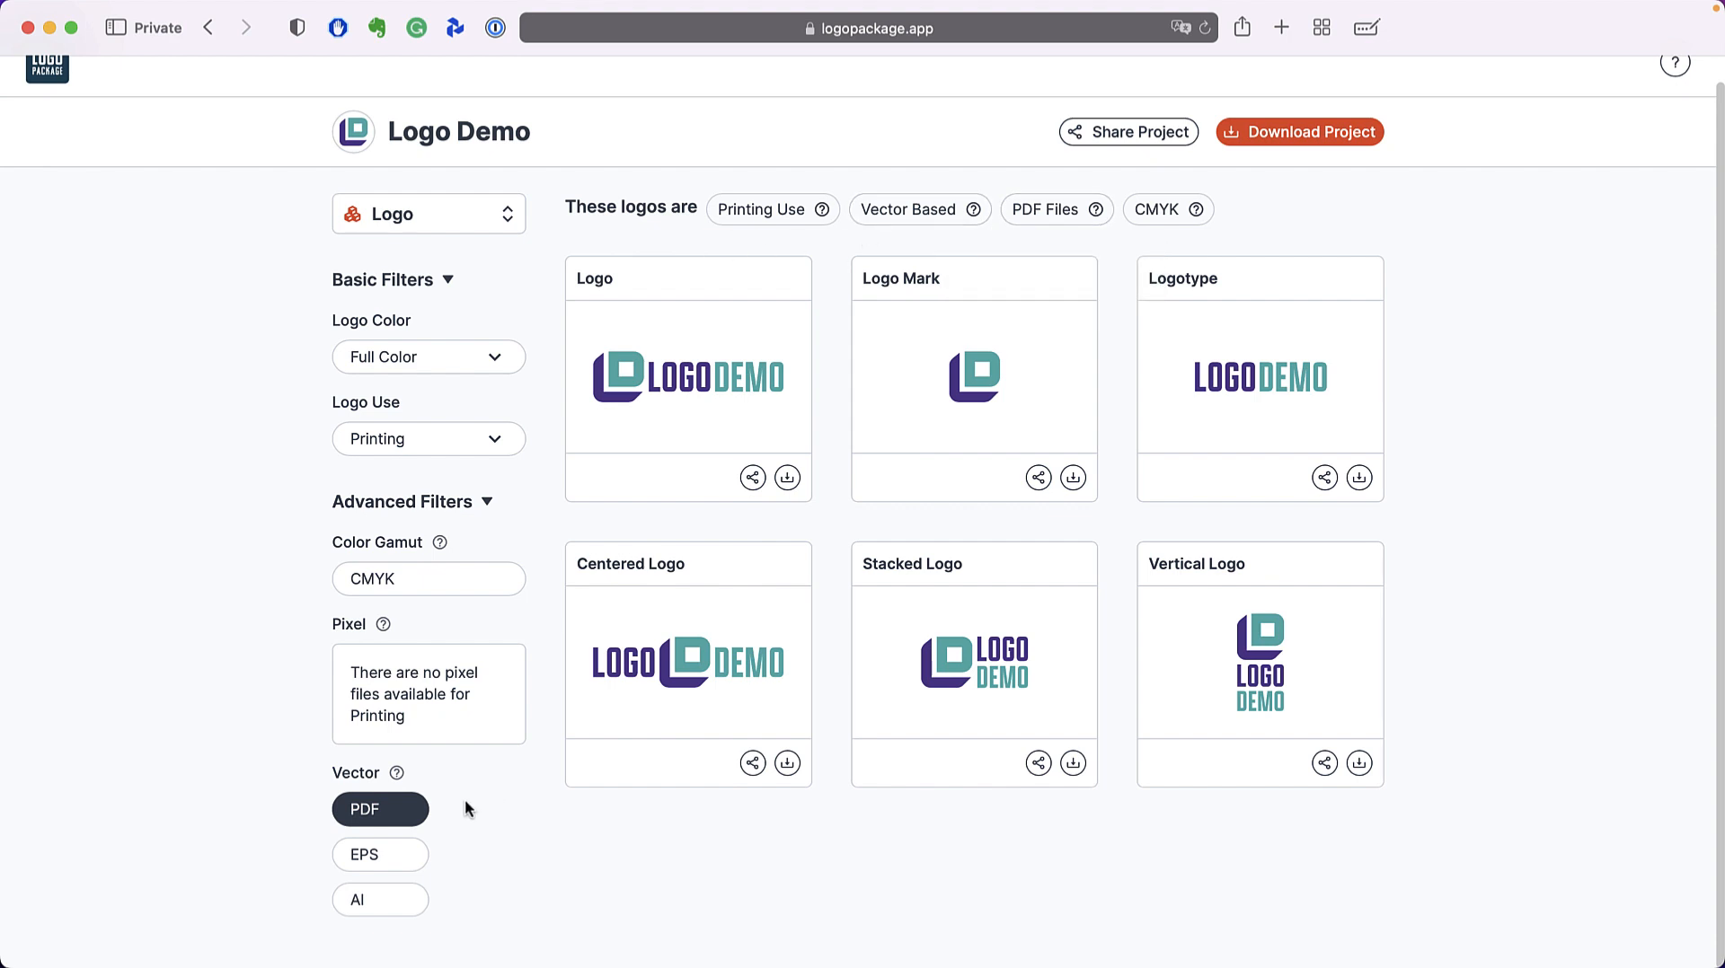
mouse_move(458, 908)
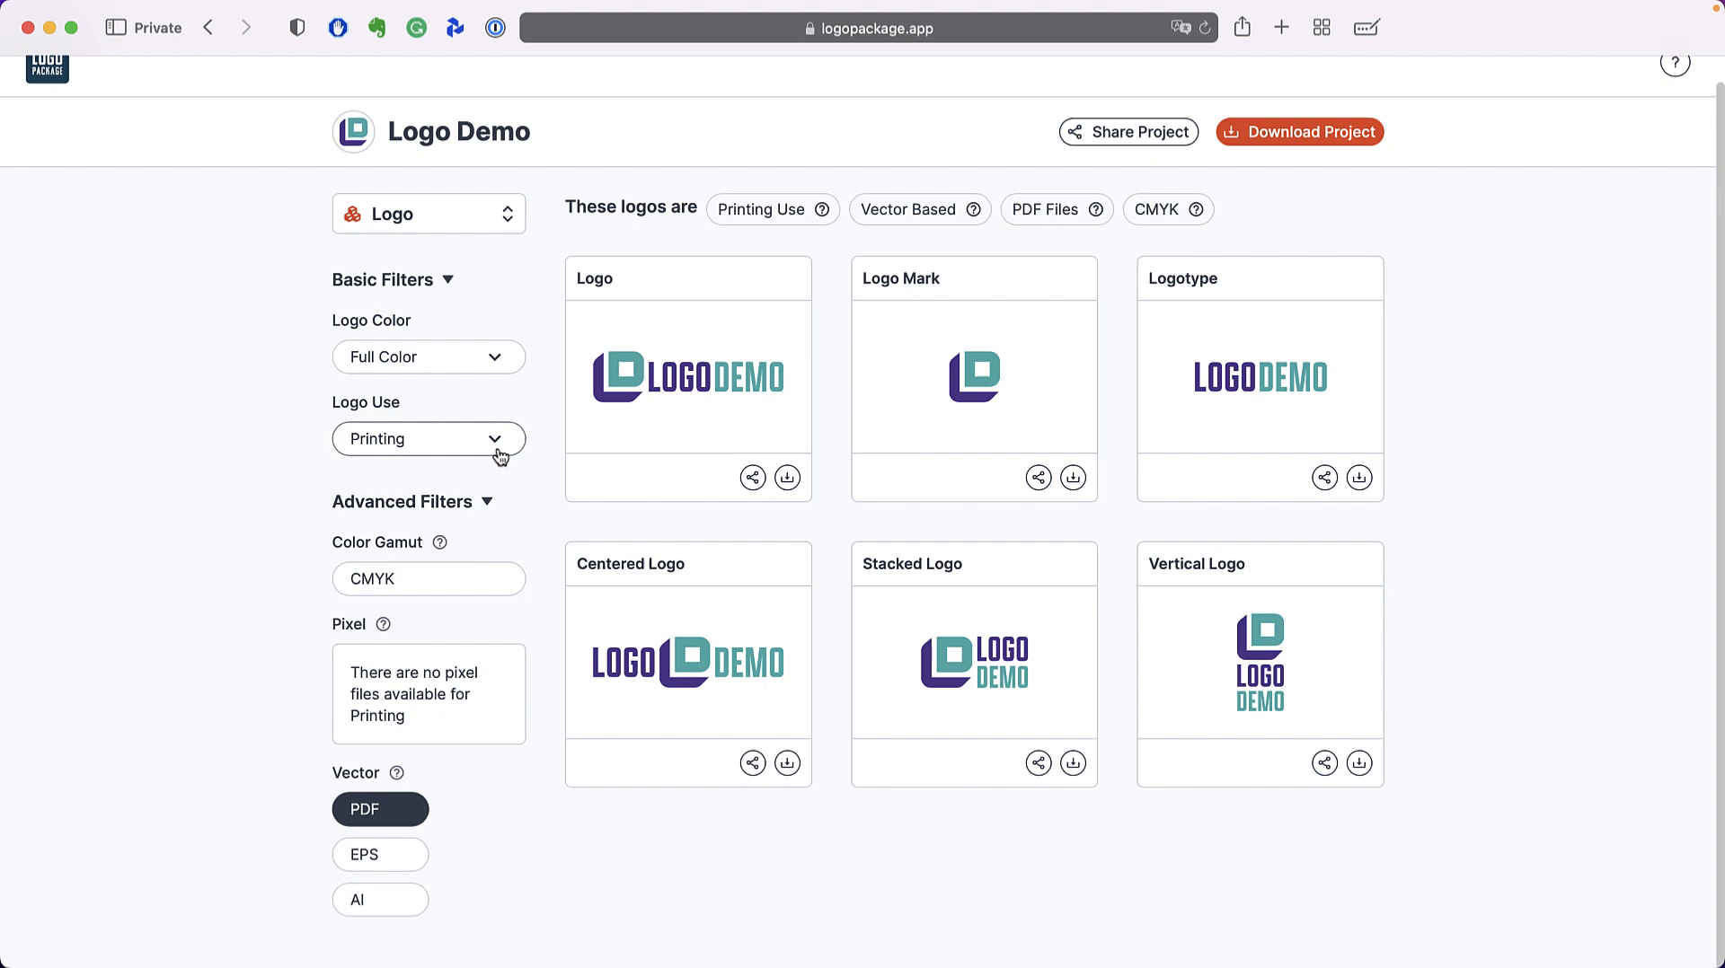
- Switch Logo Use to Website (RGB PNG pixel files) and collapse the advanced filters
click(427, 438)
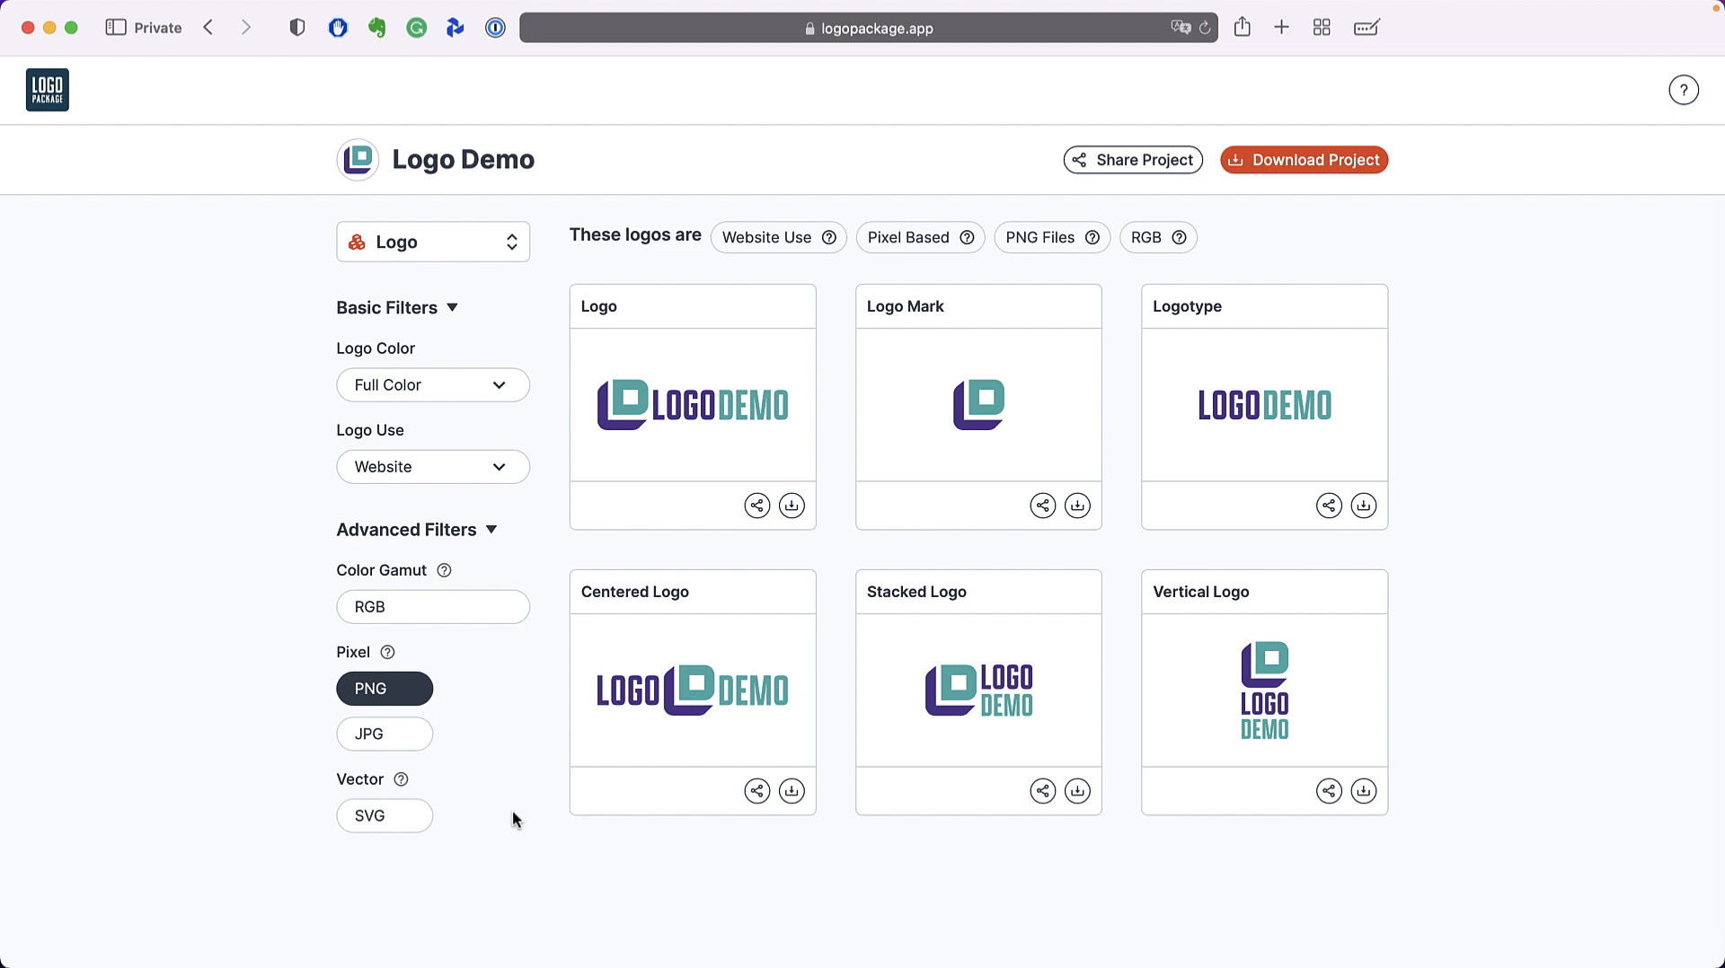
mouse_move(492, 816)
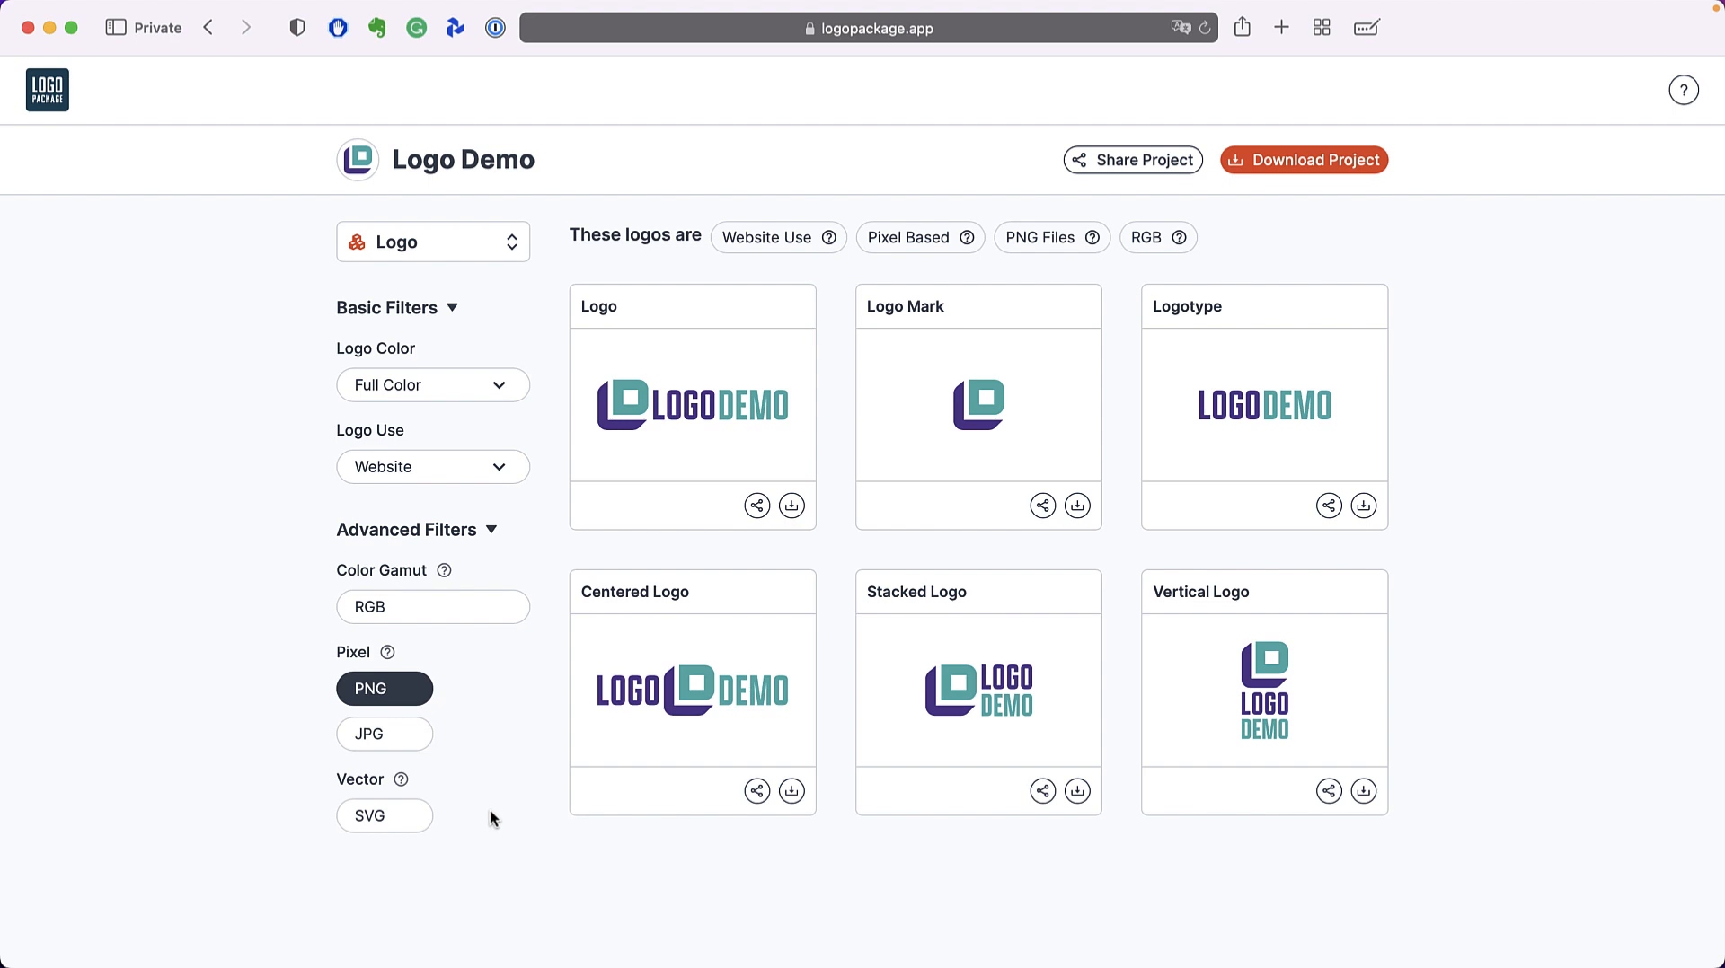
click(406, 529)
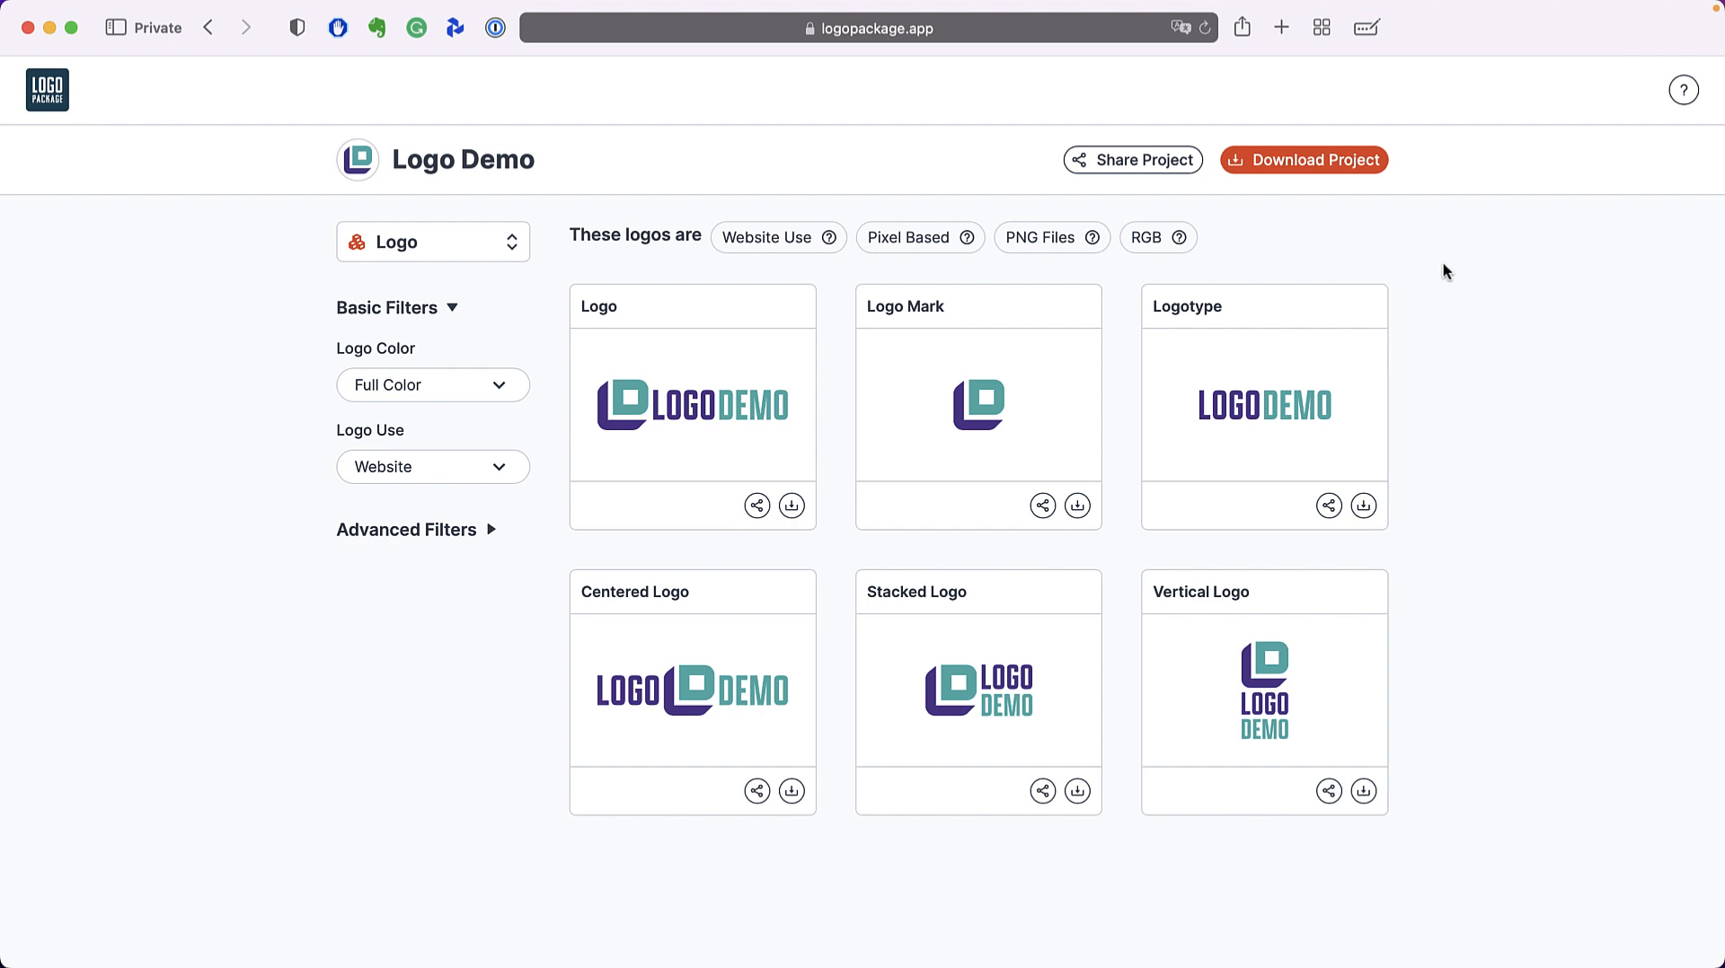
mouse_move(1439, 201)
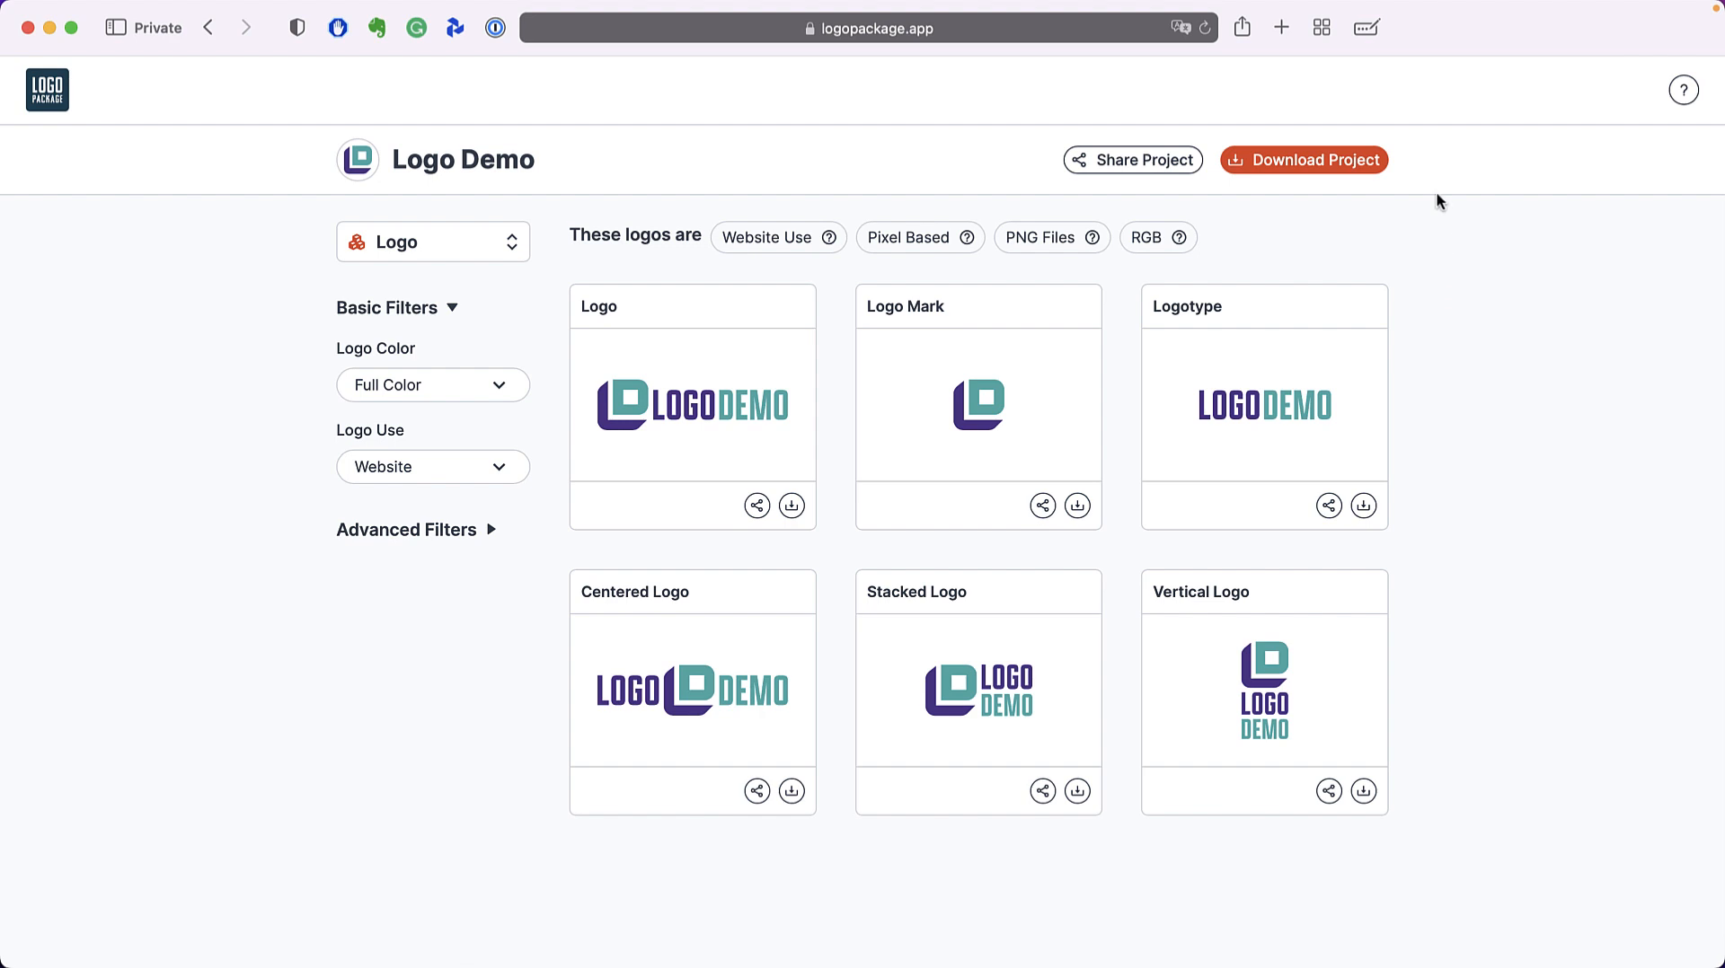
mouse_move(1351, 173)
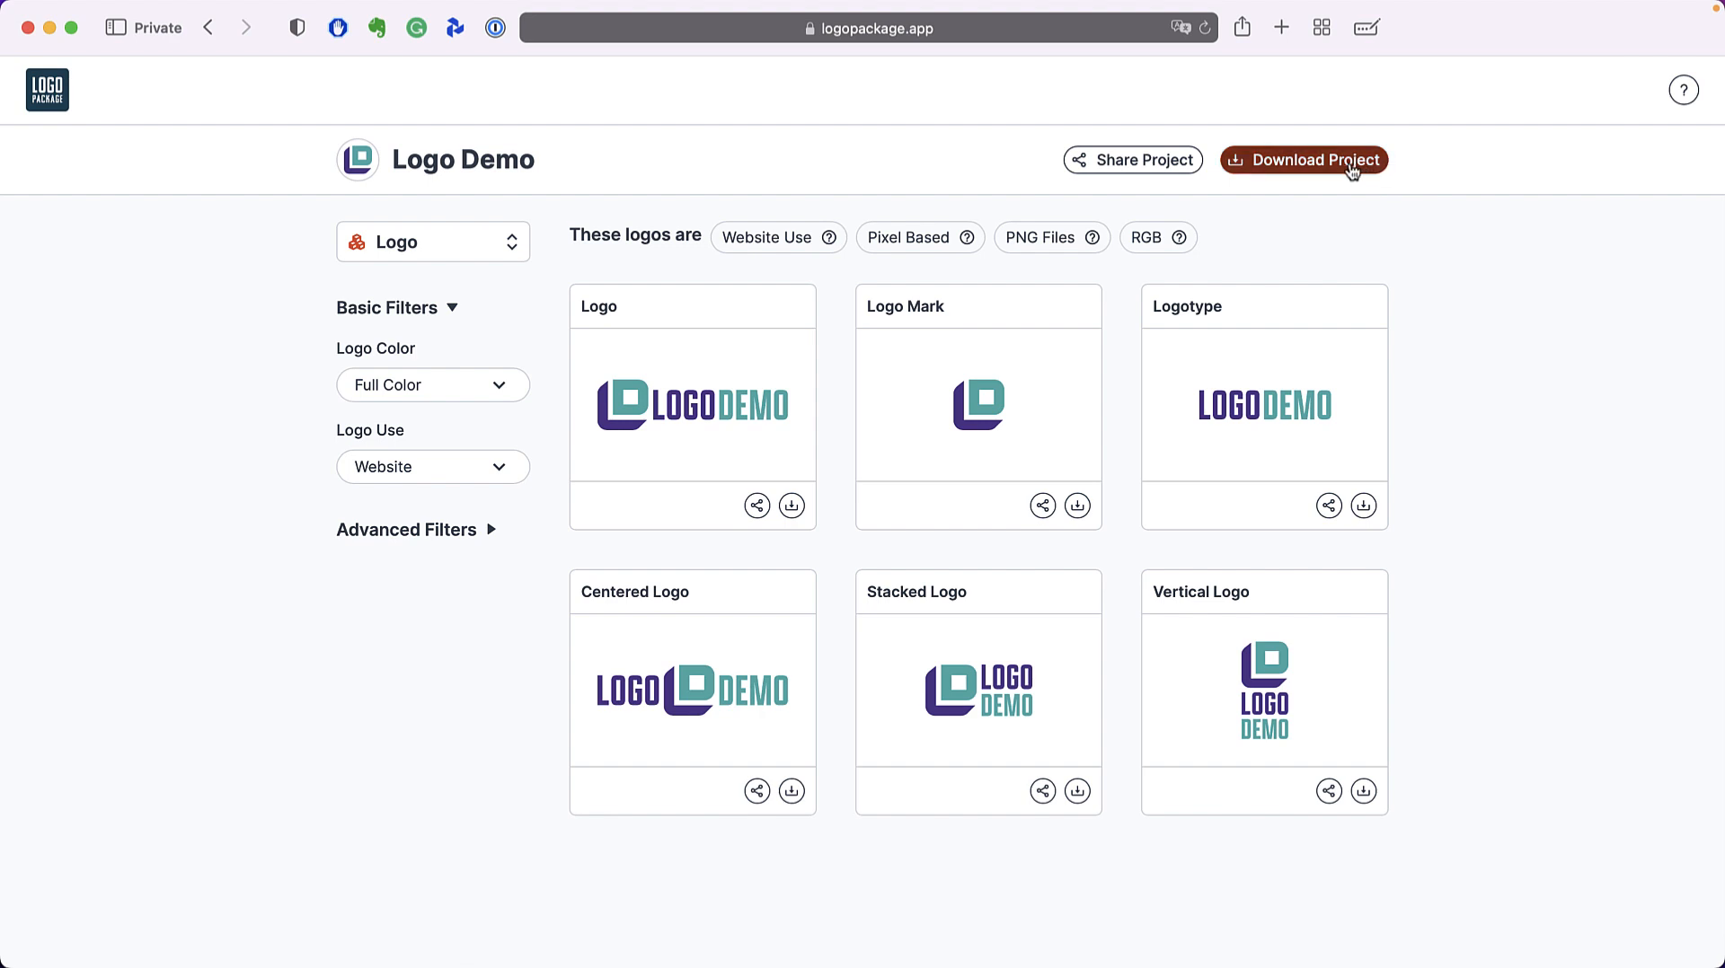
mouse_move(1358, 172)
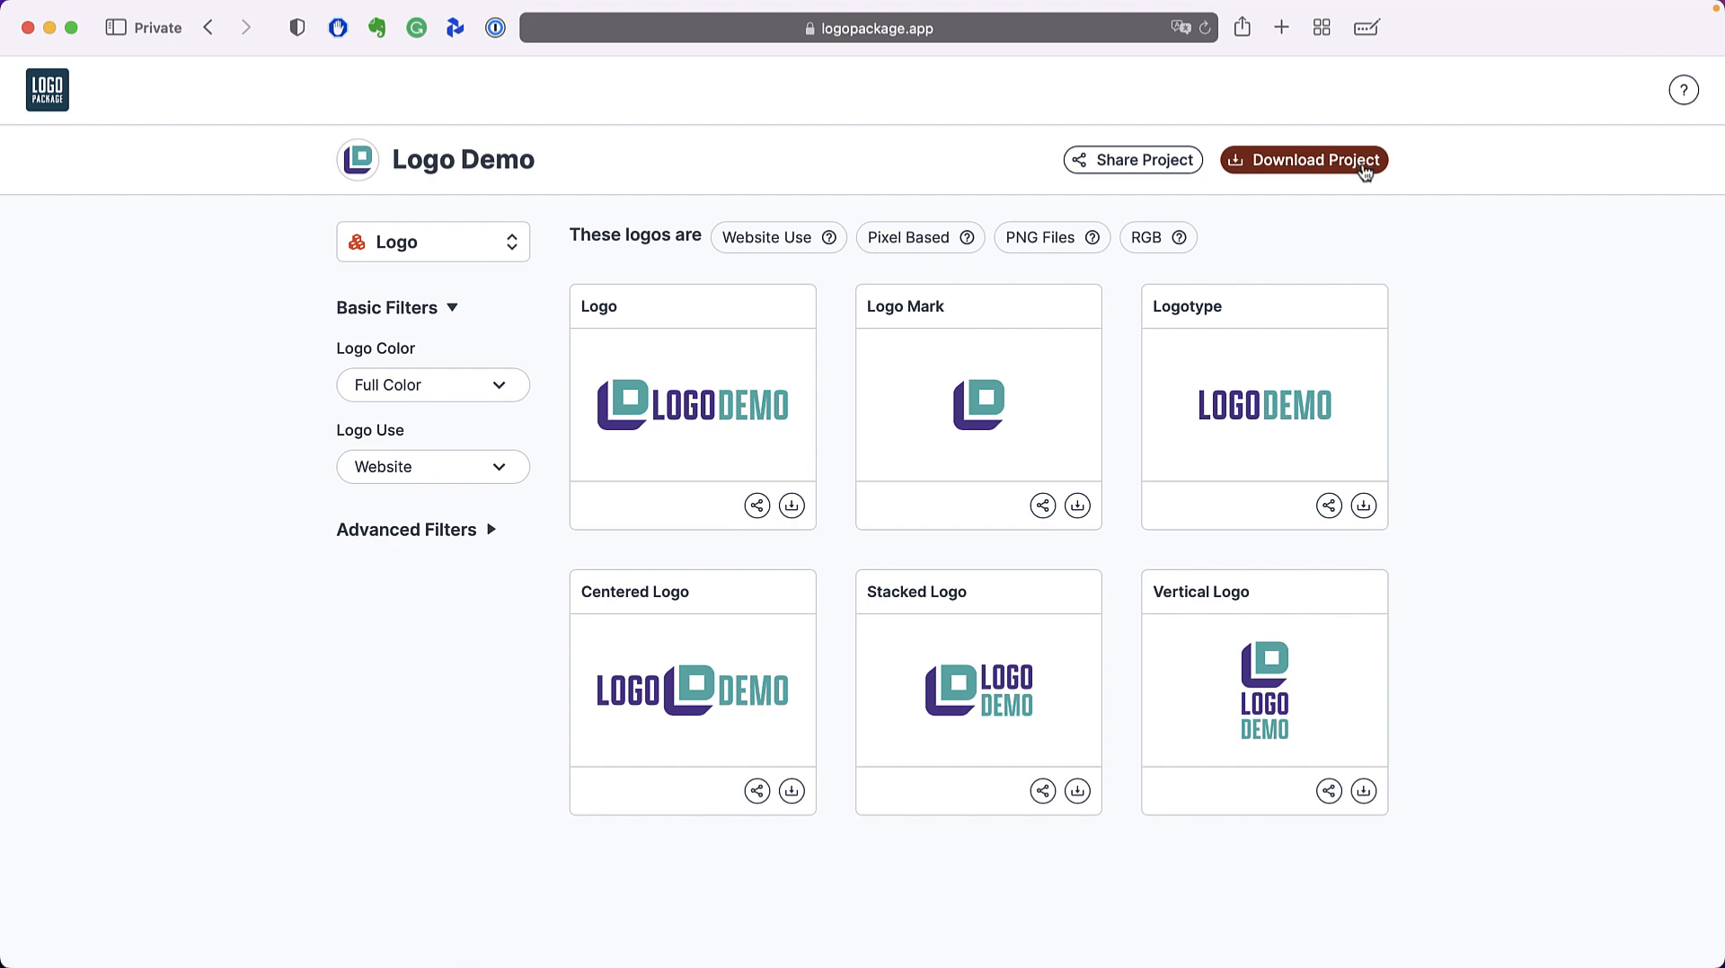
mouse_move(1223, 212)
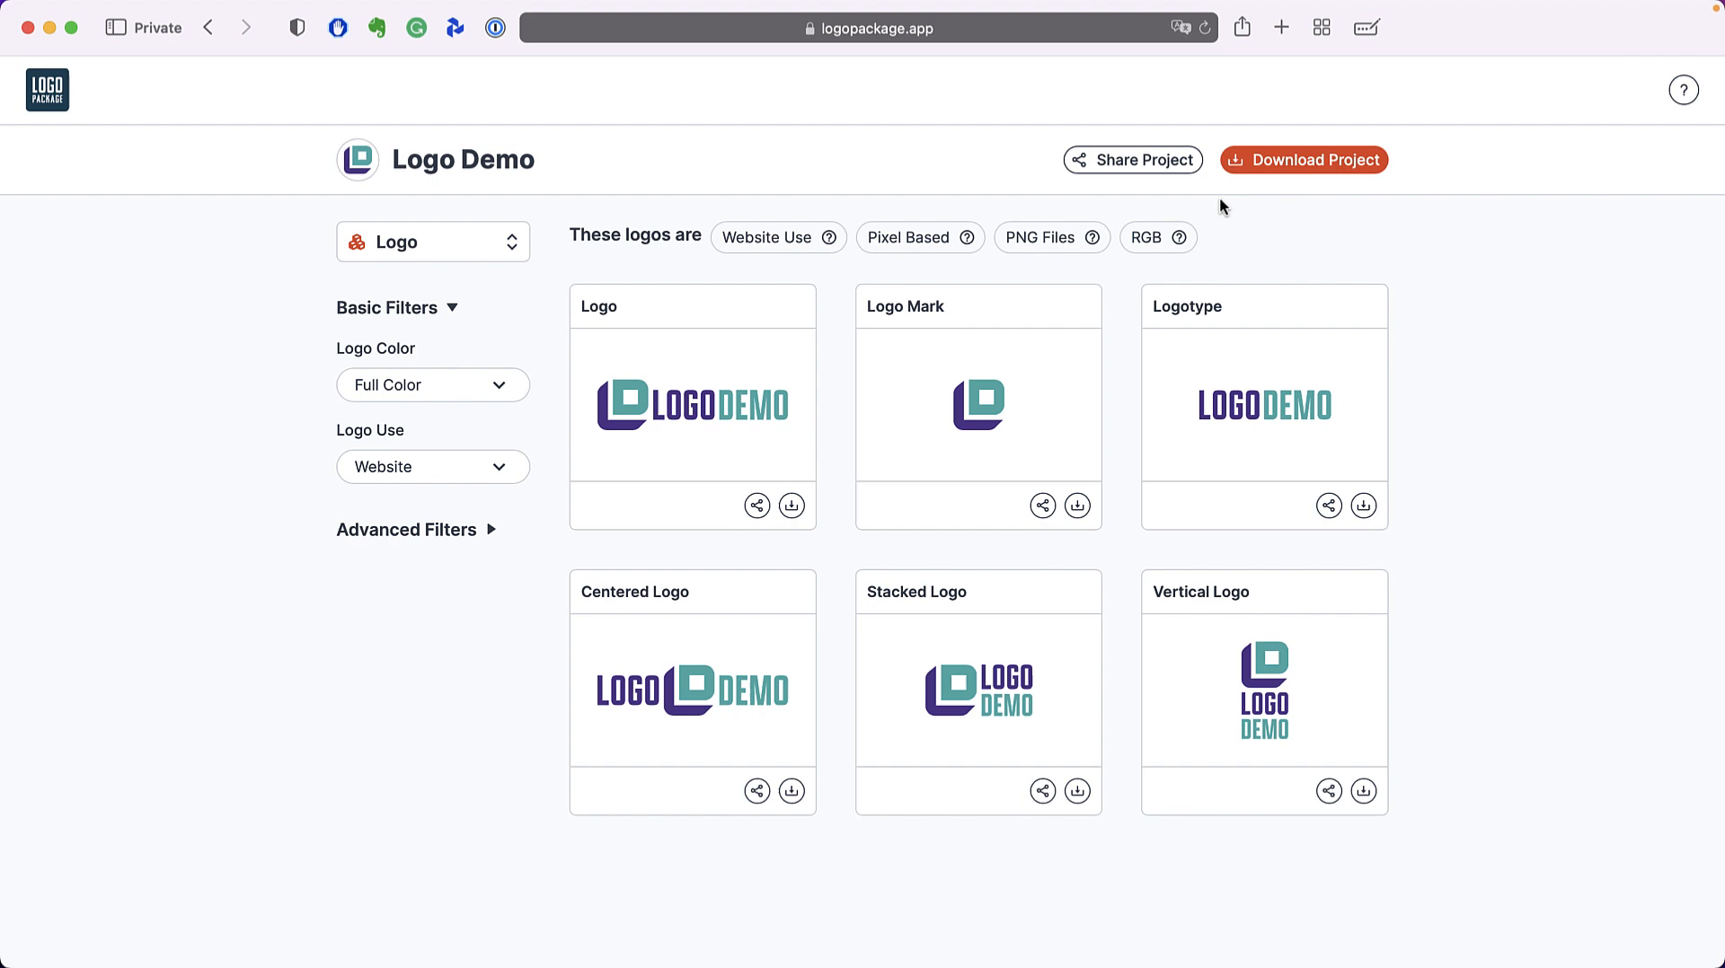
mouse_move(1162, 209)
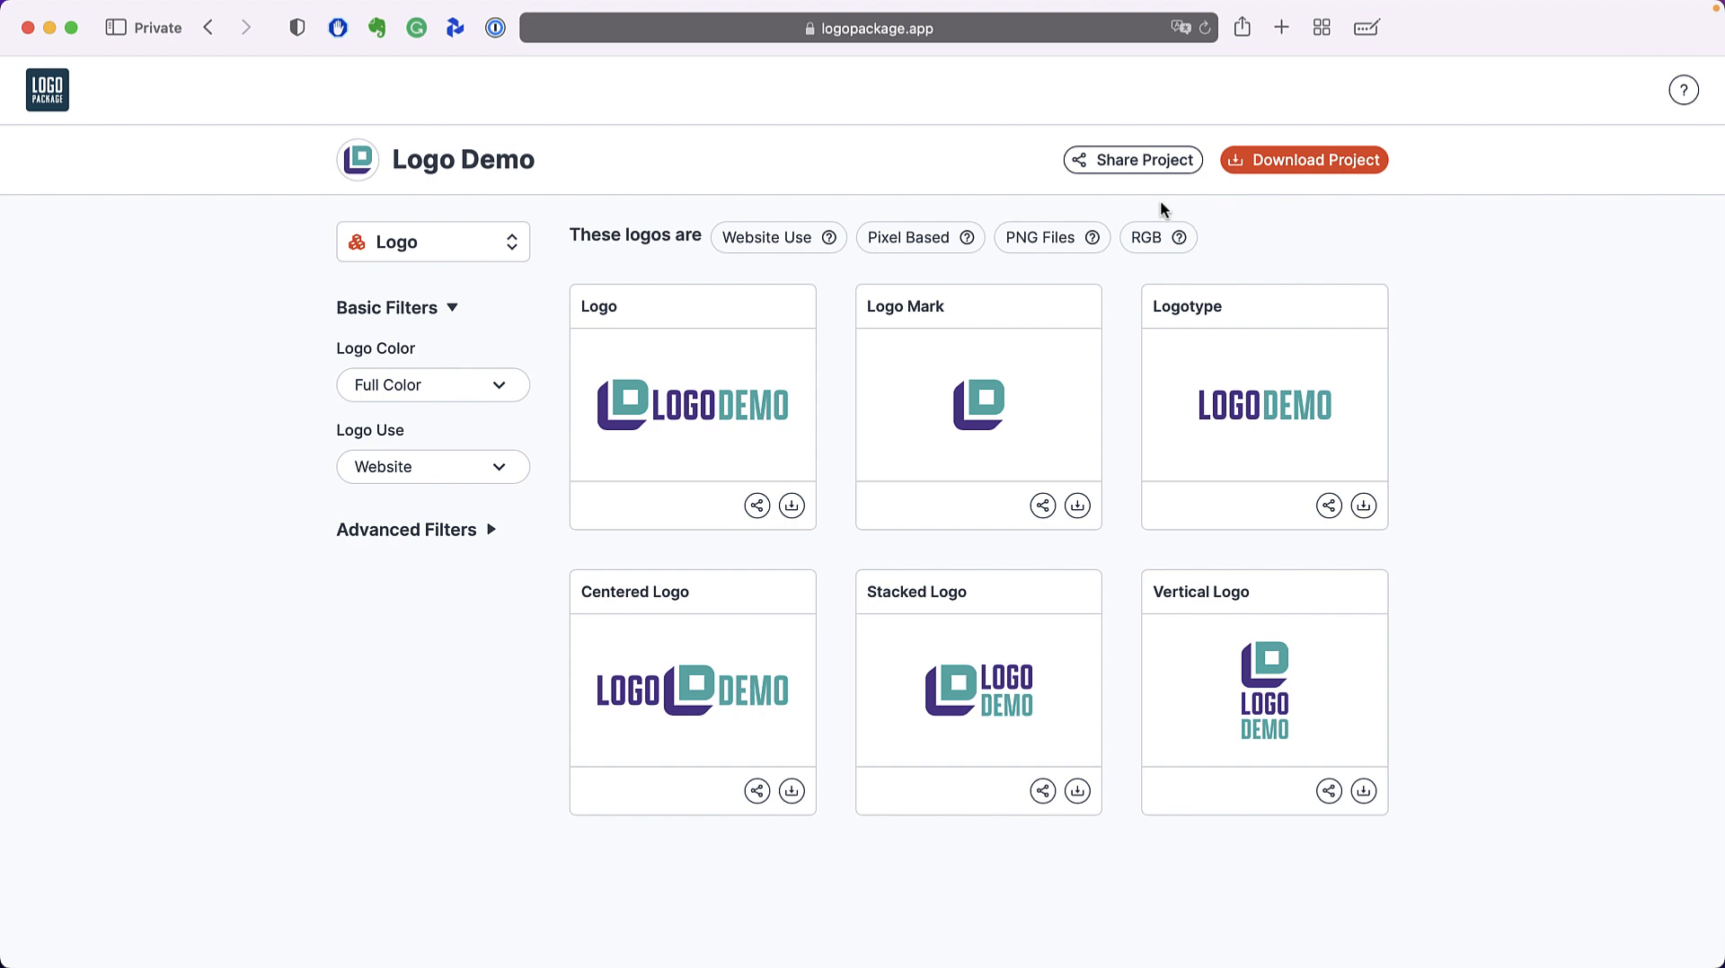
mouse_move(1132, 160)
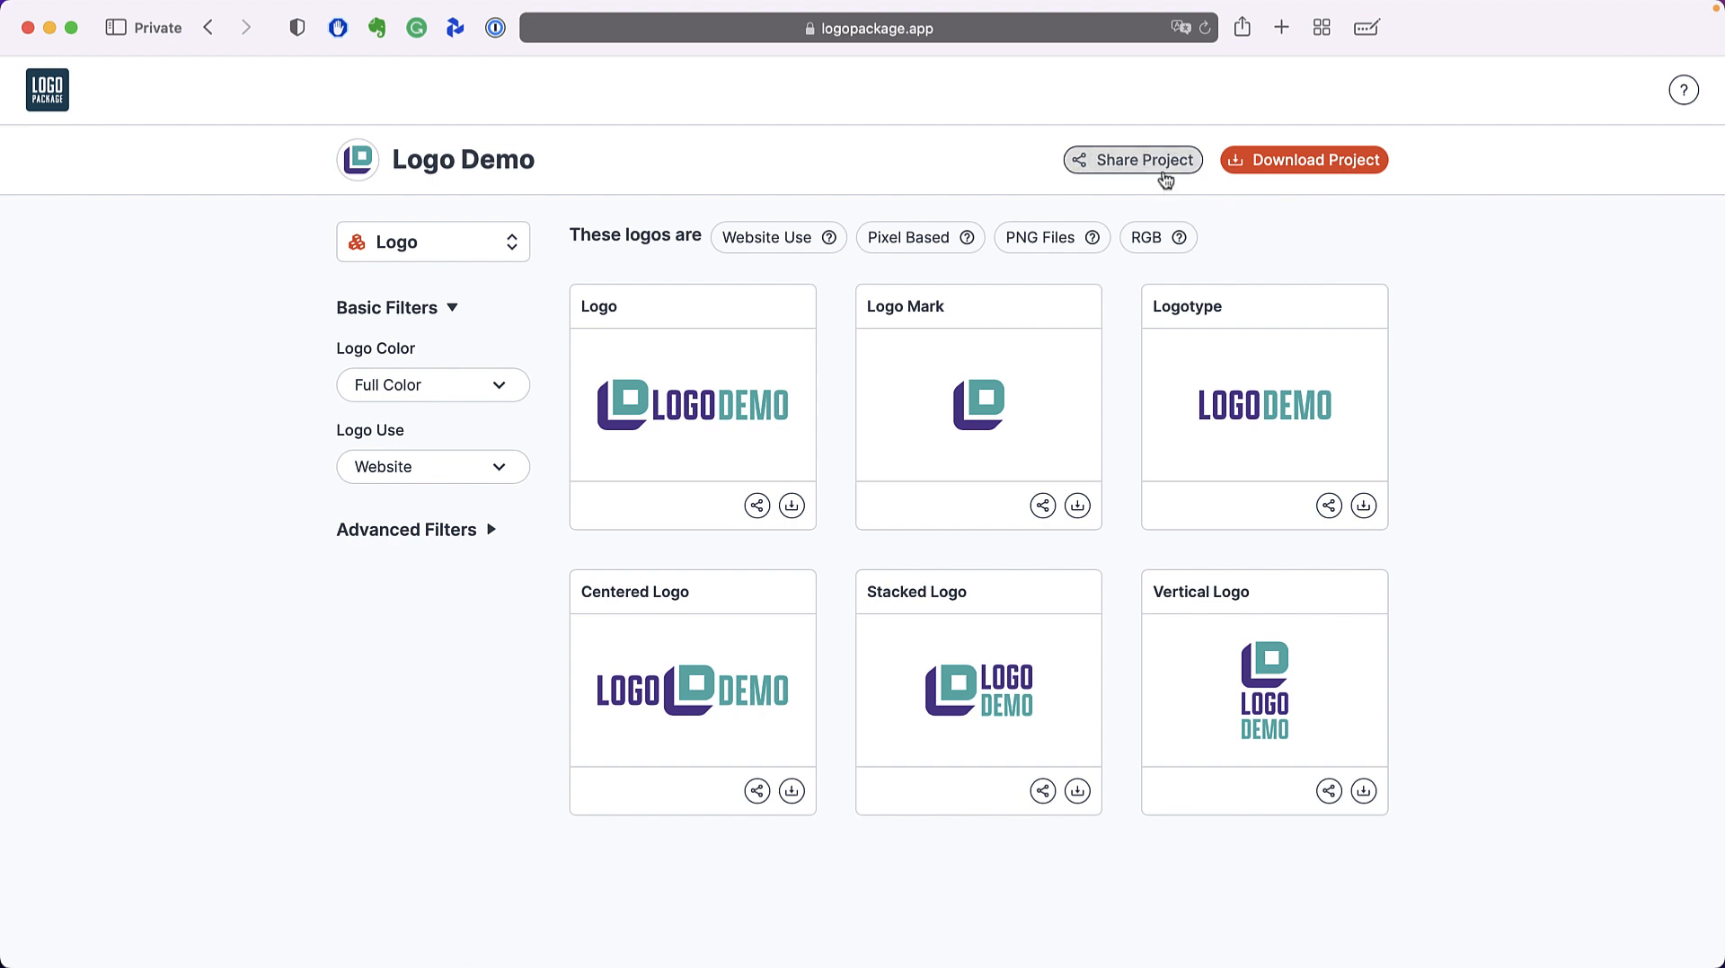
- Copy the Logo Demo project's share URL and return to the logo grid
click(1132, 160)
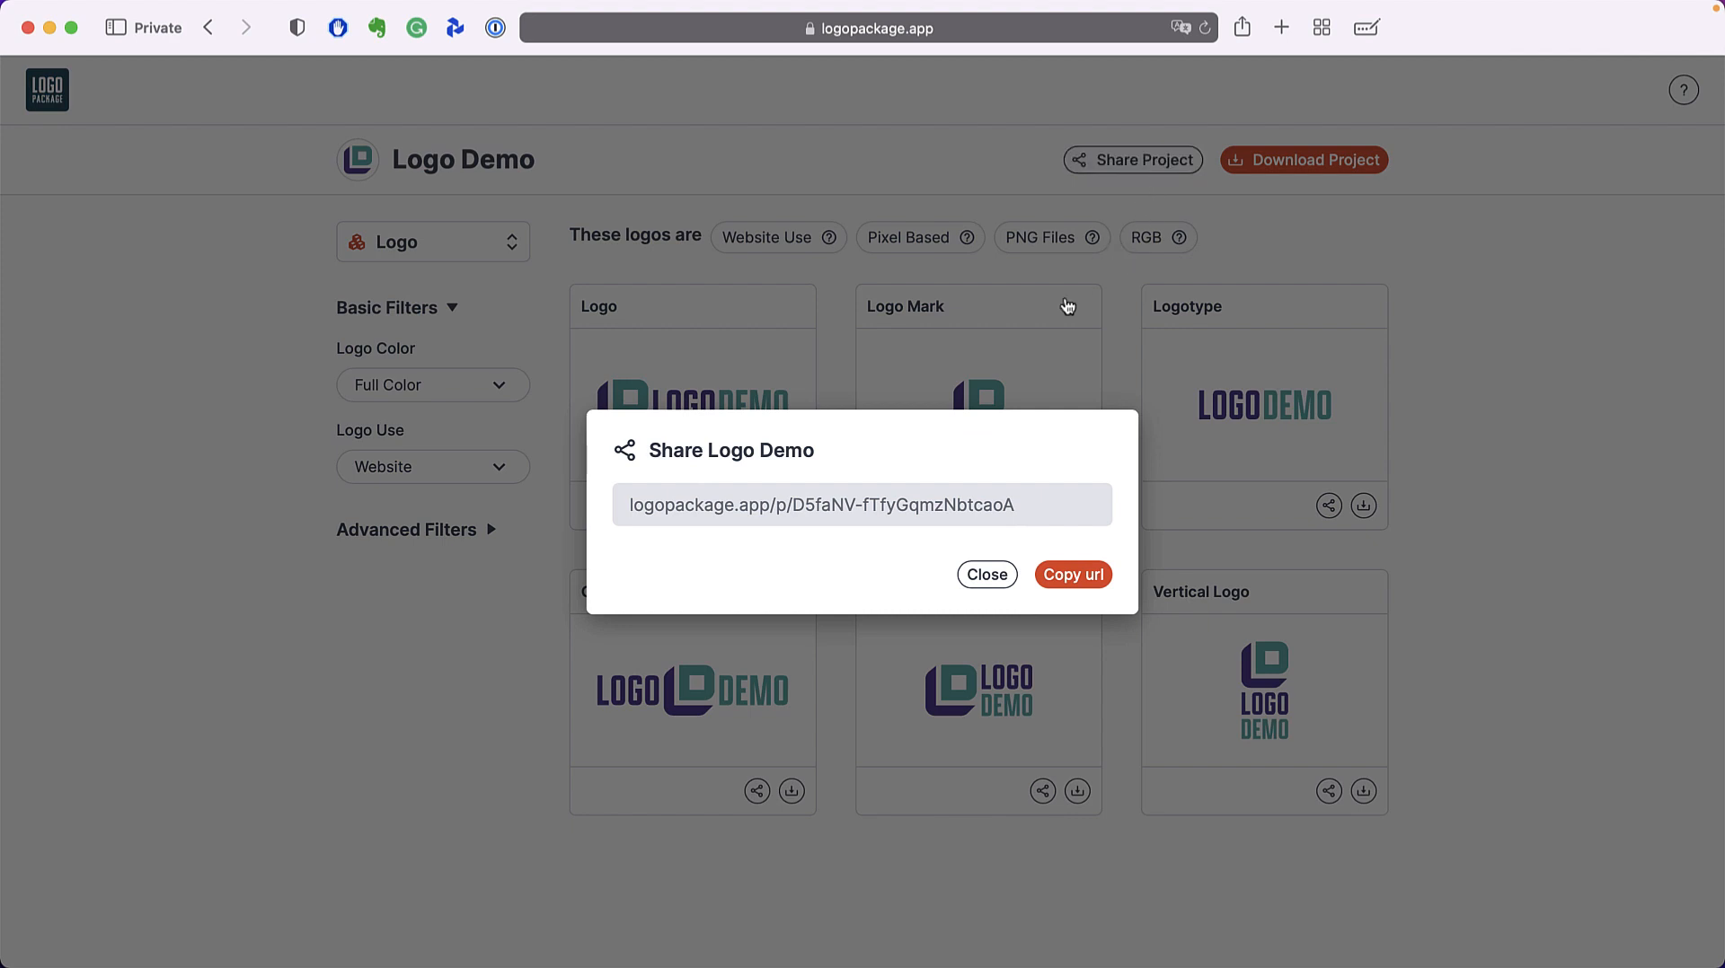
mouse_move(960, 451)
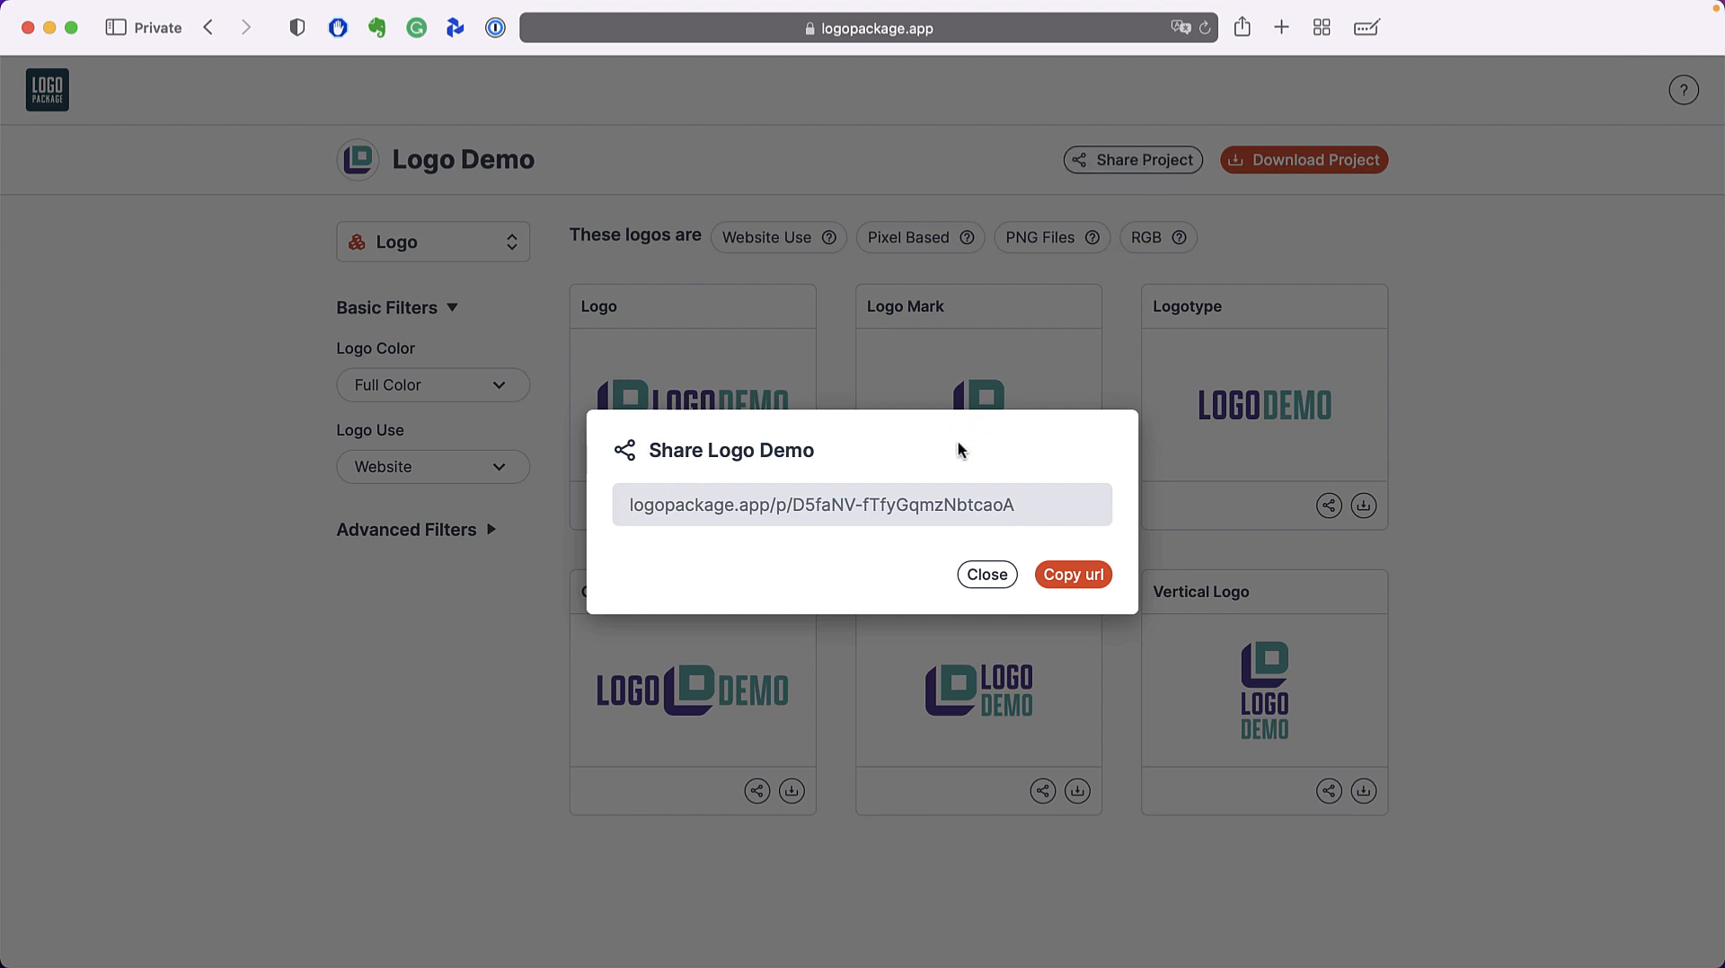
click(1071, 575)
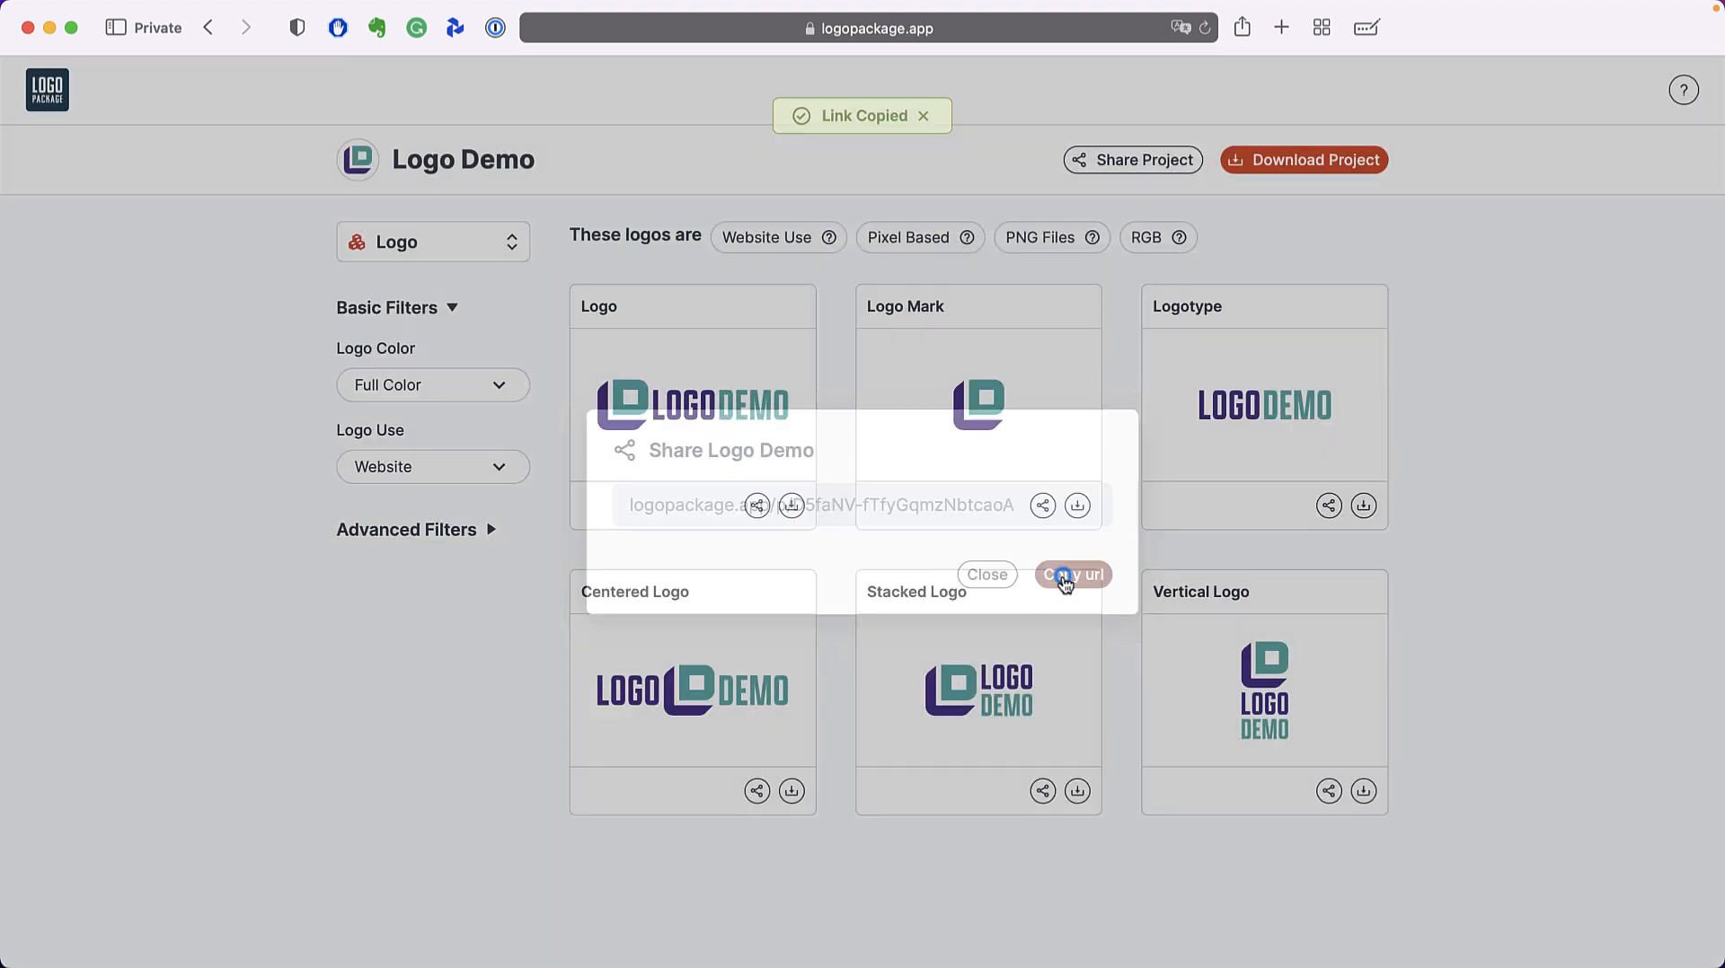
click(987, 575)
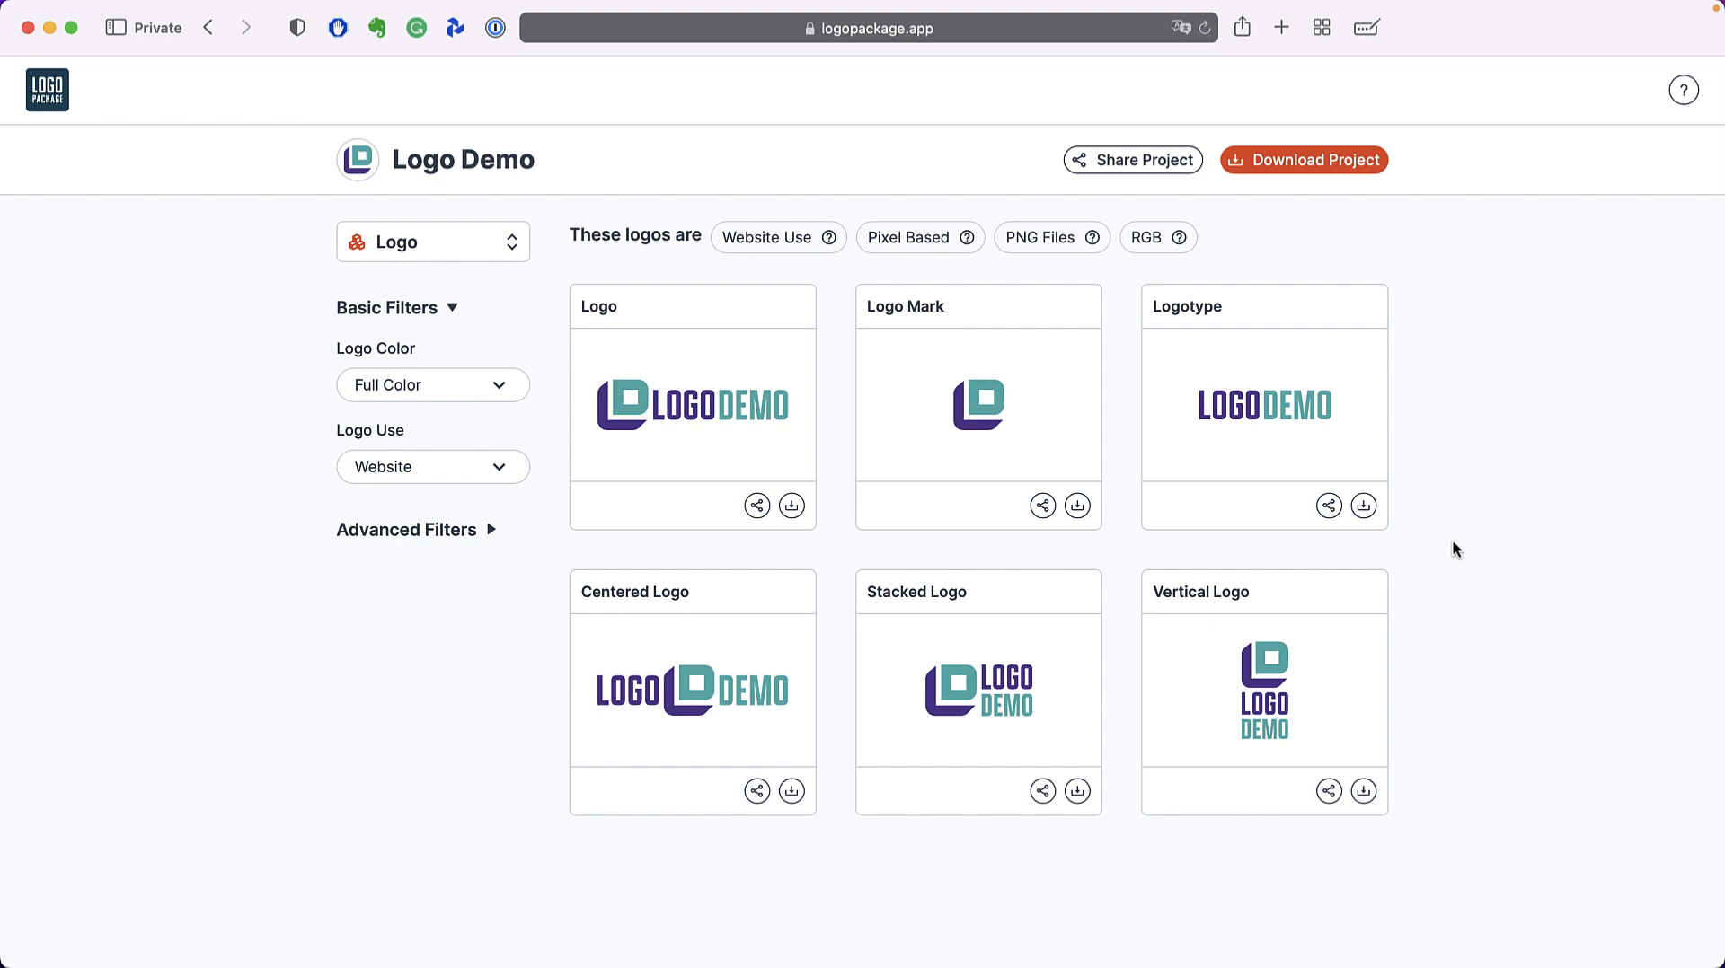
mouse_move(322, 598)
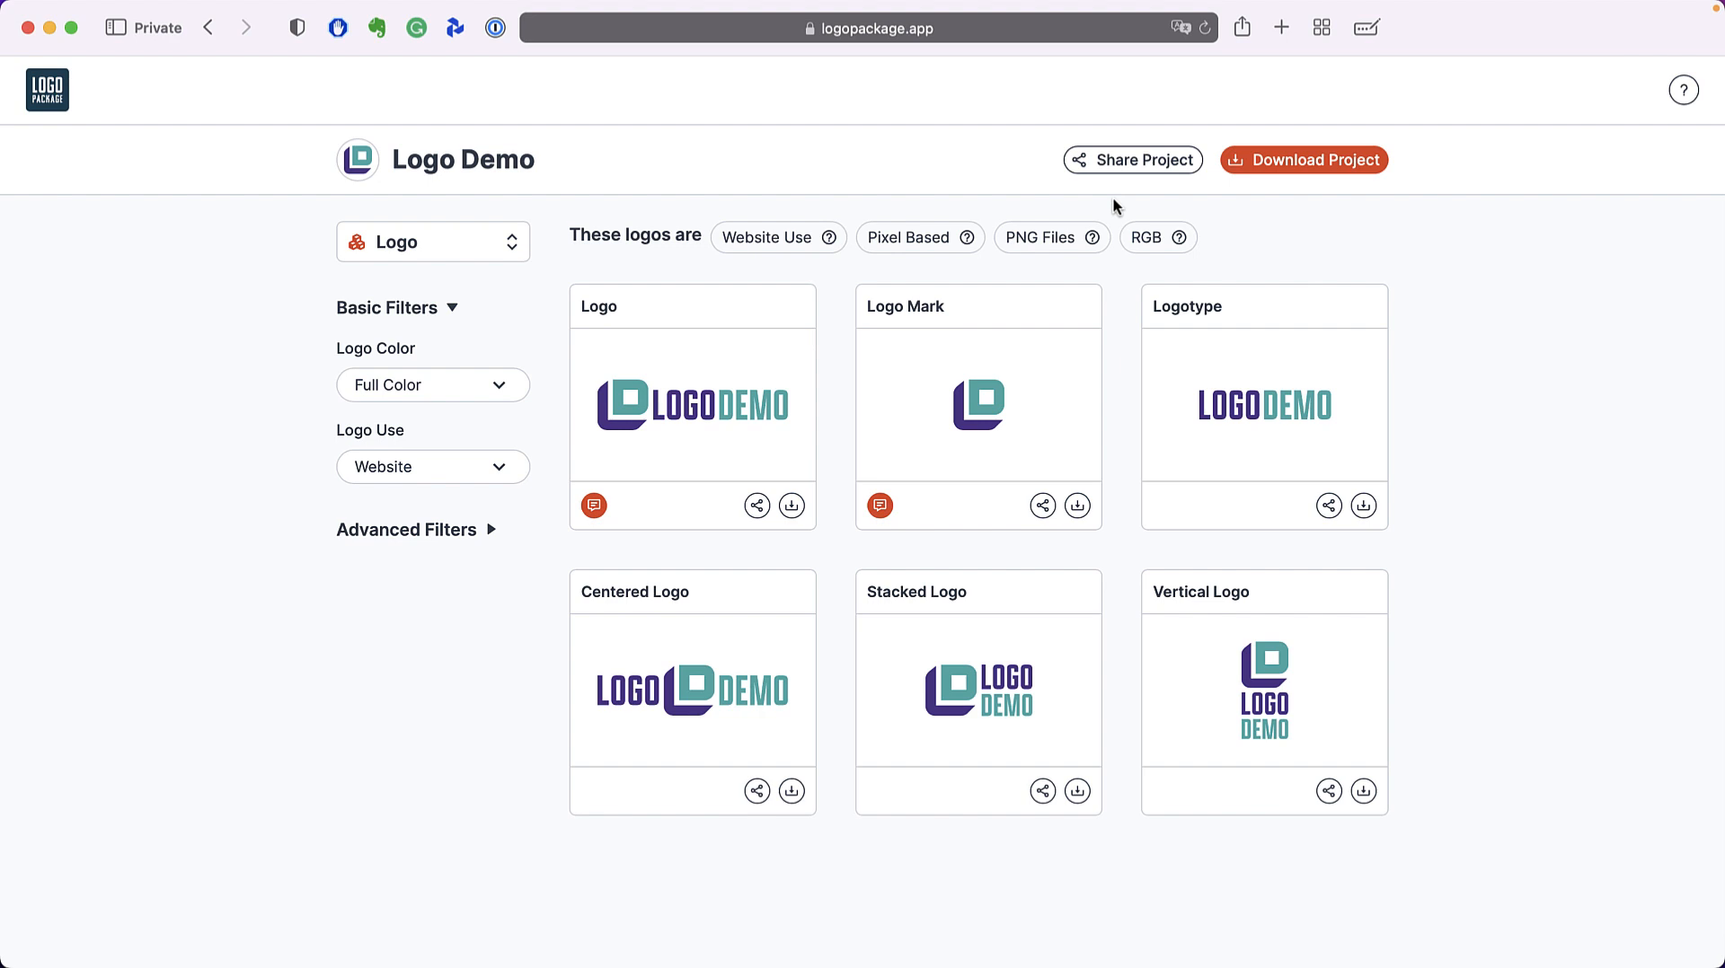
mouse_move(1119, 222)
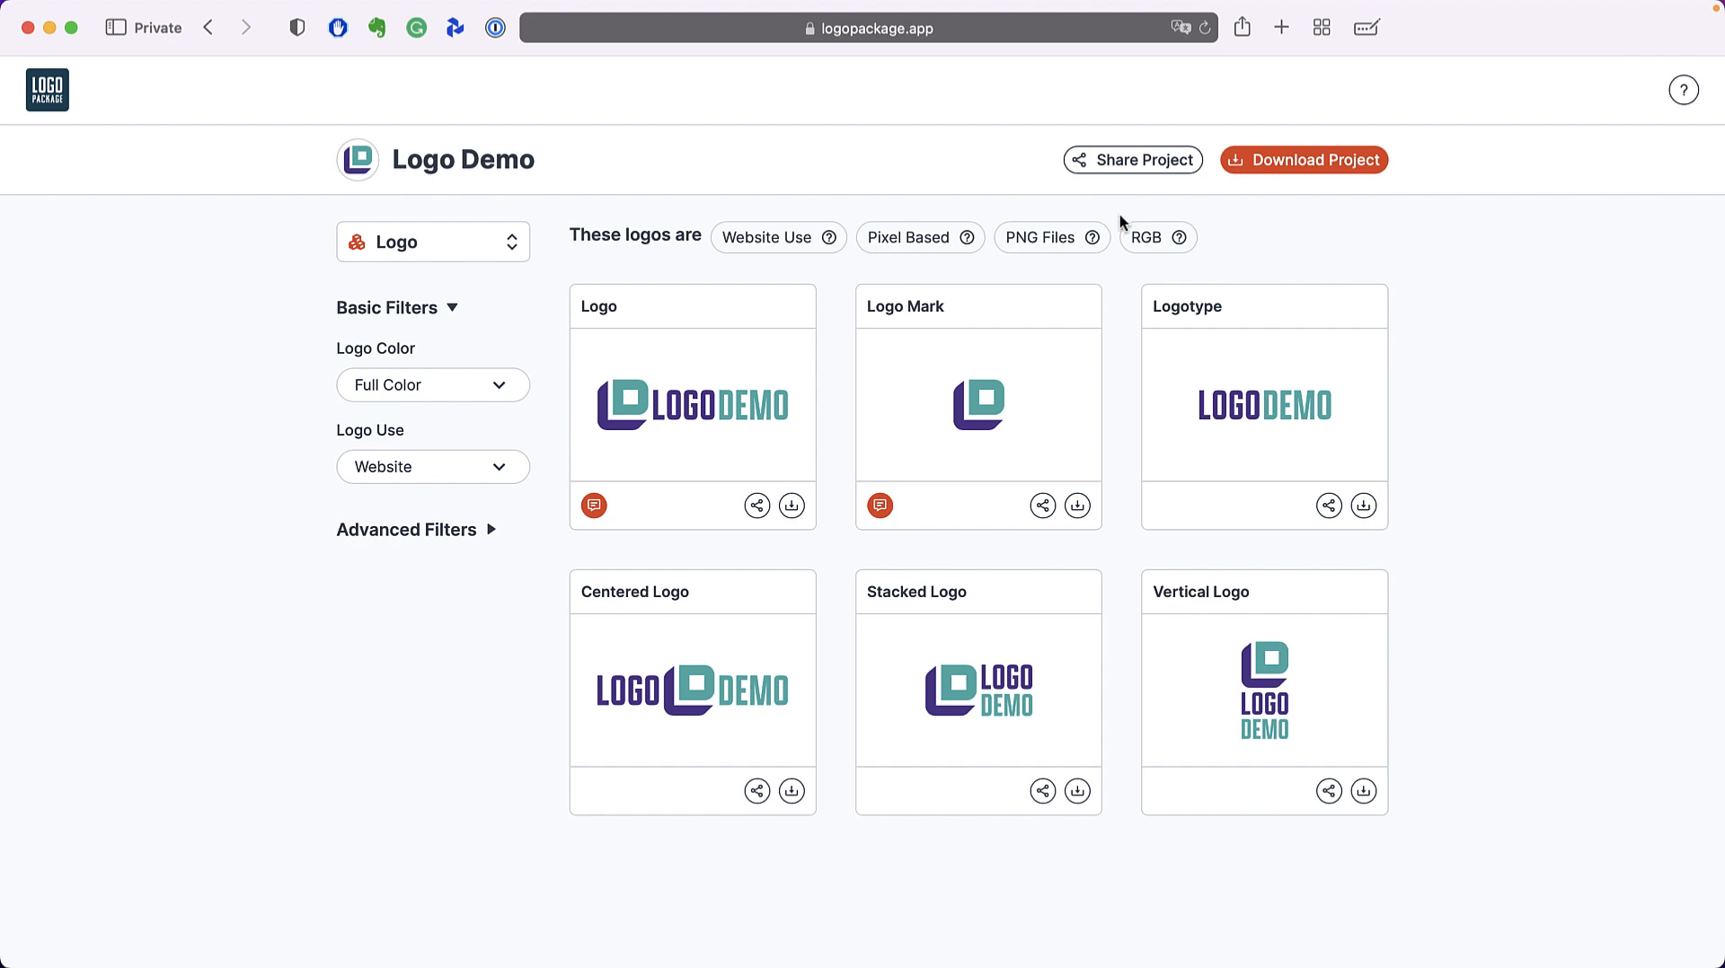
mouse_move(1126, 500)
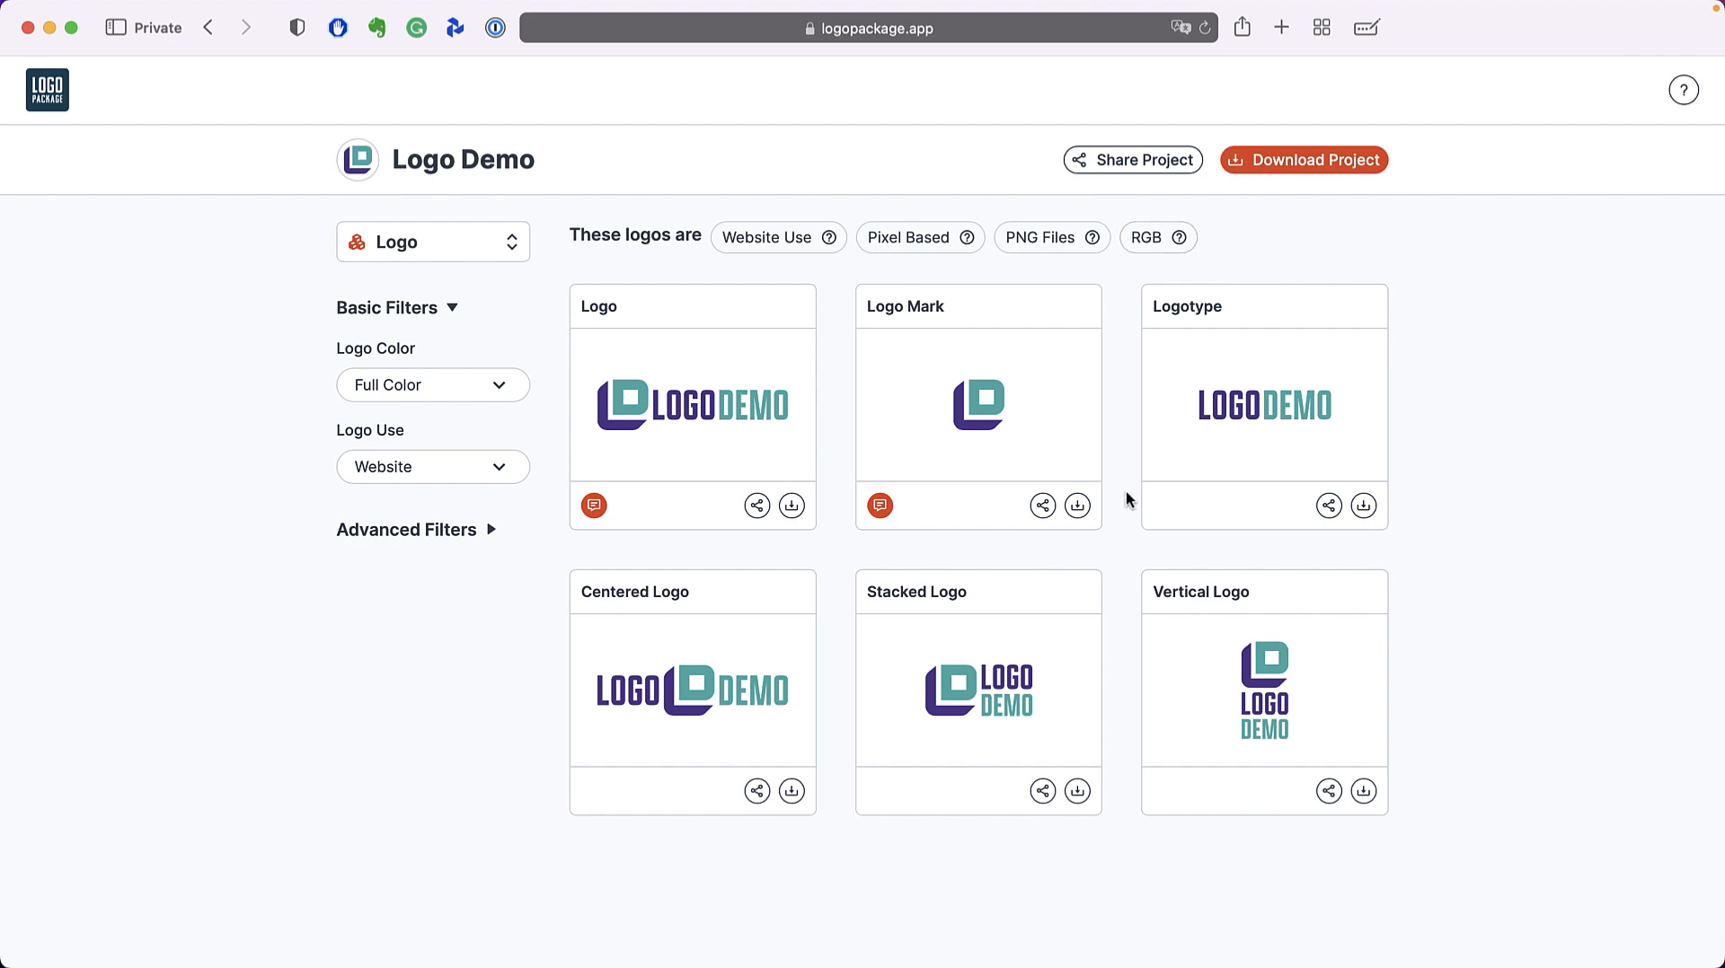
mouse_move(1042, 536)
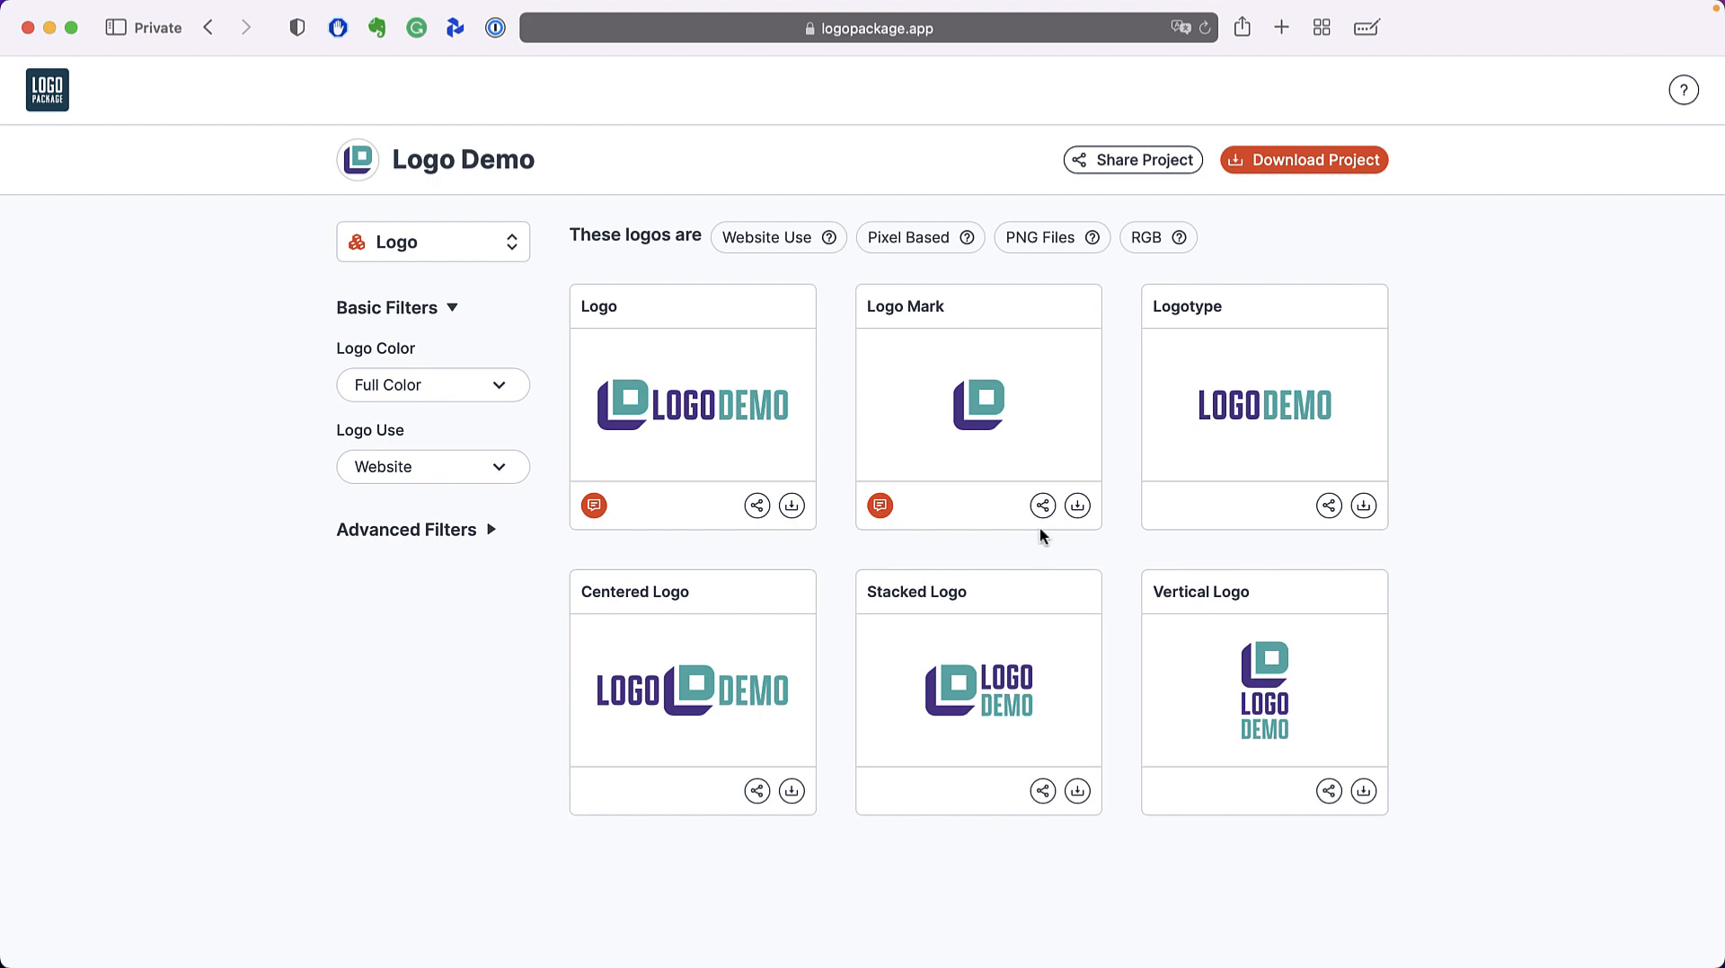
click(1042, 505)
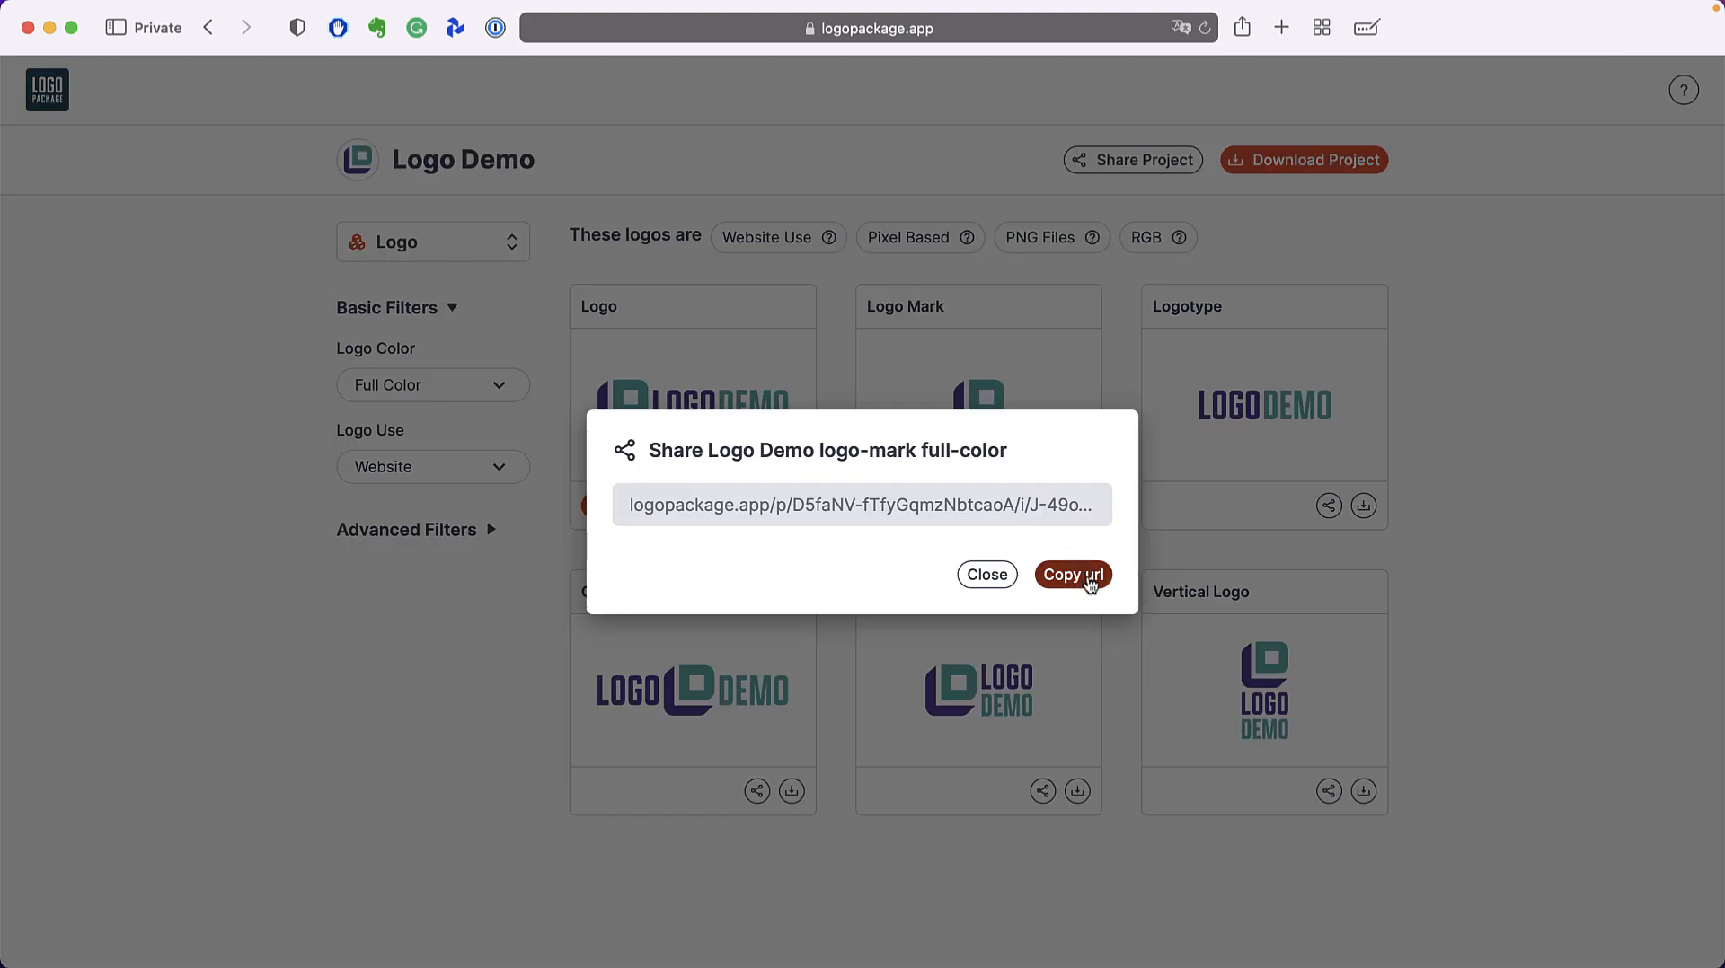
click(1070, 575)
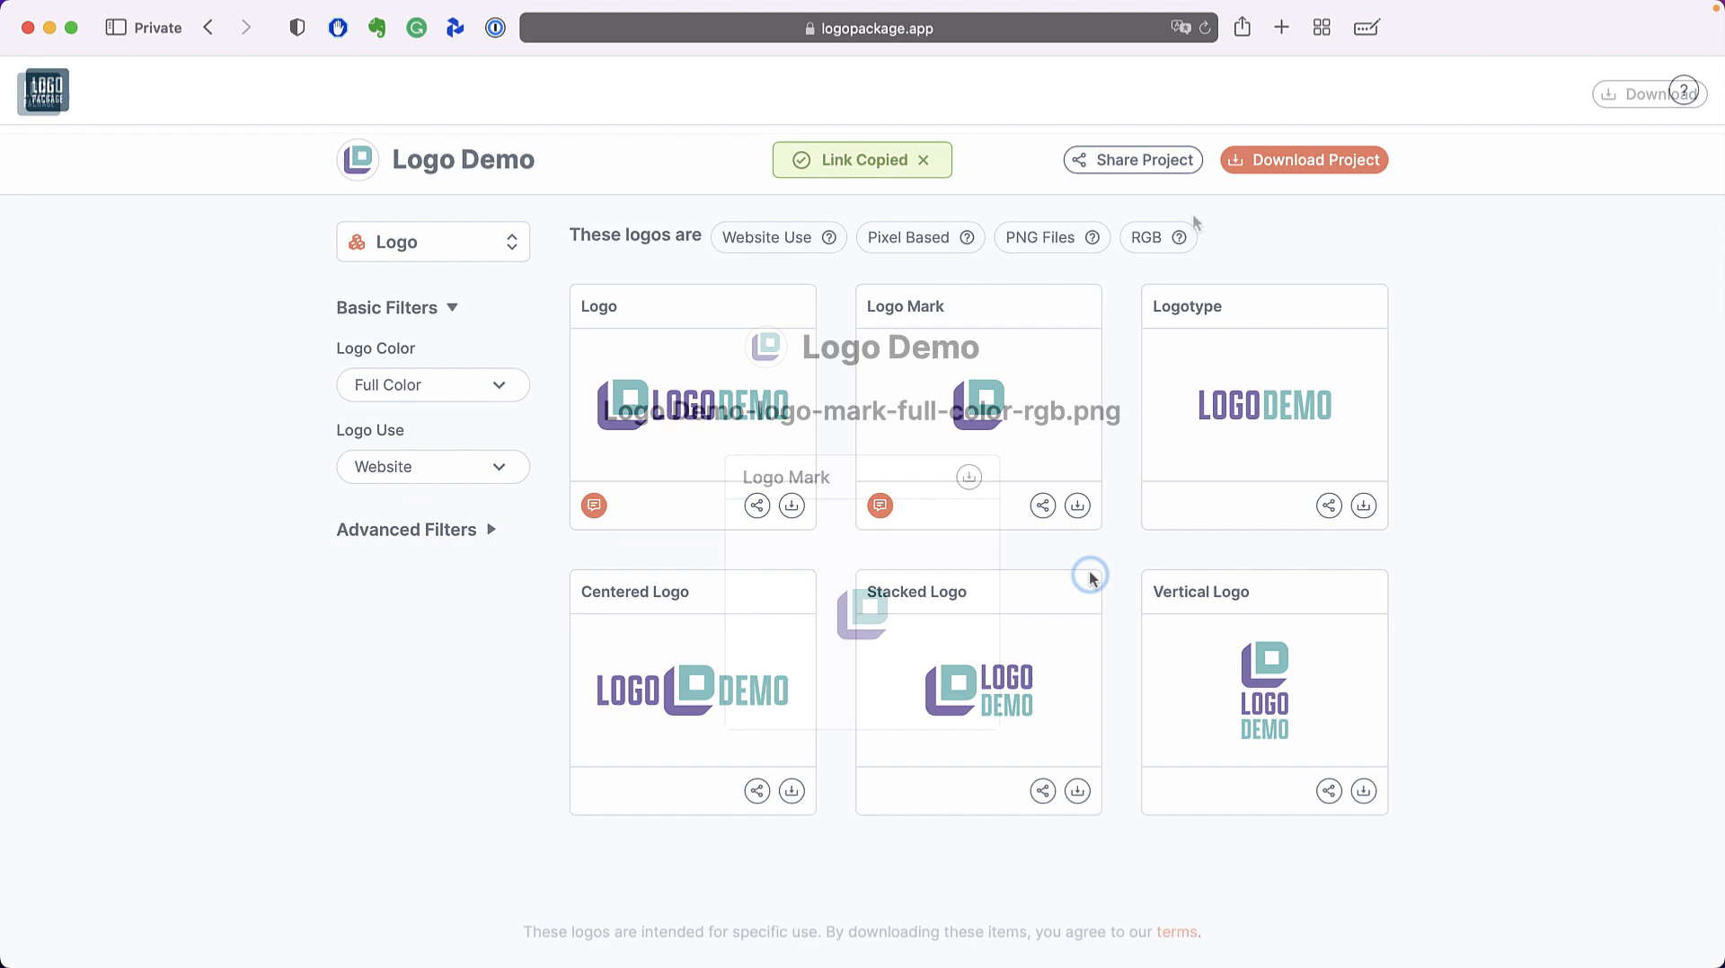
click(966, 505)
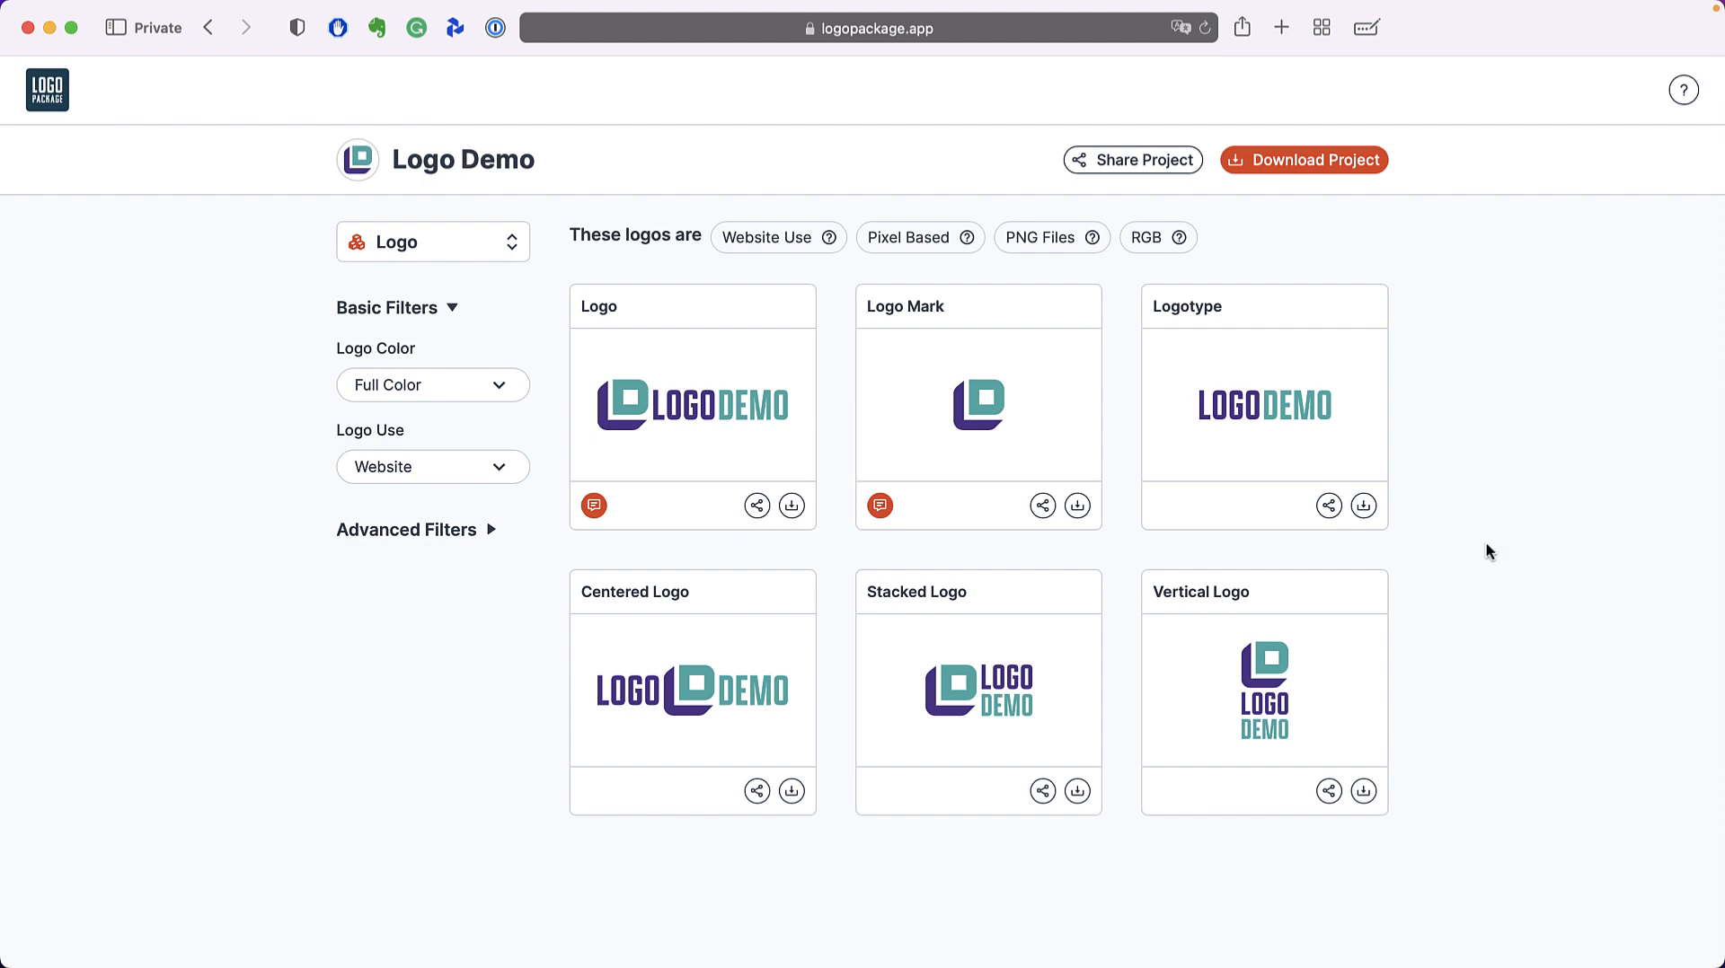
mouse_move(1498, 546)
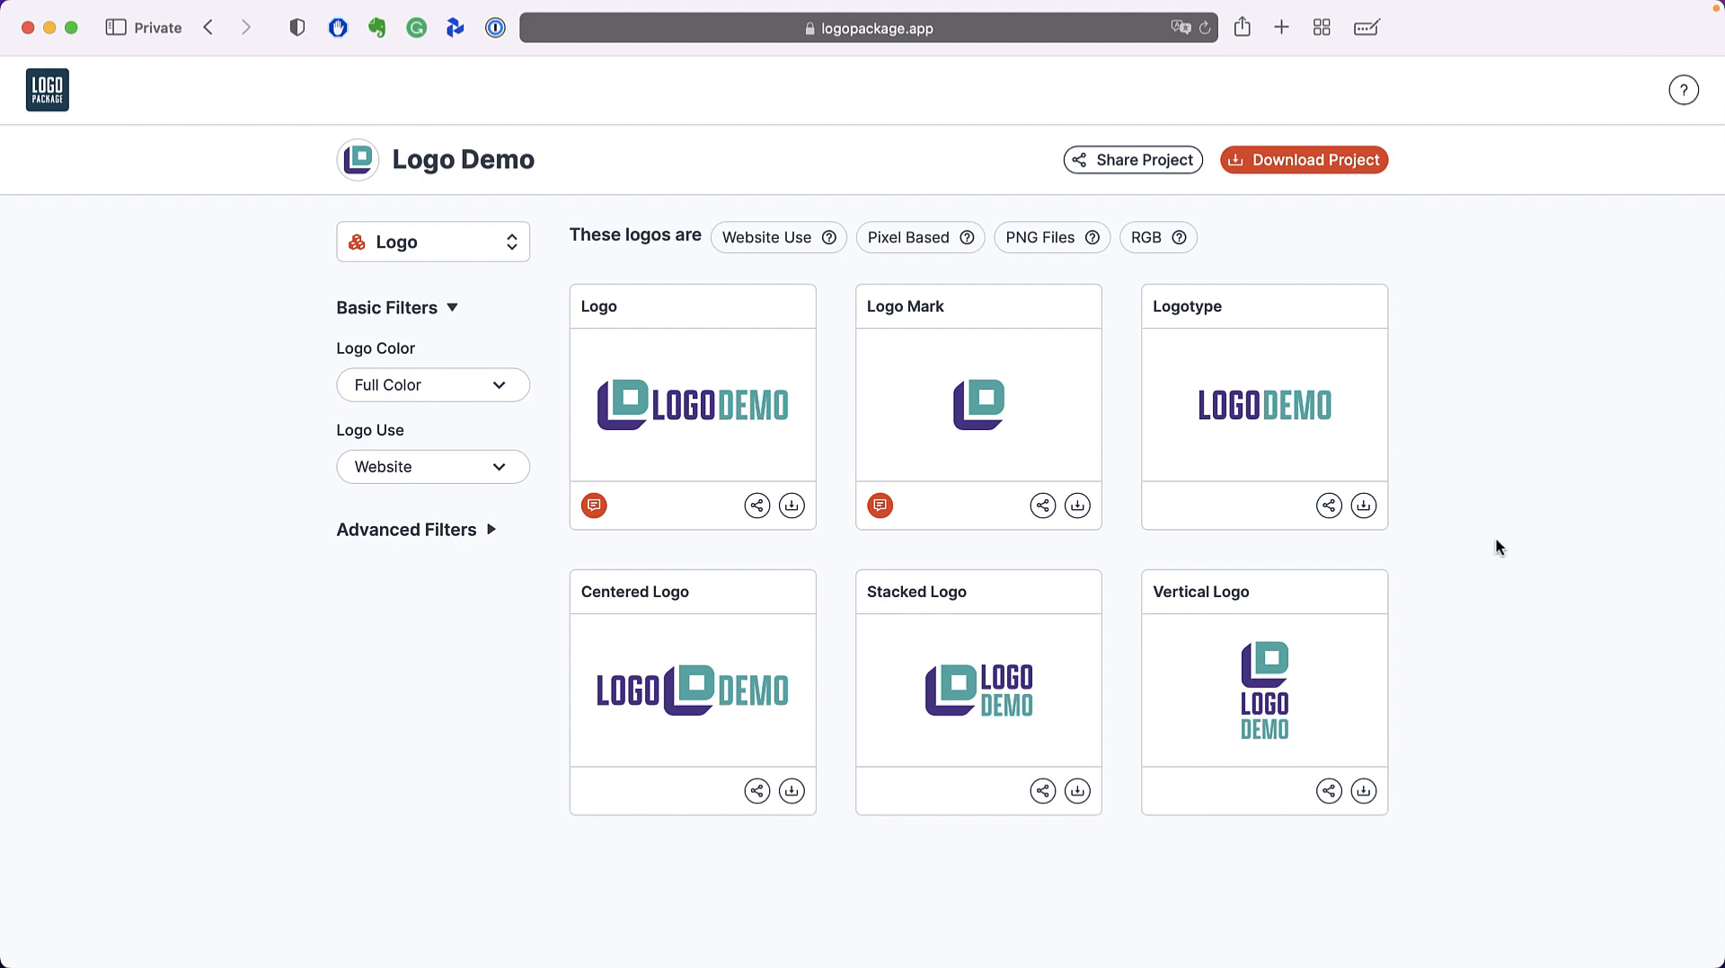
mouse_move(967, 555)
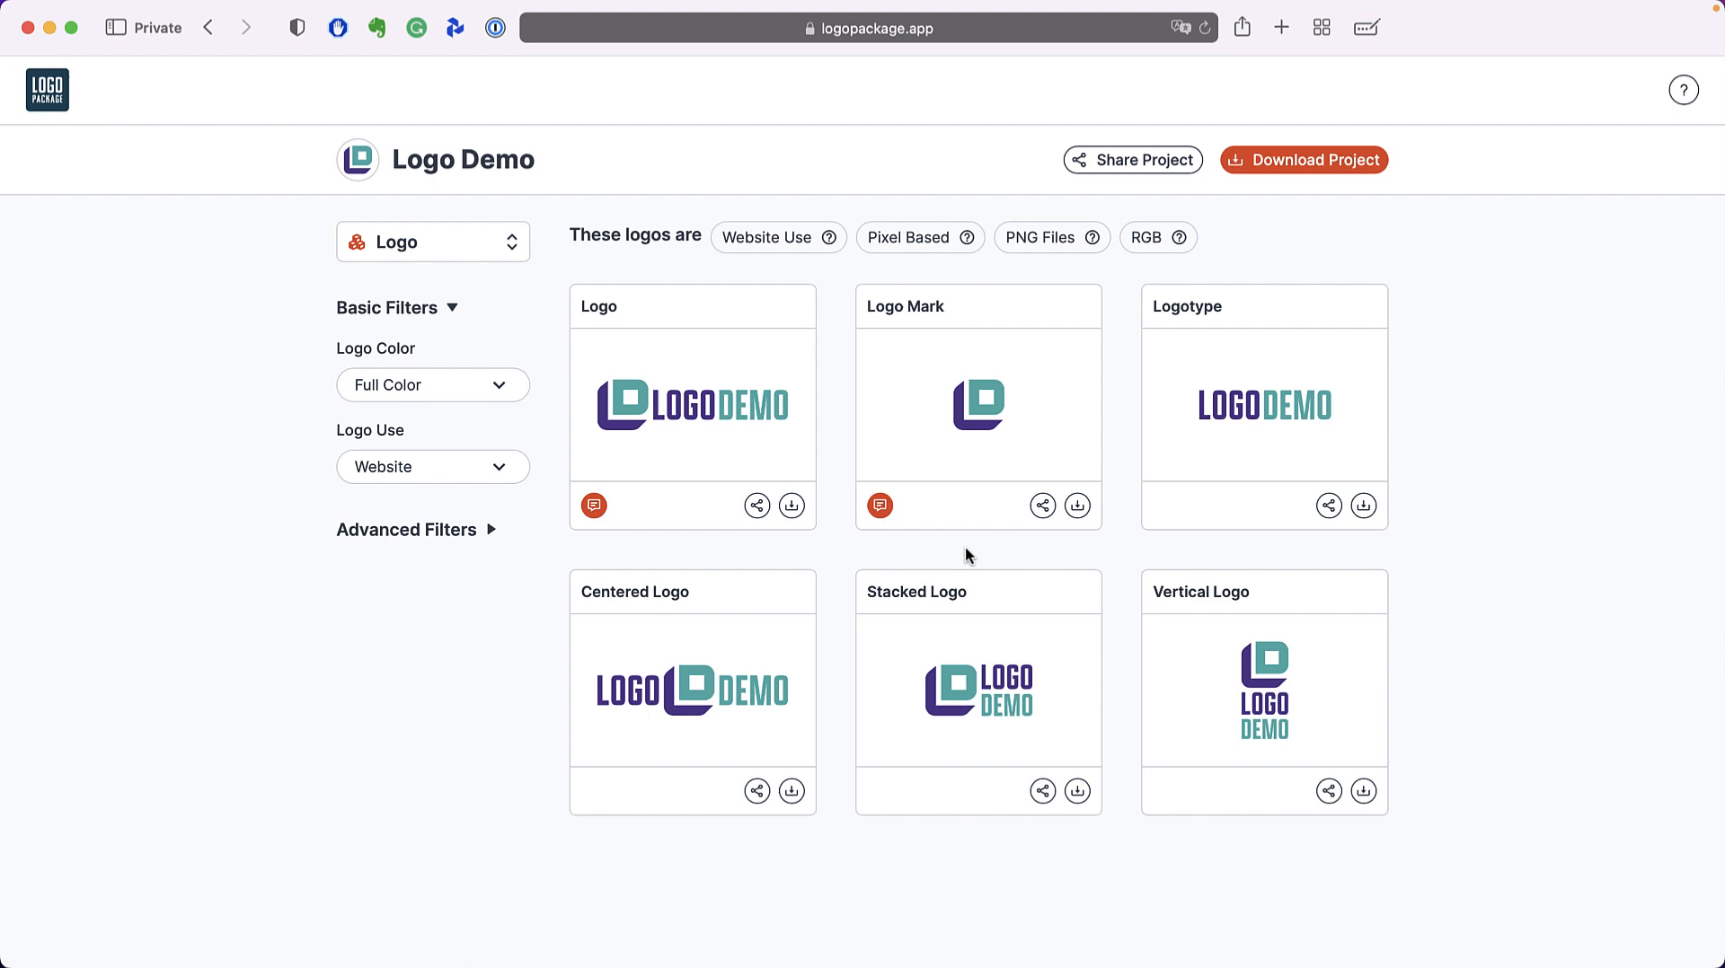
mouse_move(880, 552)
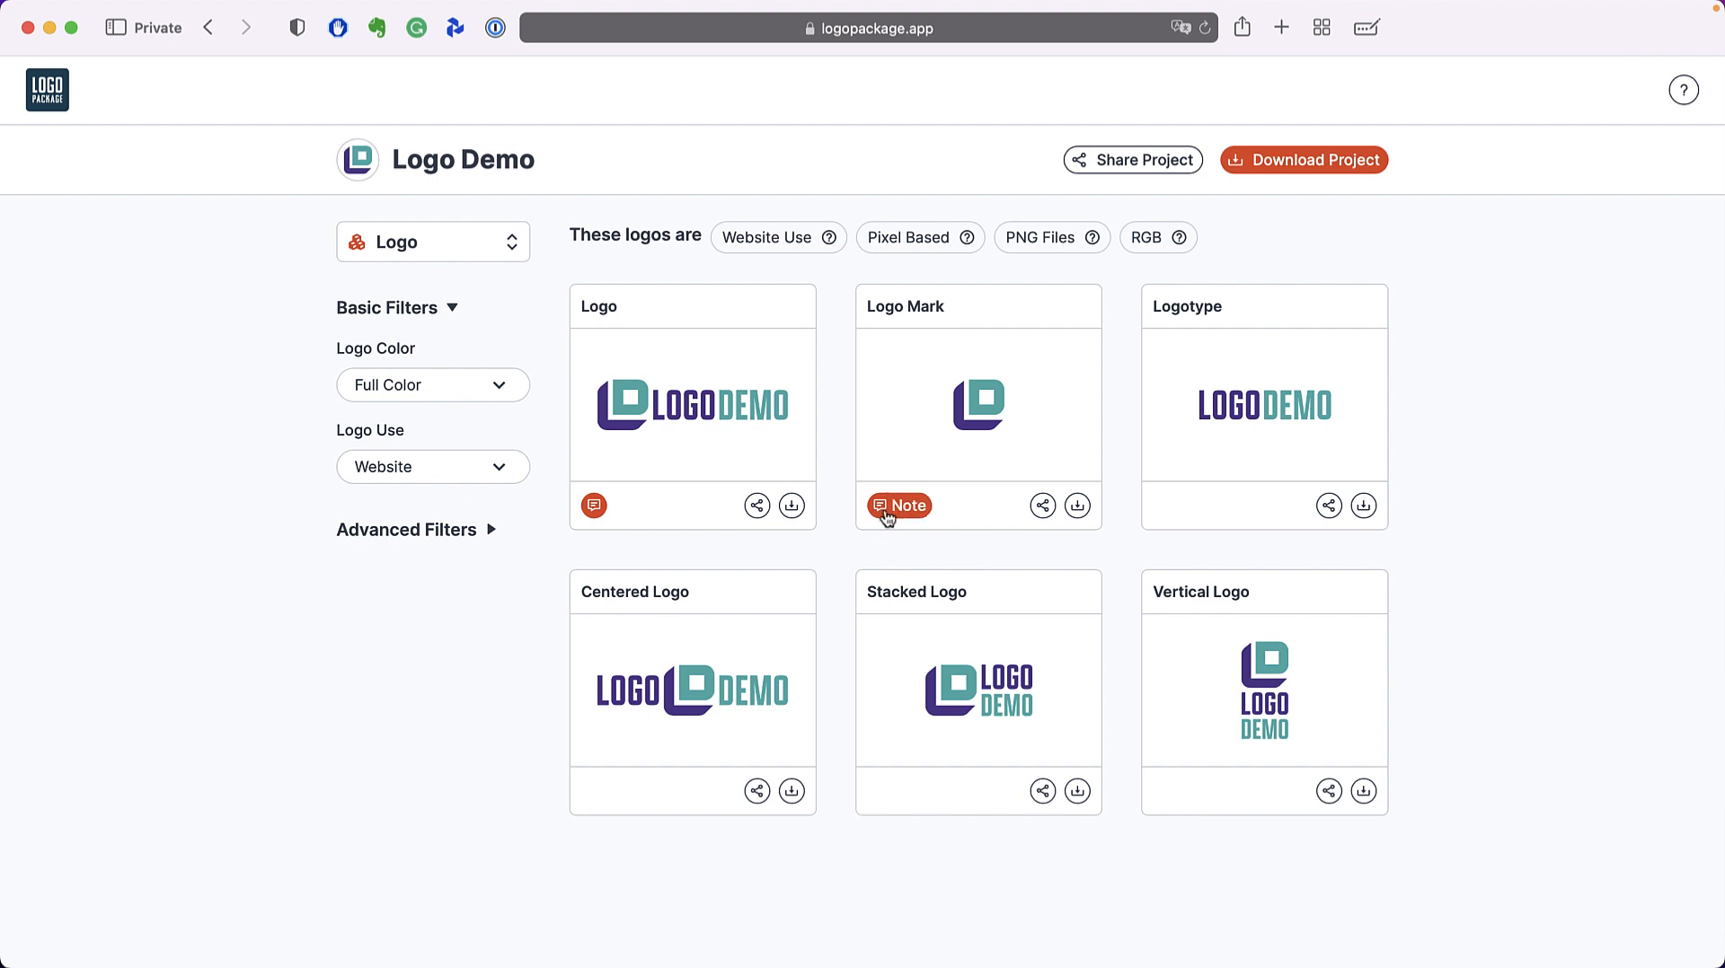
click(900, 504)
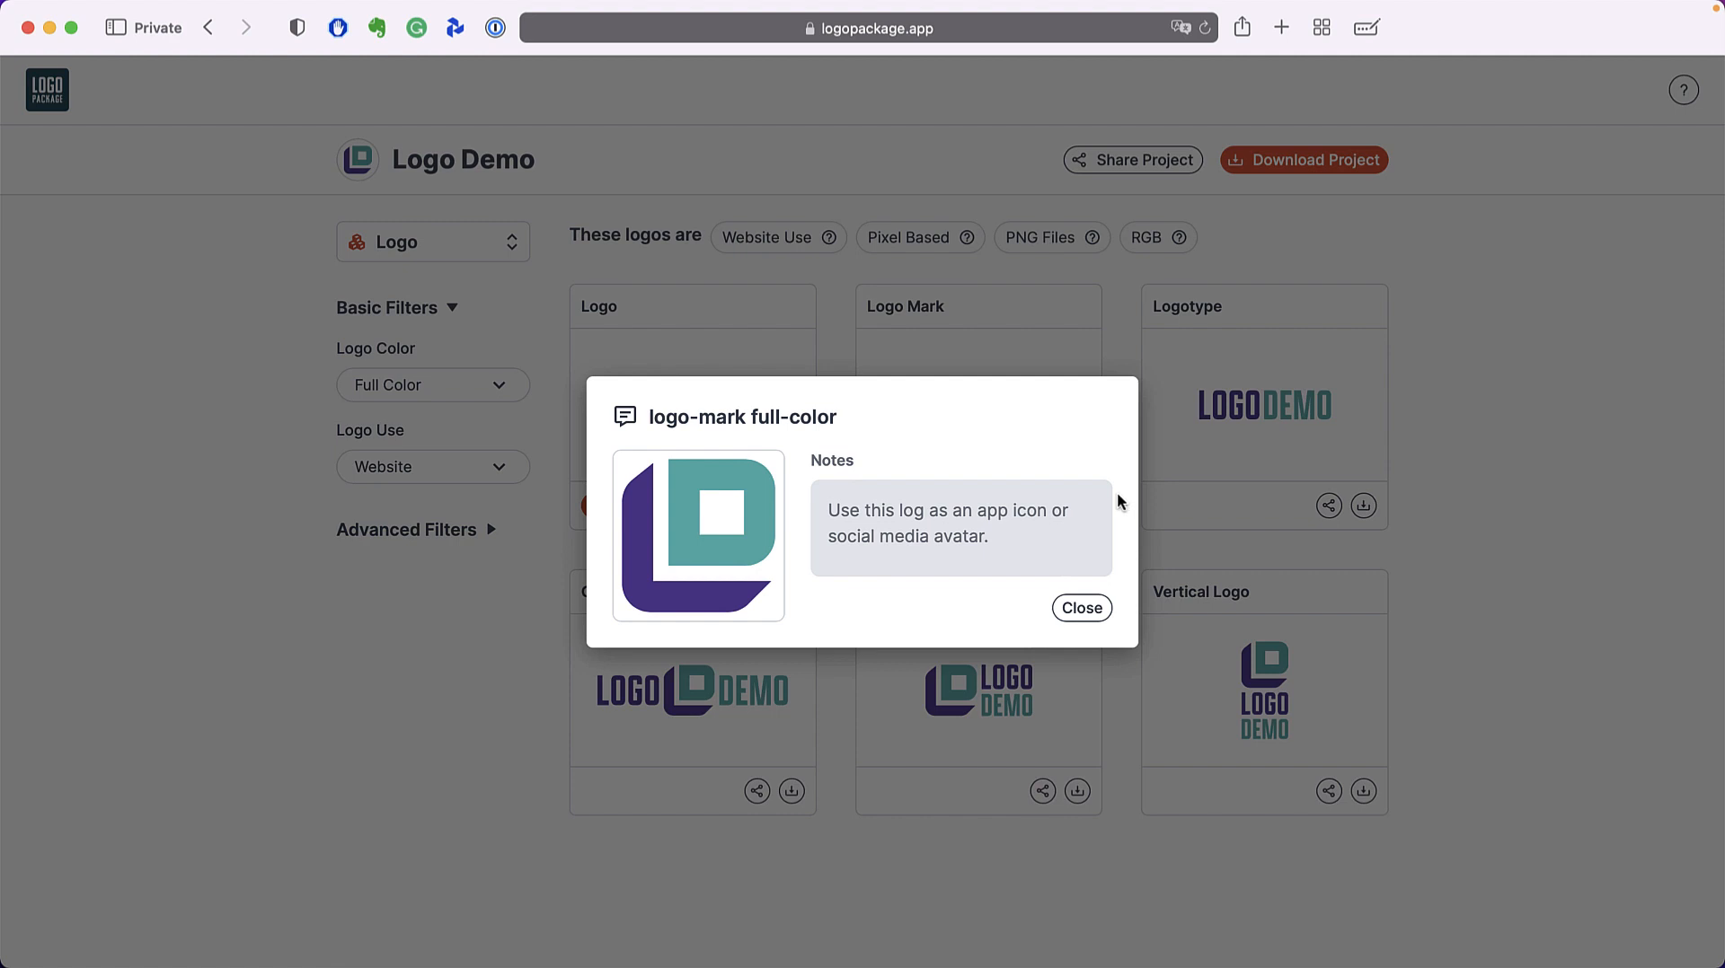
mouse_move(1124, 505)
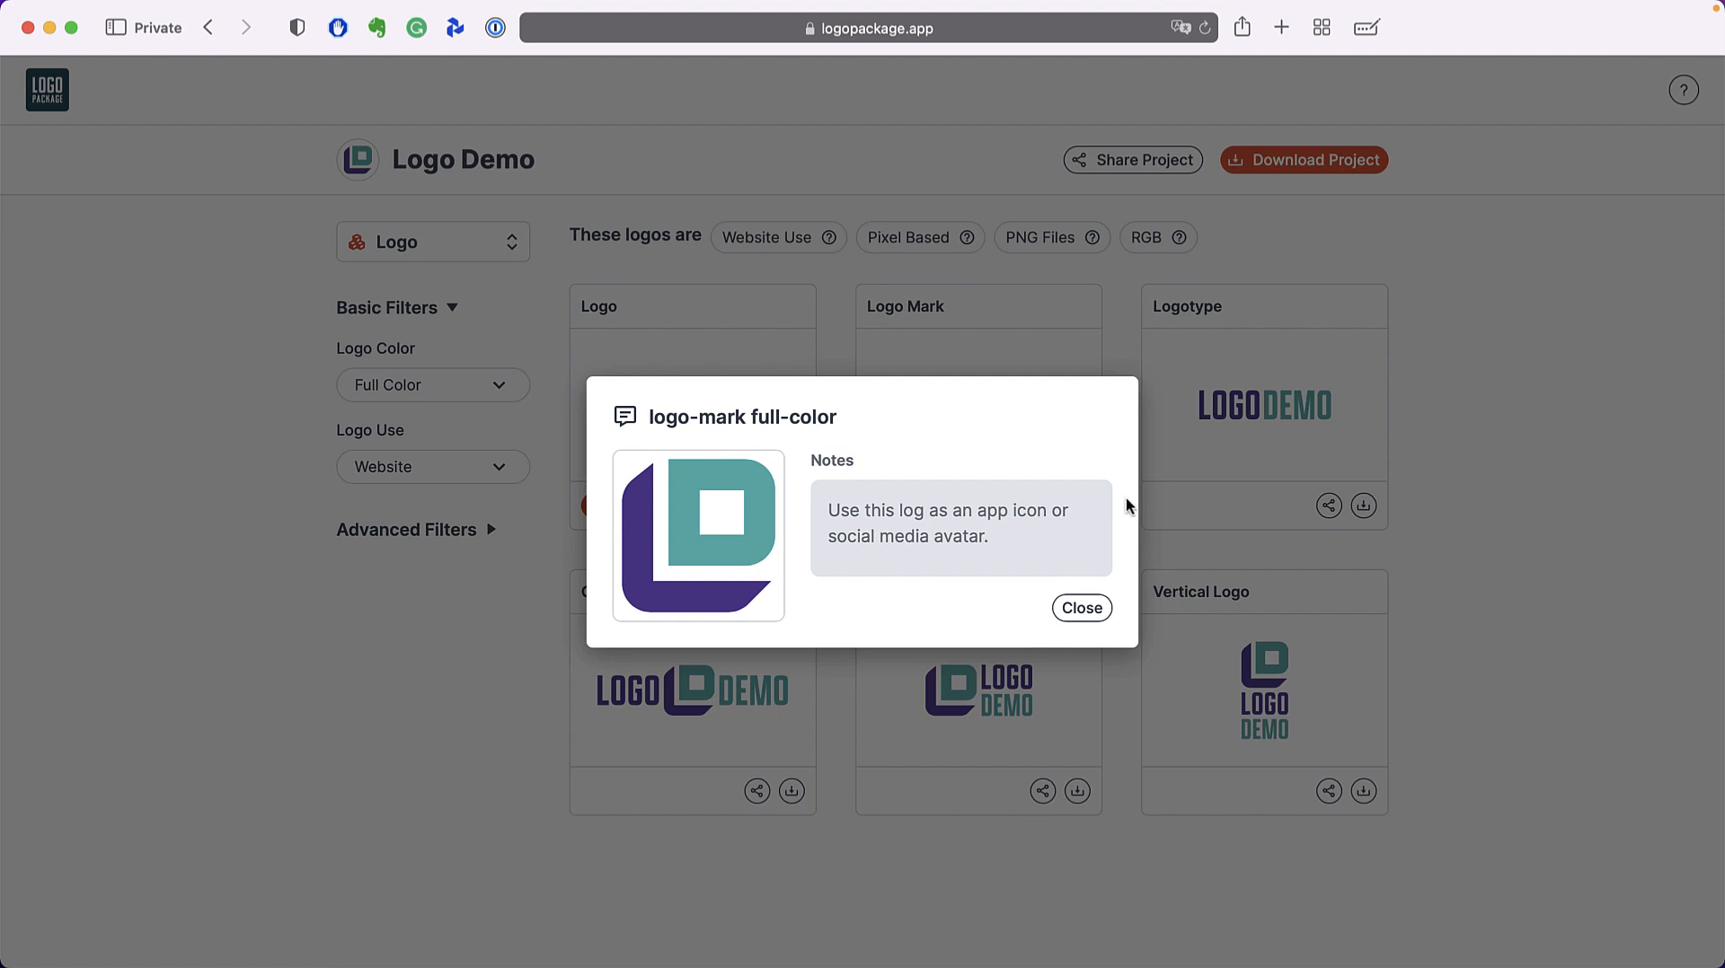
click(1080, 607)
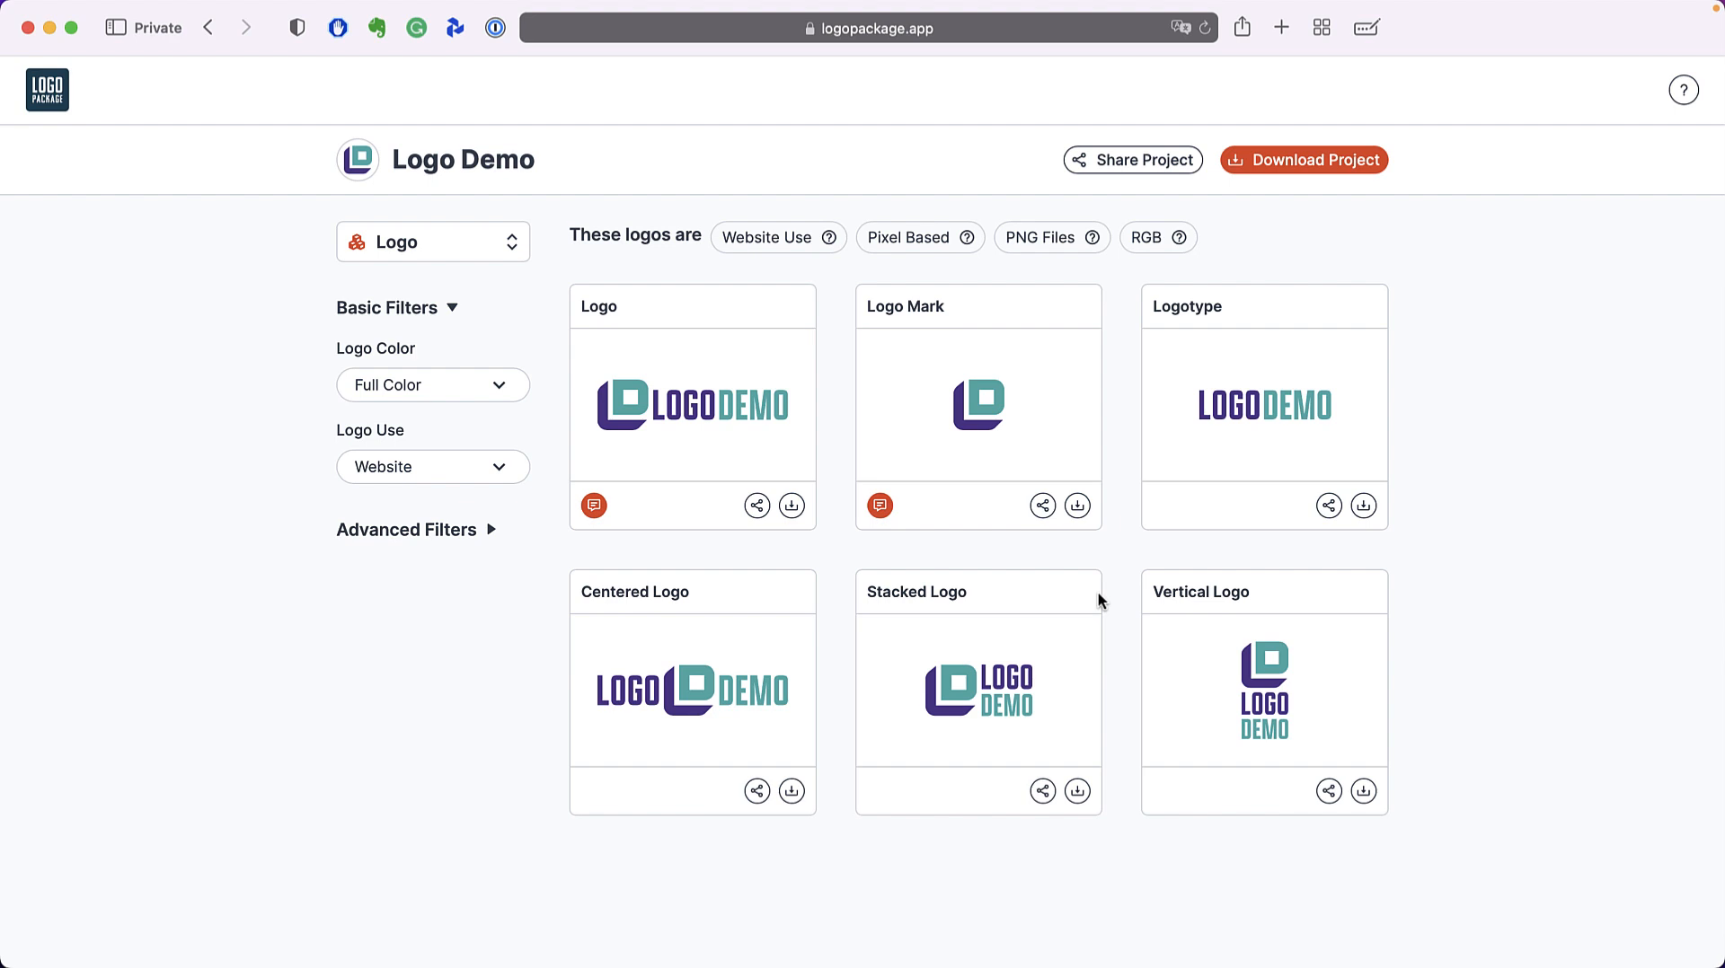
mouse_move(572, 591)
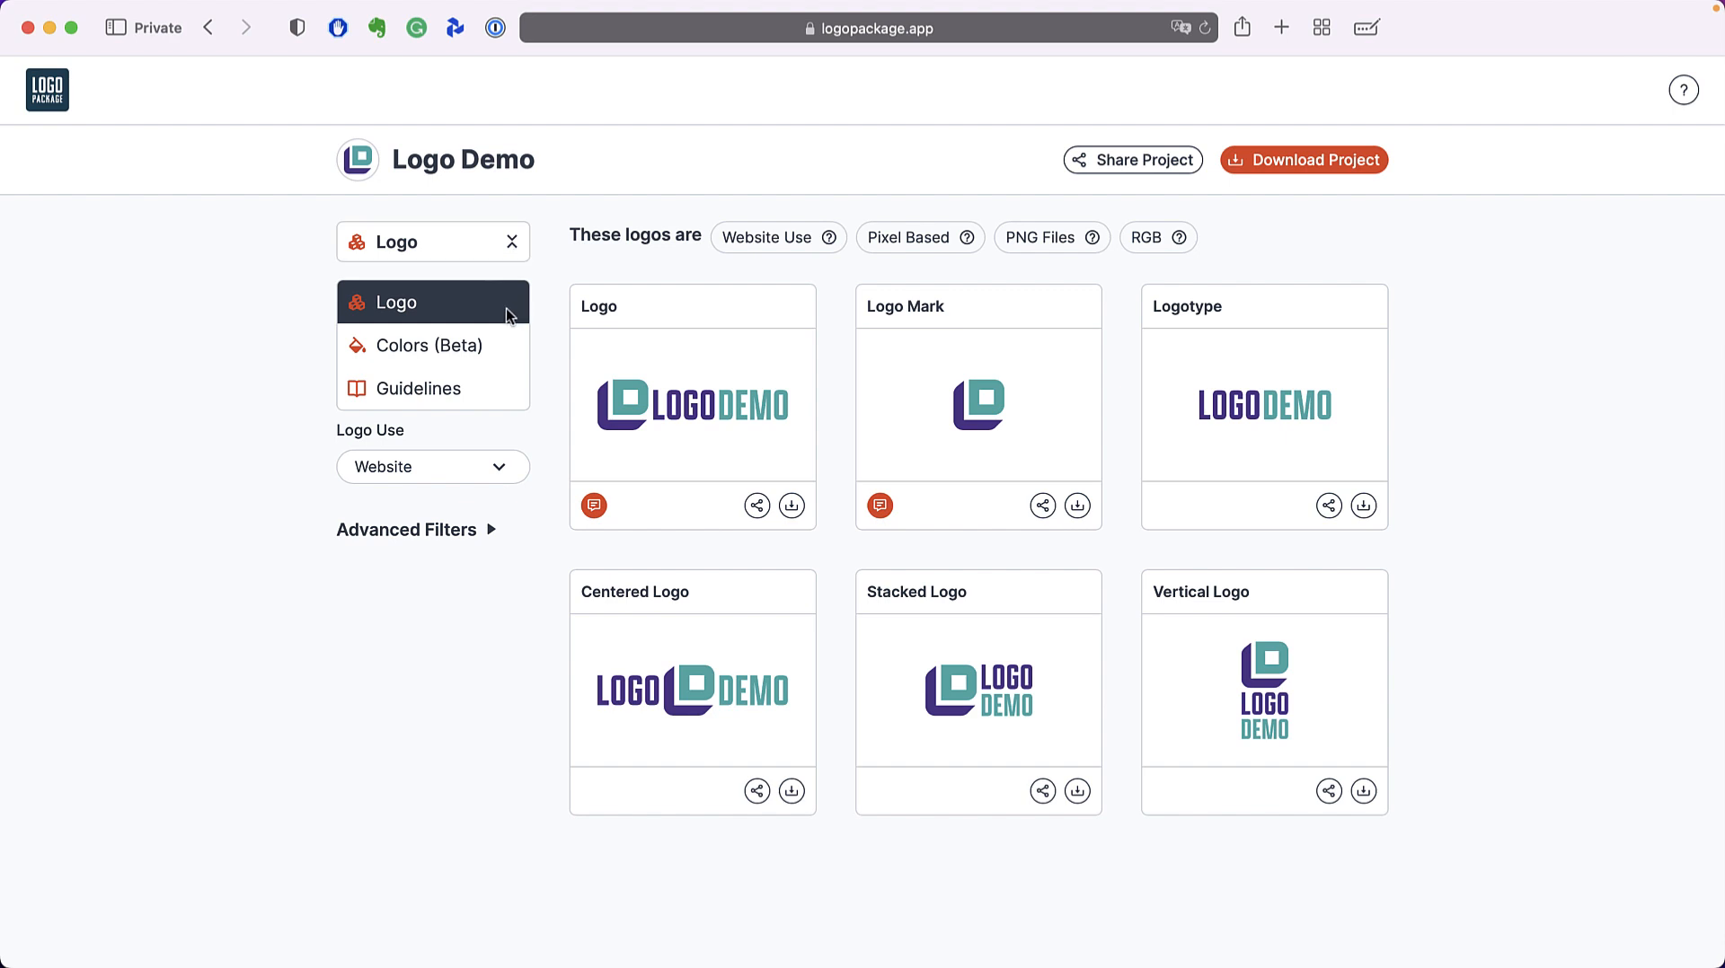
- Switch to Colors (Beta) listing brand colours #40AEAD and #51378F
click(429, 345)
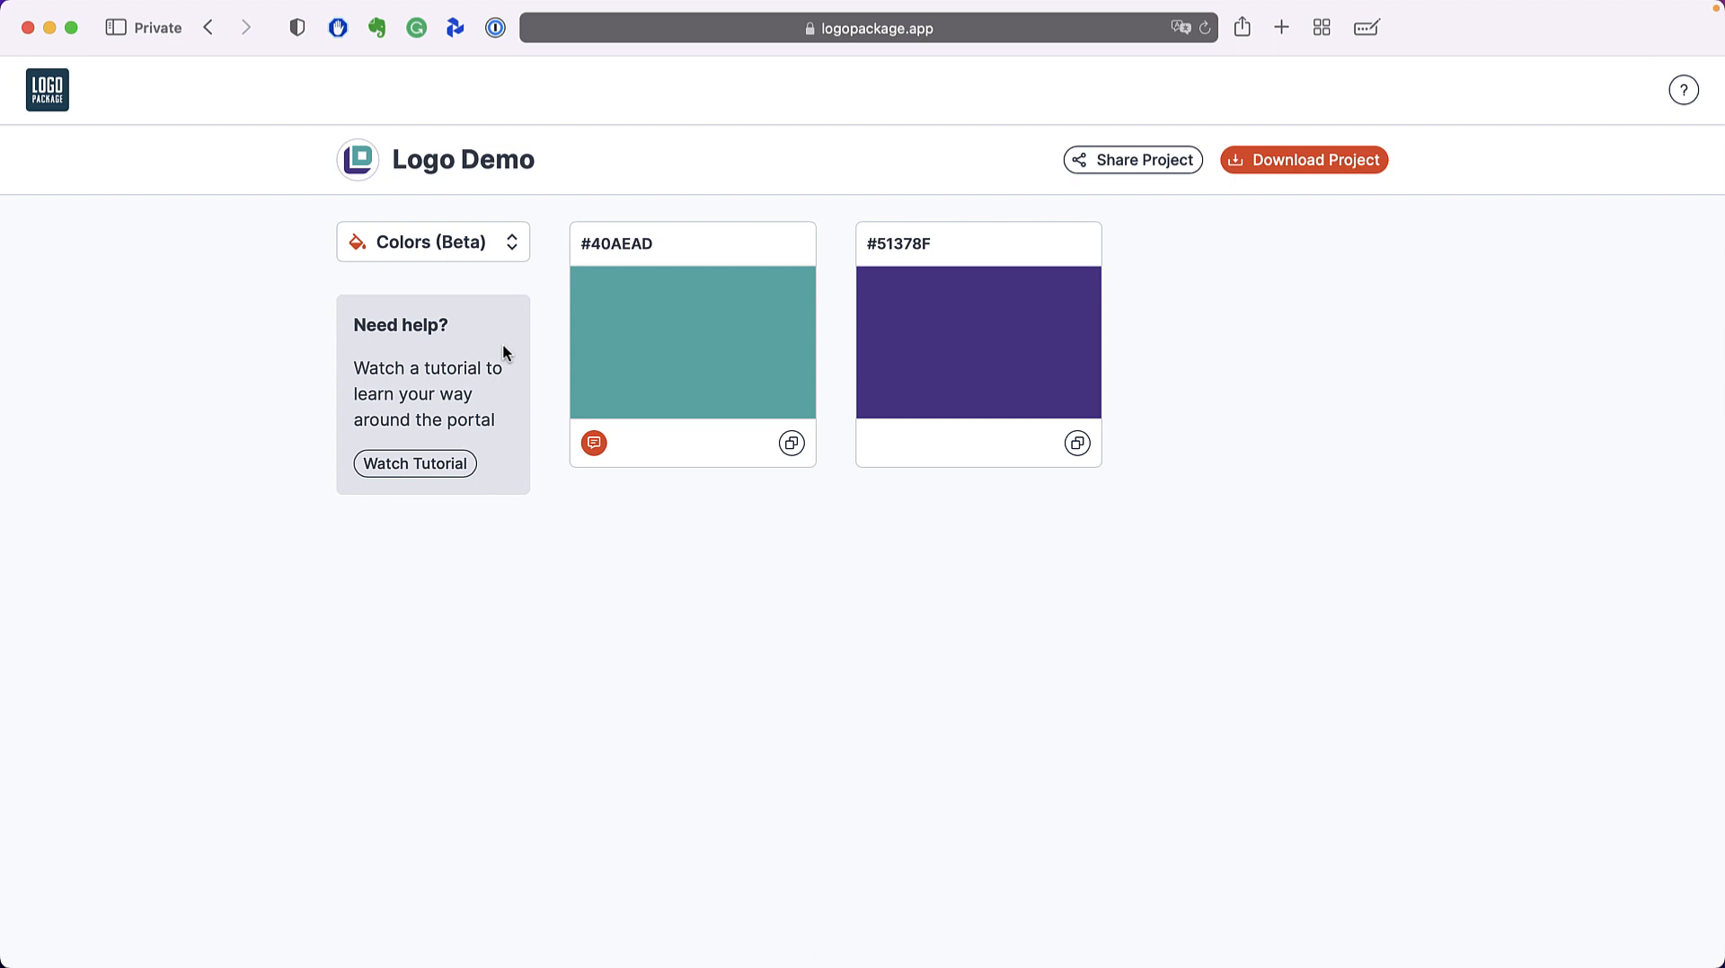
mouse_move(790, 442)
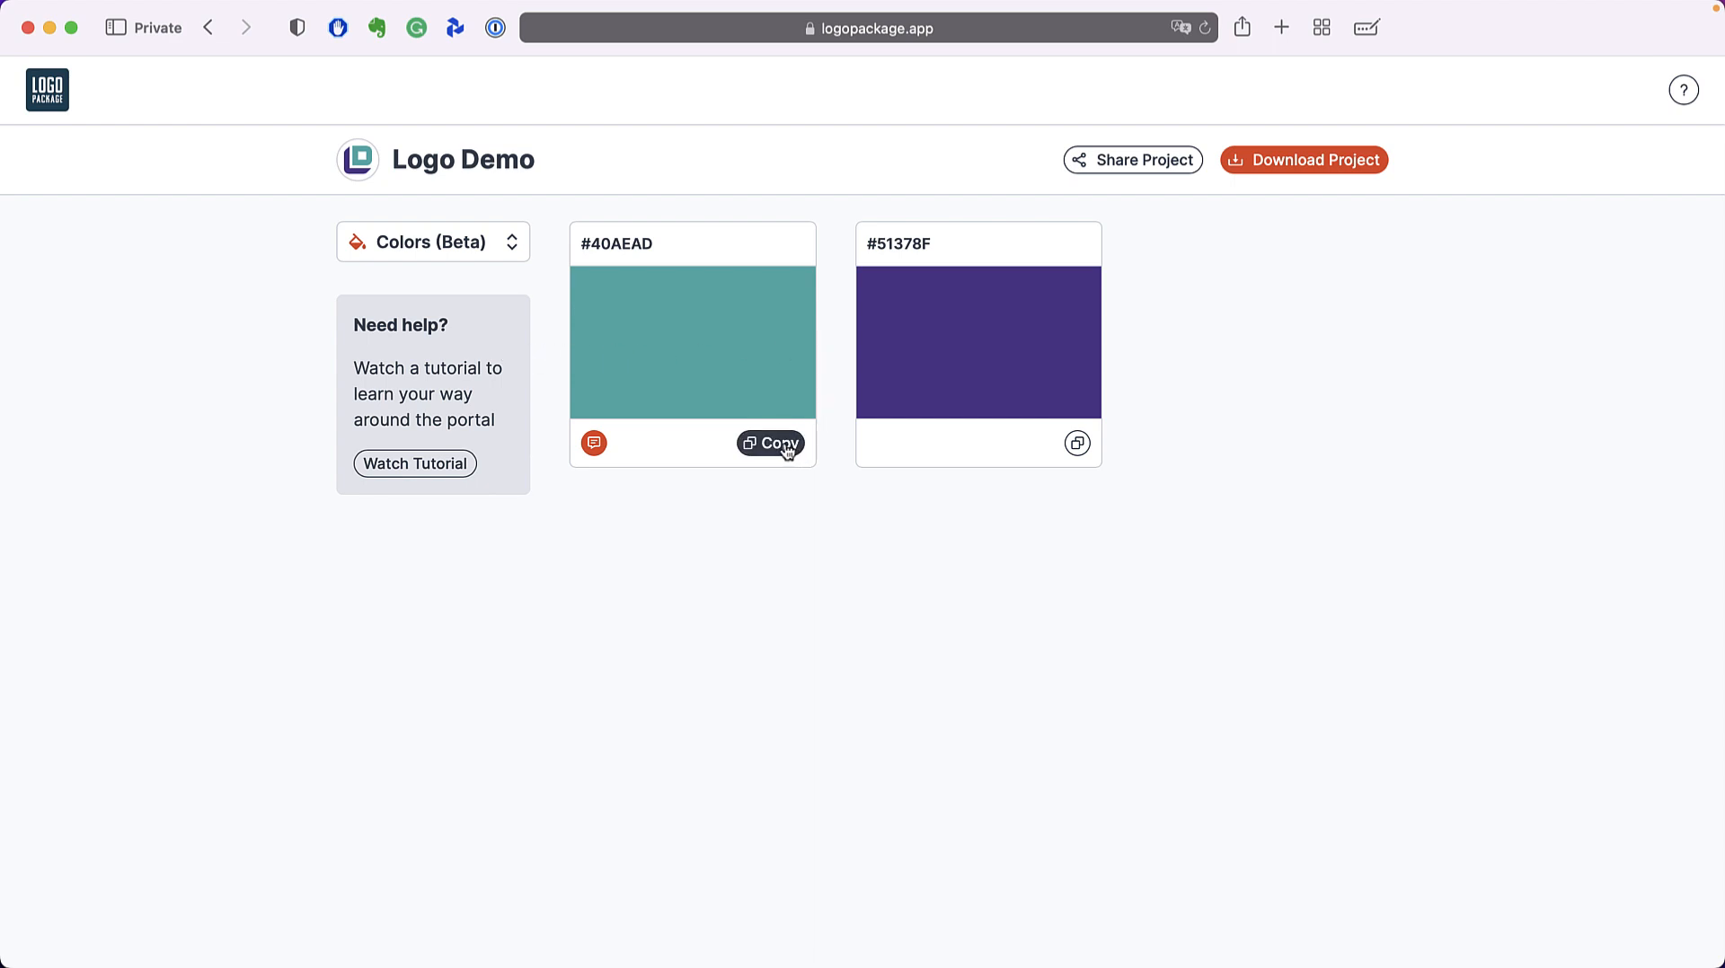
- View the #40AEAD teal codes, copy its hex #40aead, and close the details
click(694, 338)
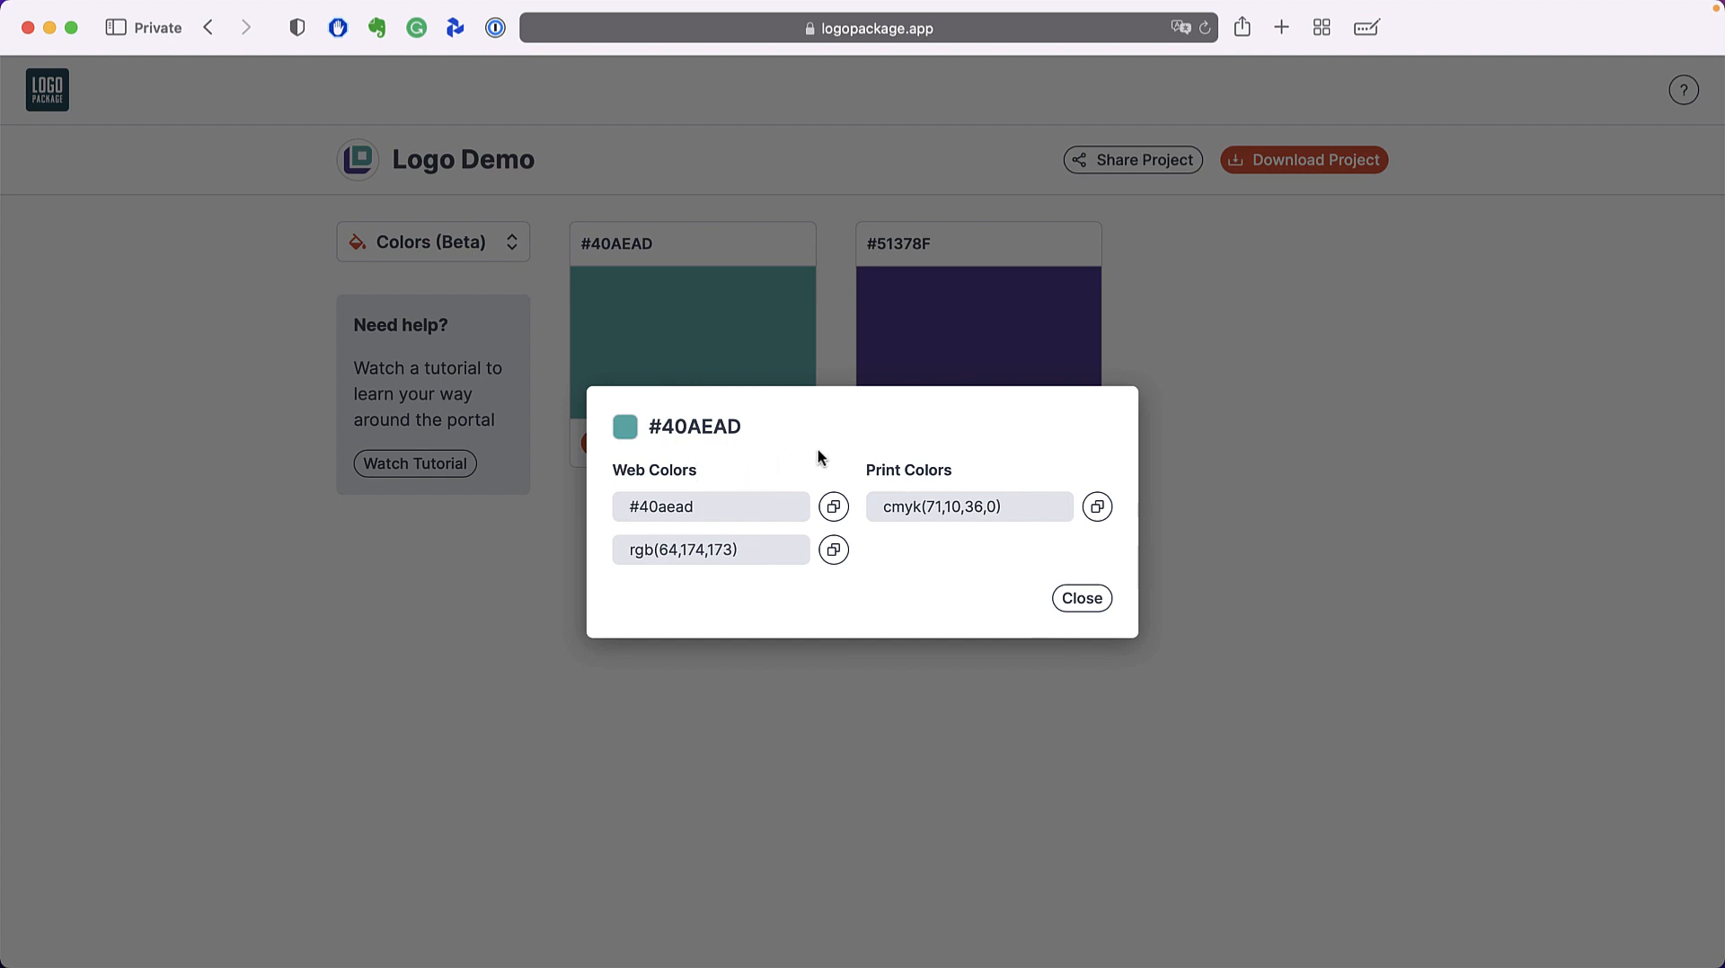
mouse_move(785, 456)
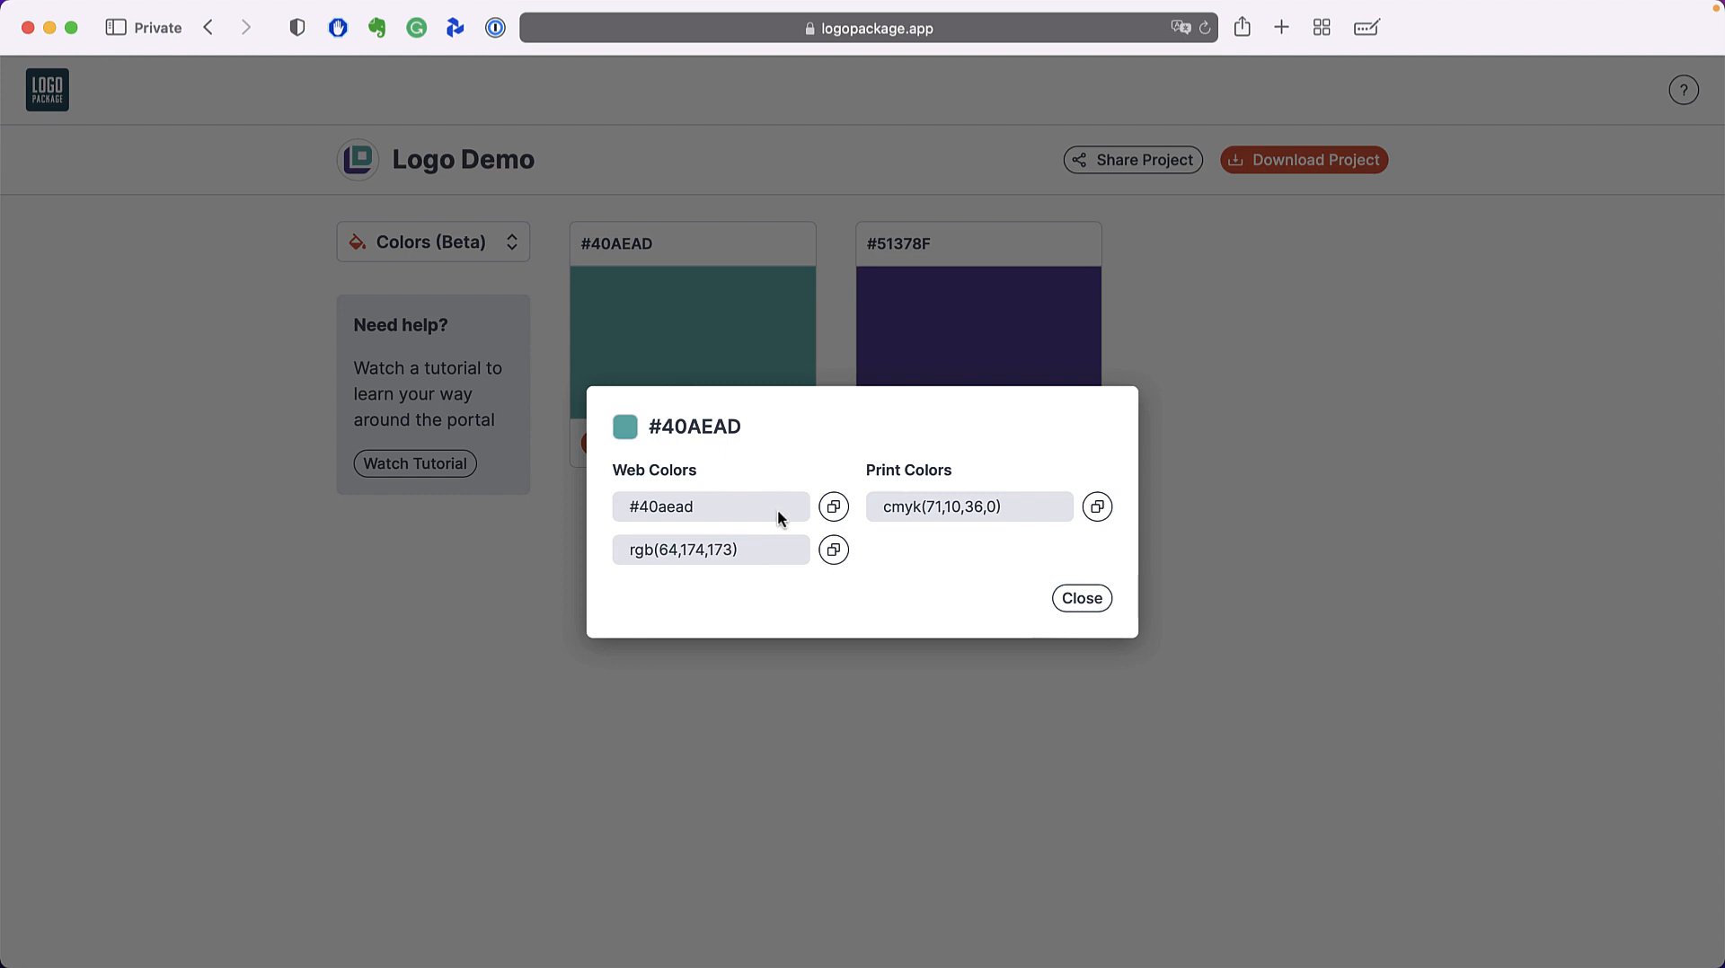
mouse_move(782, 517)
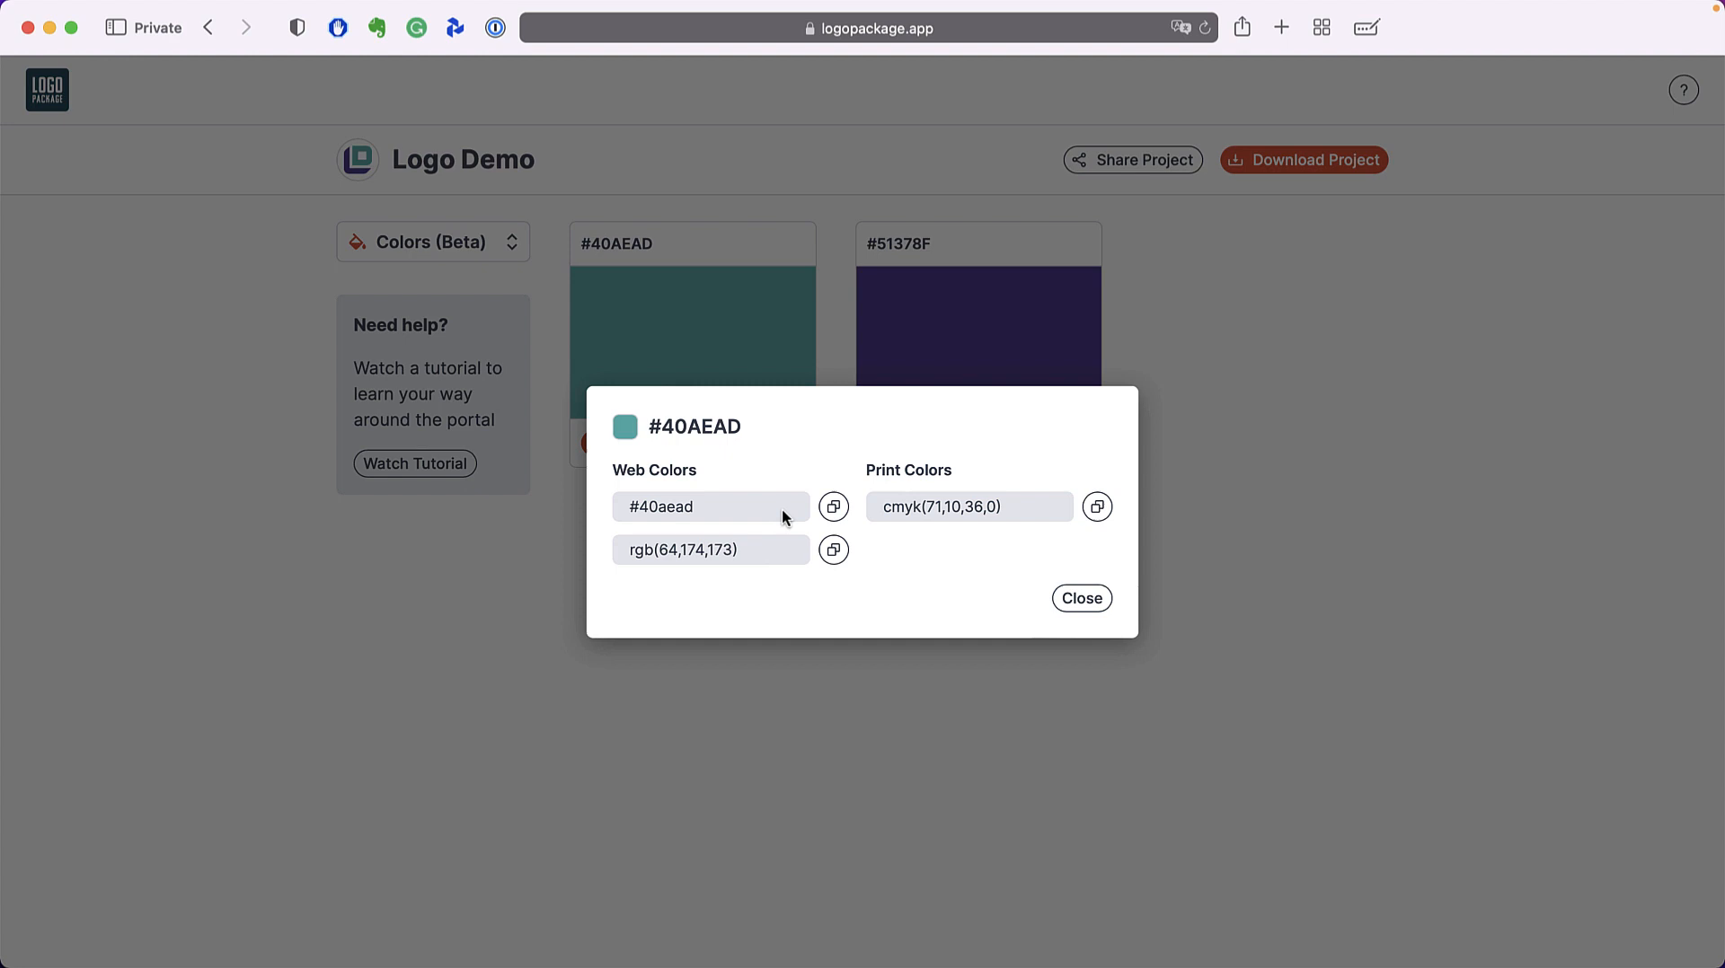
mouse_move(782, 490)
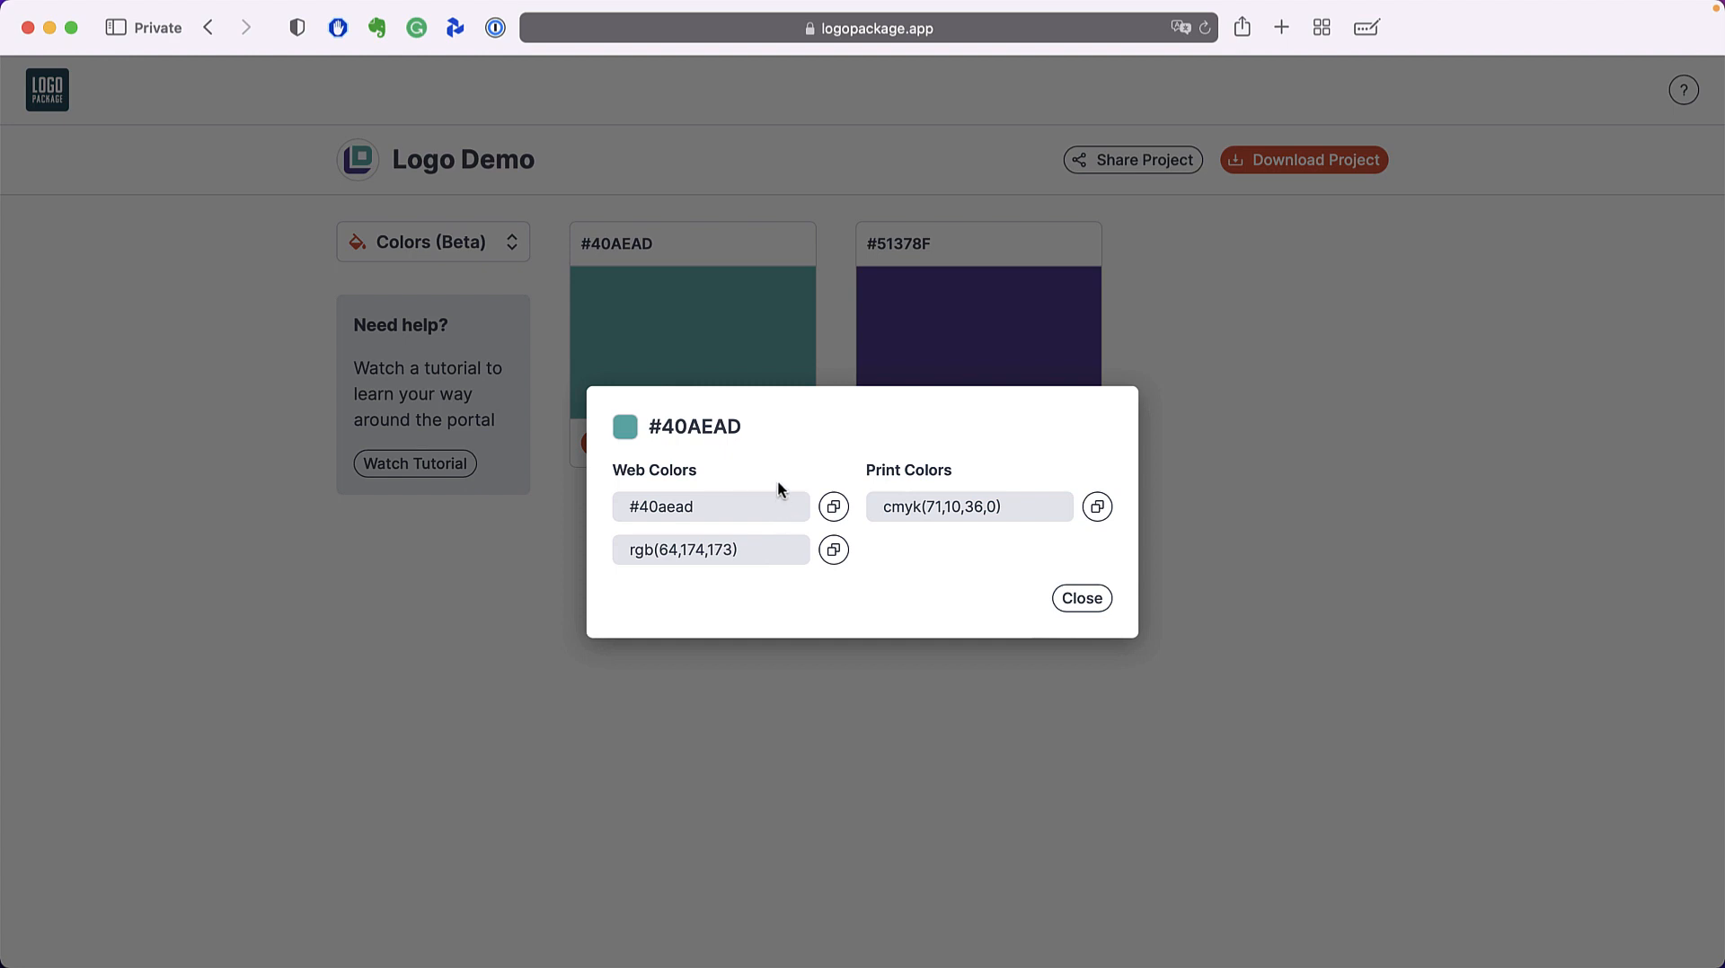
mouse_move(1004, 472)
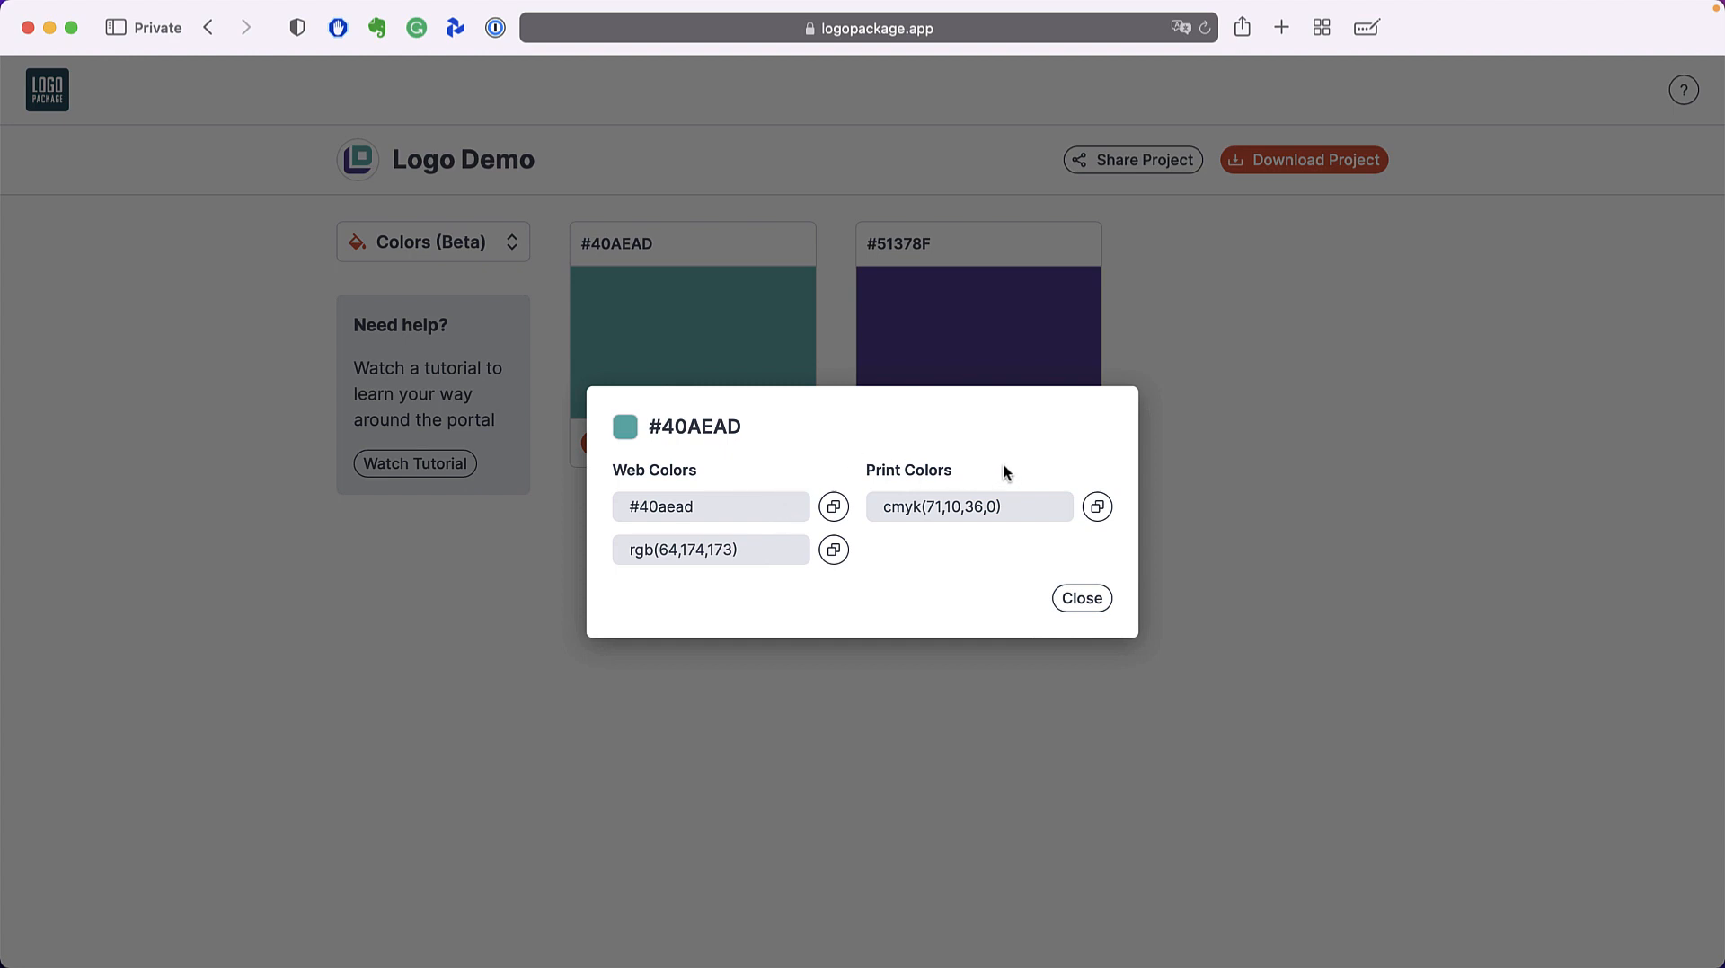
mouse_move(1044, 492)
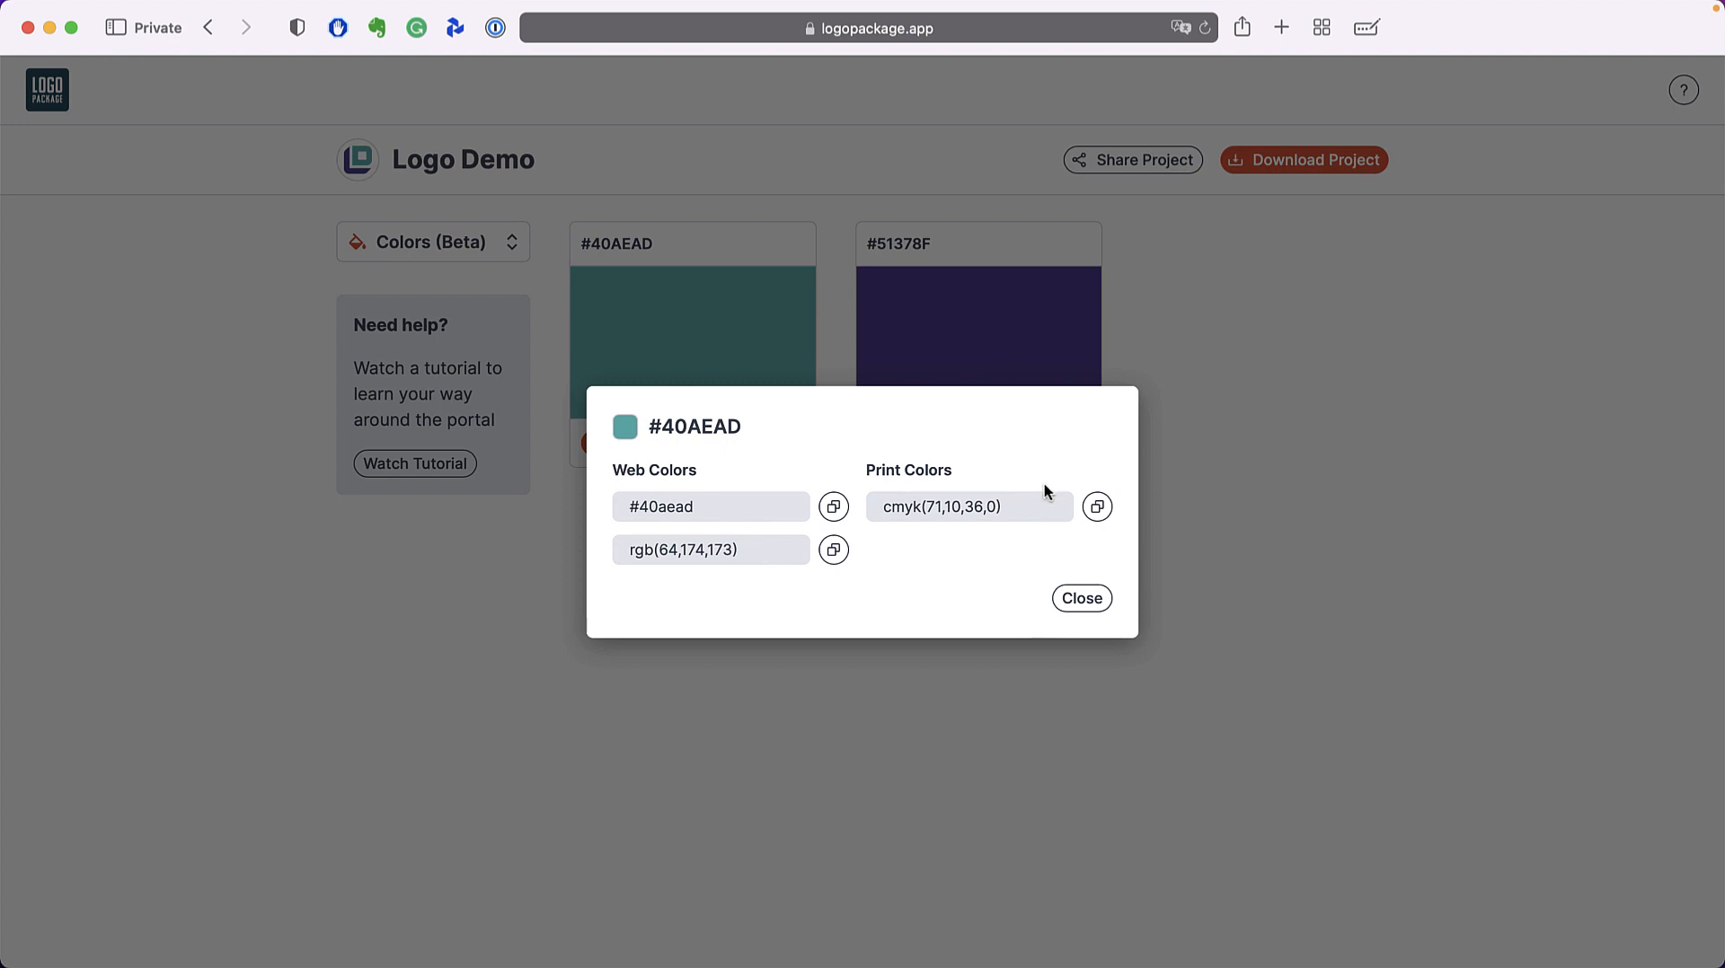
mouse_move(1045, 512)
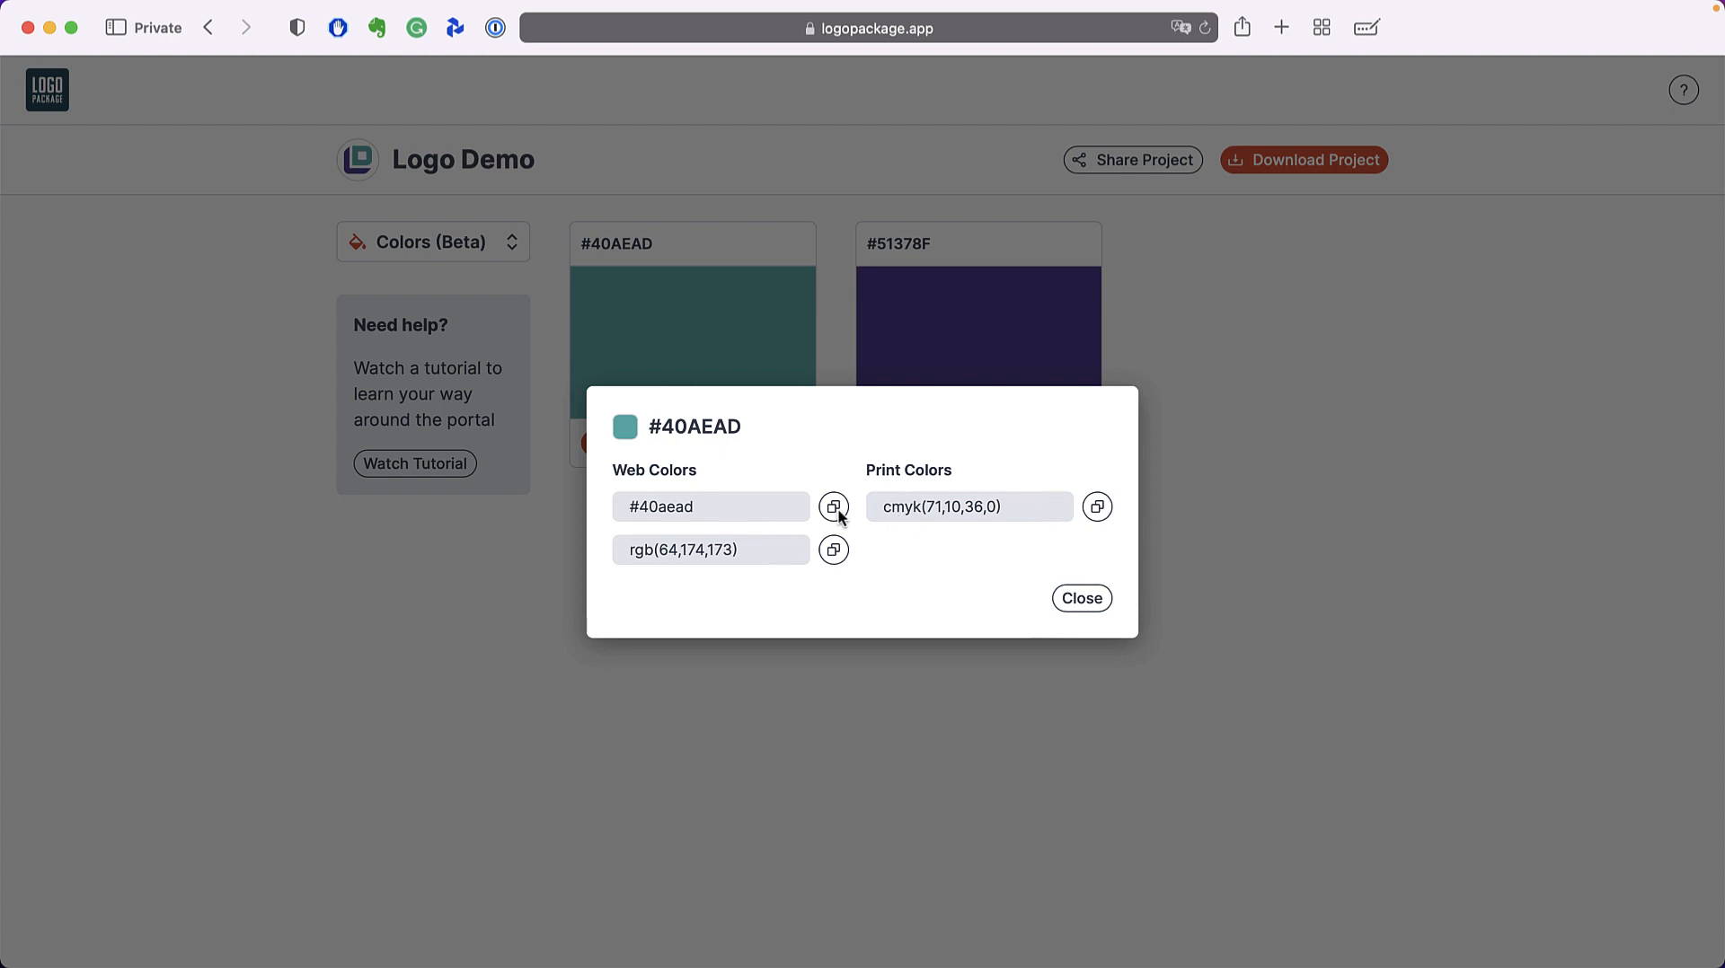
click(832, 506)
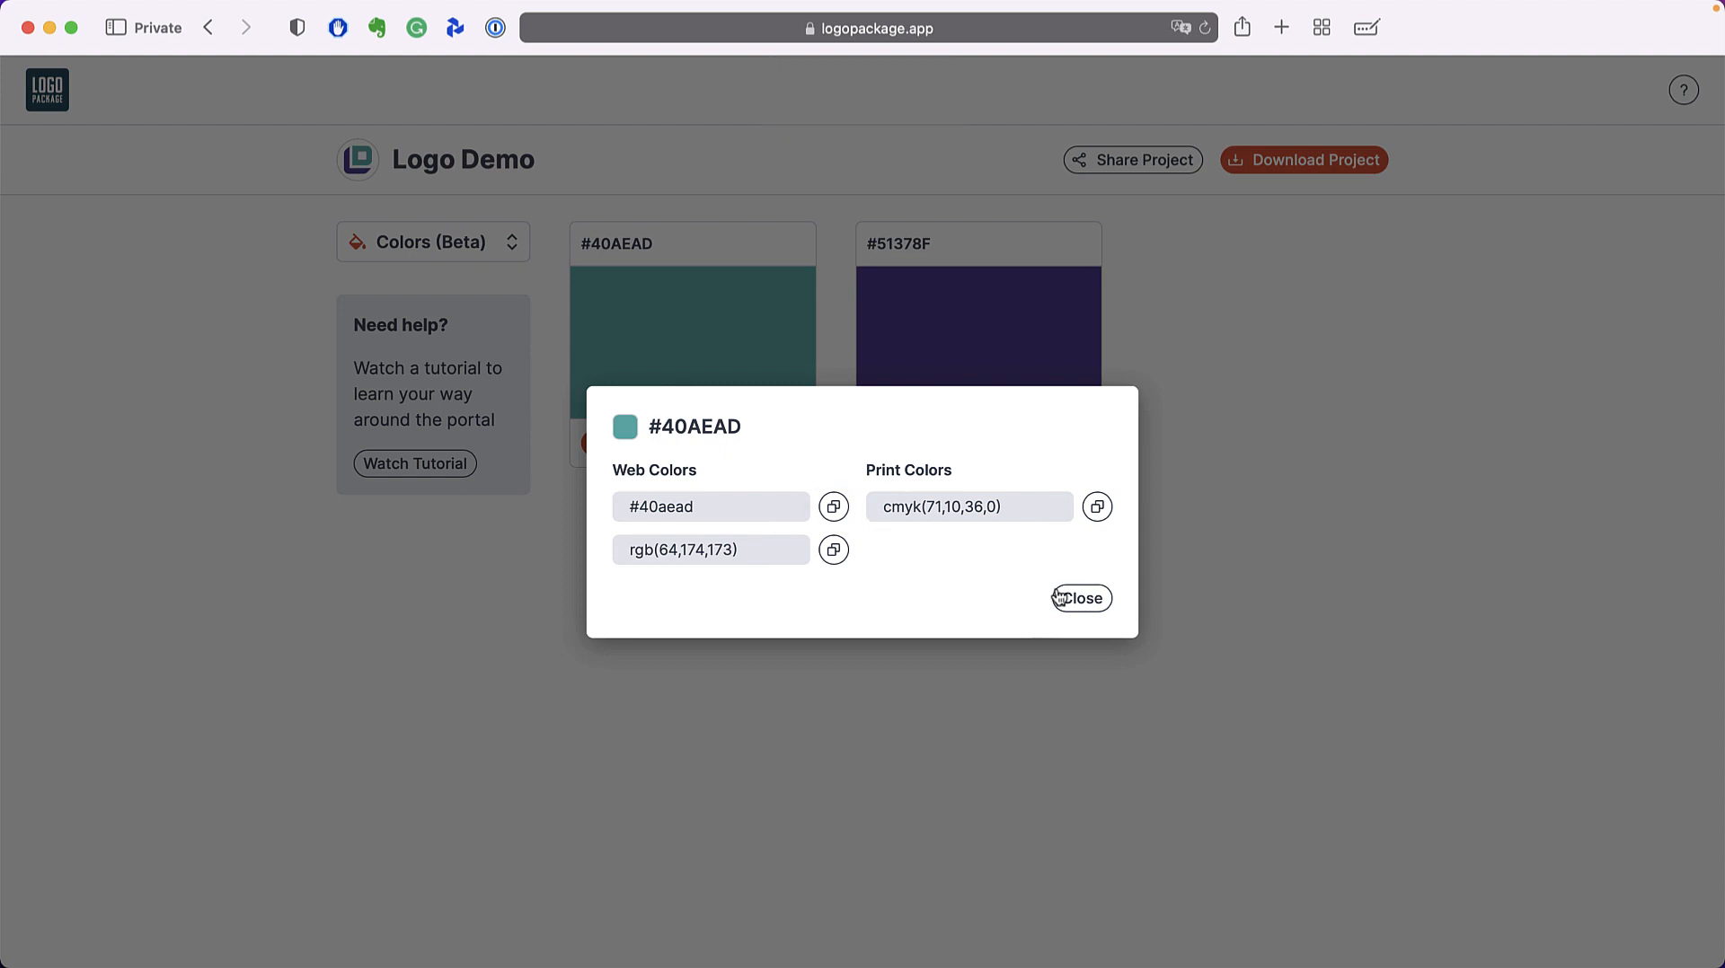
click(1080, 598)
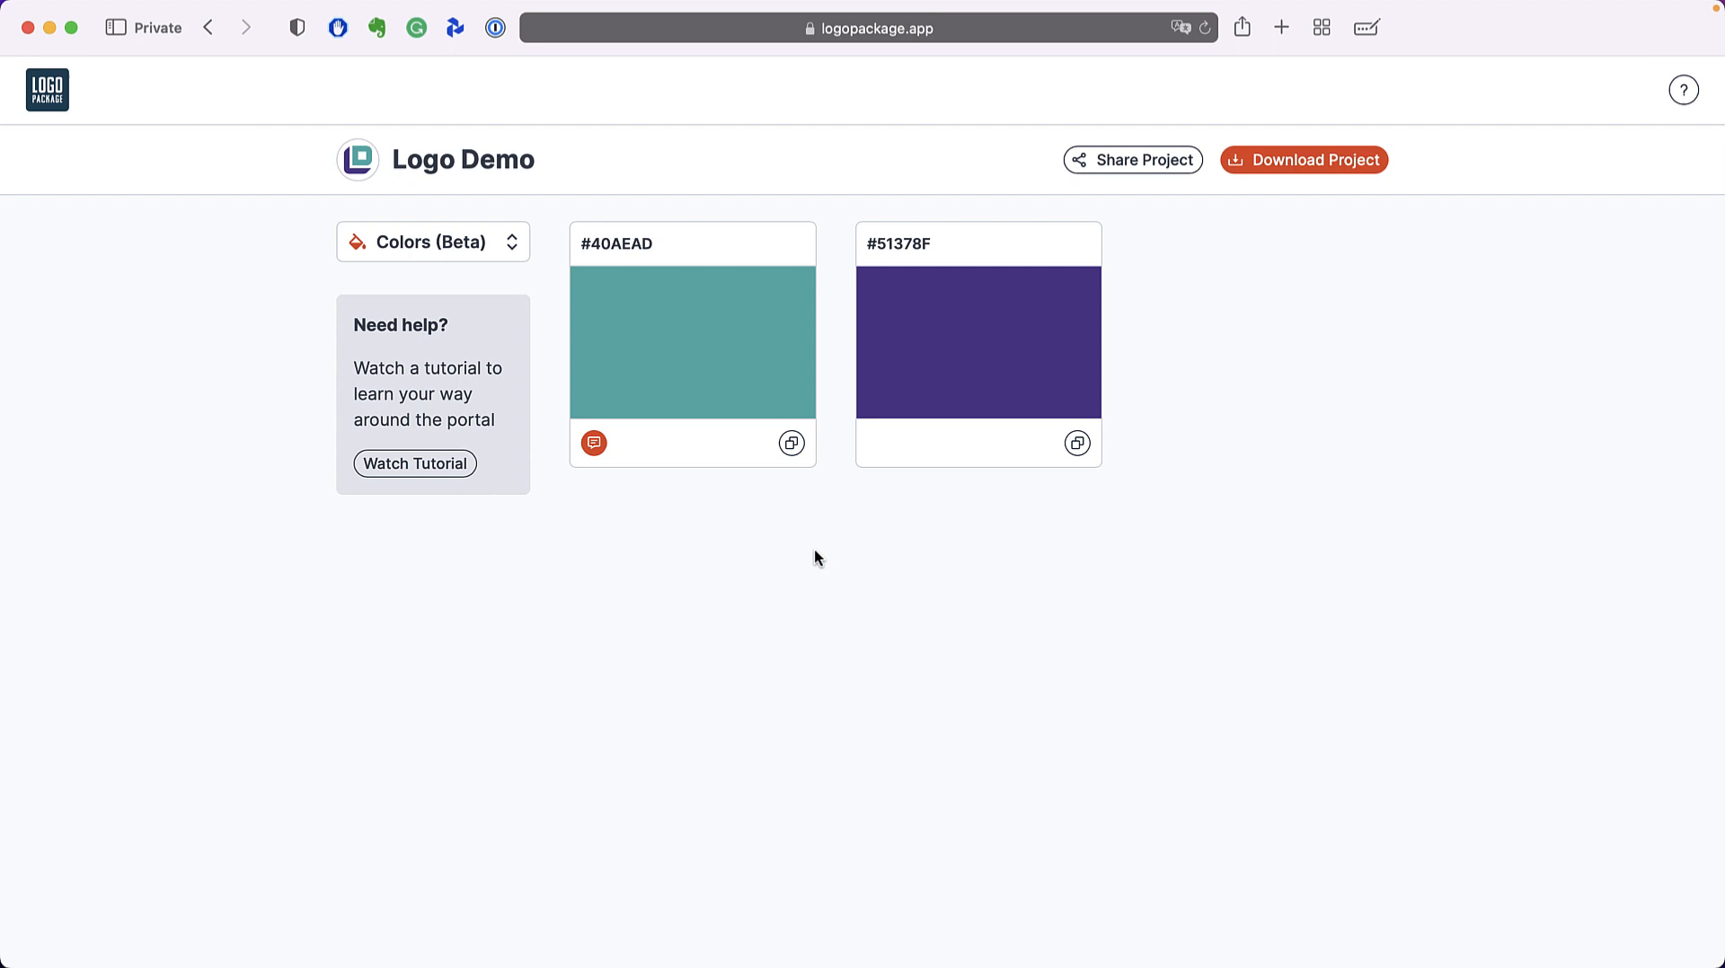
click(594, 442)
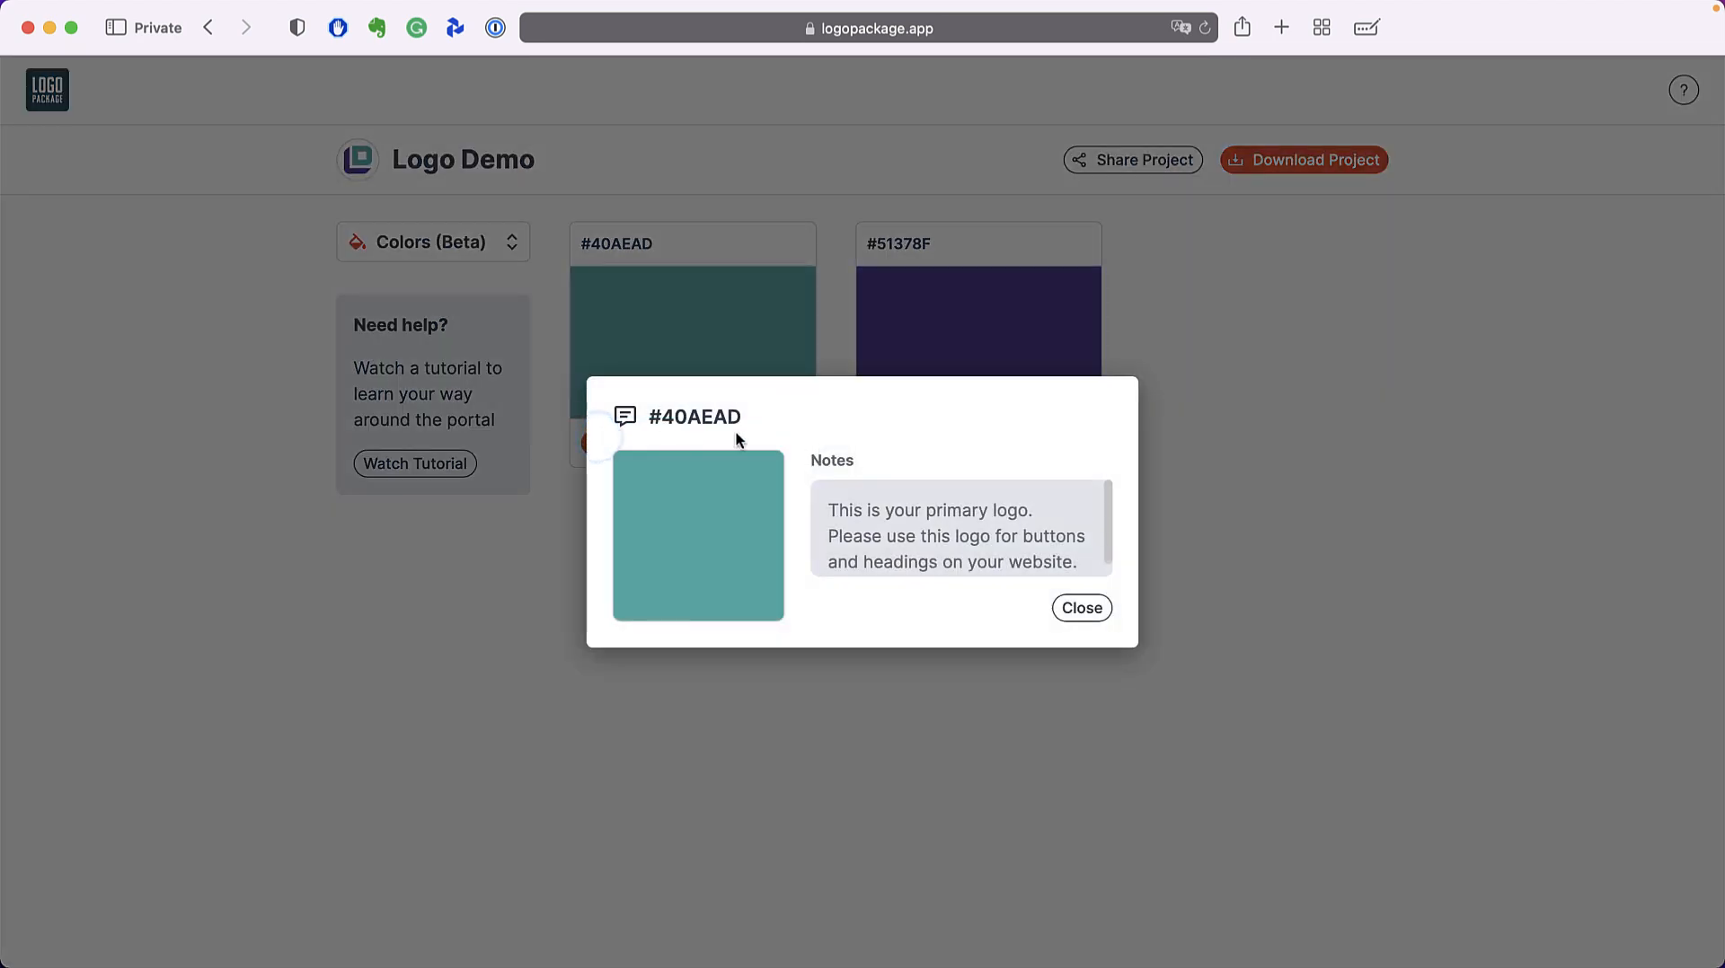
mouse_move(1134, 609)
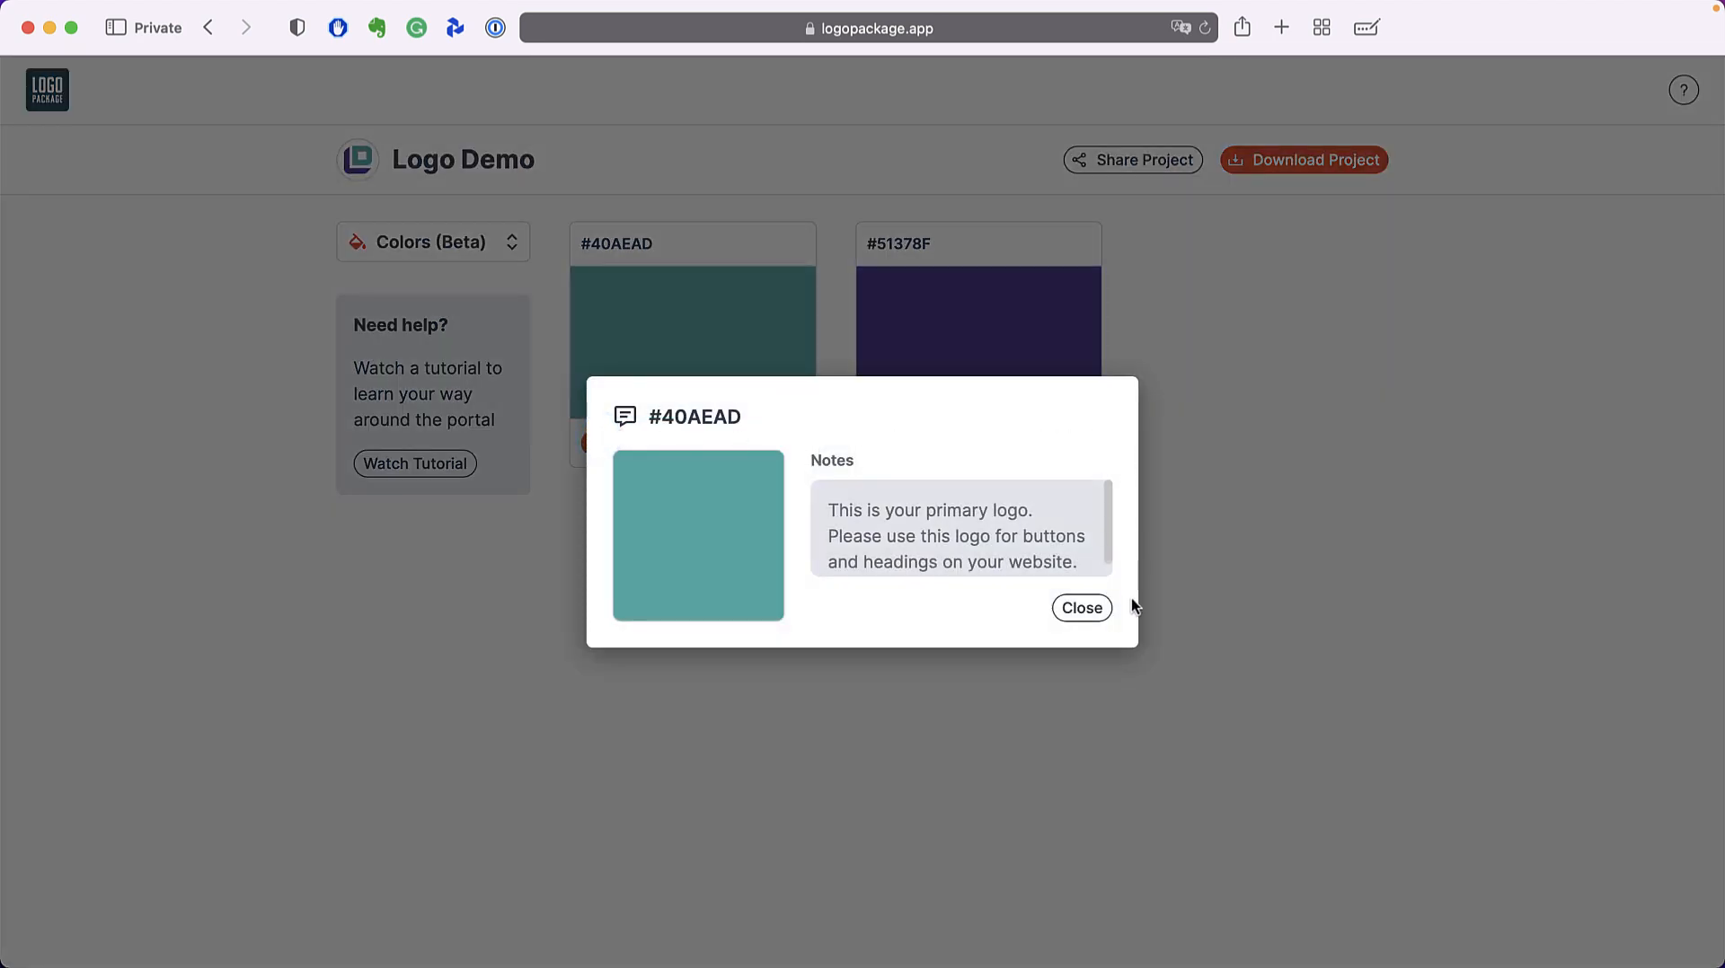
click(1079, 607)
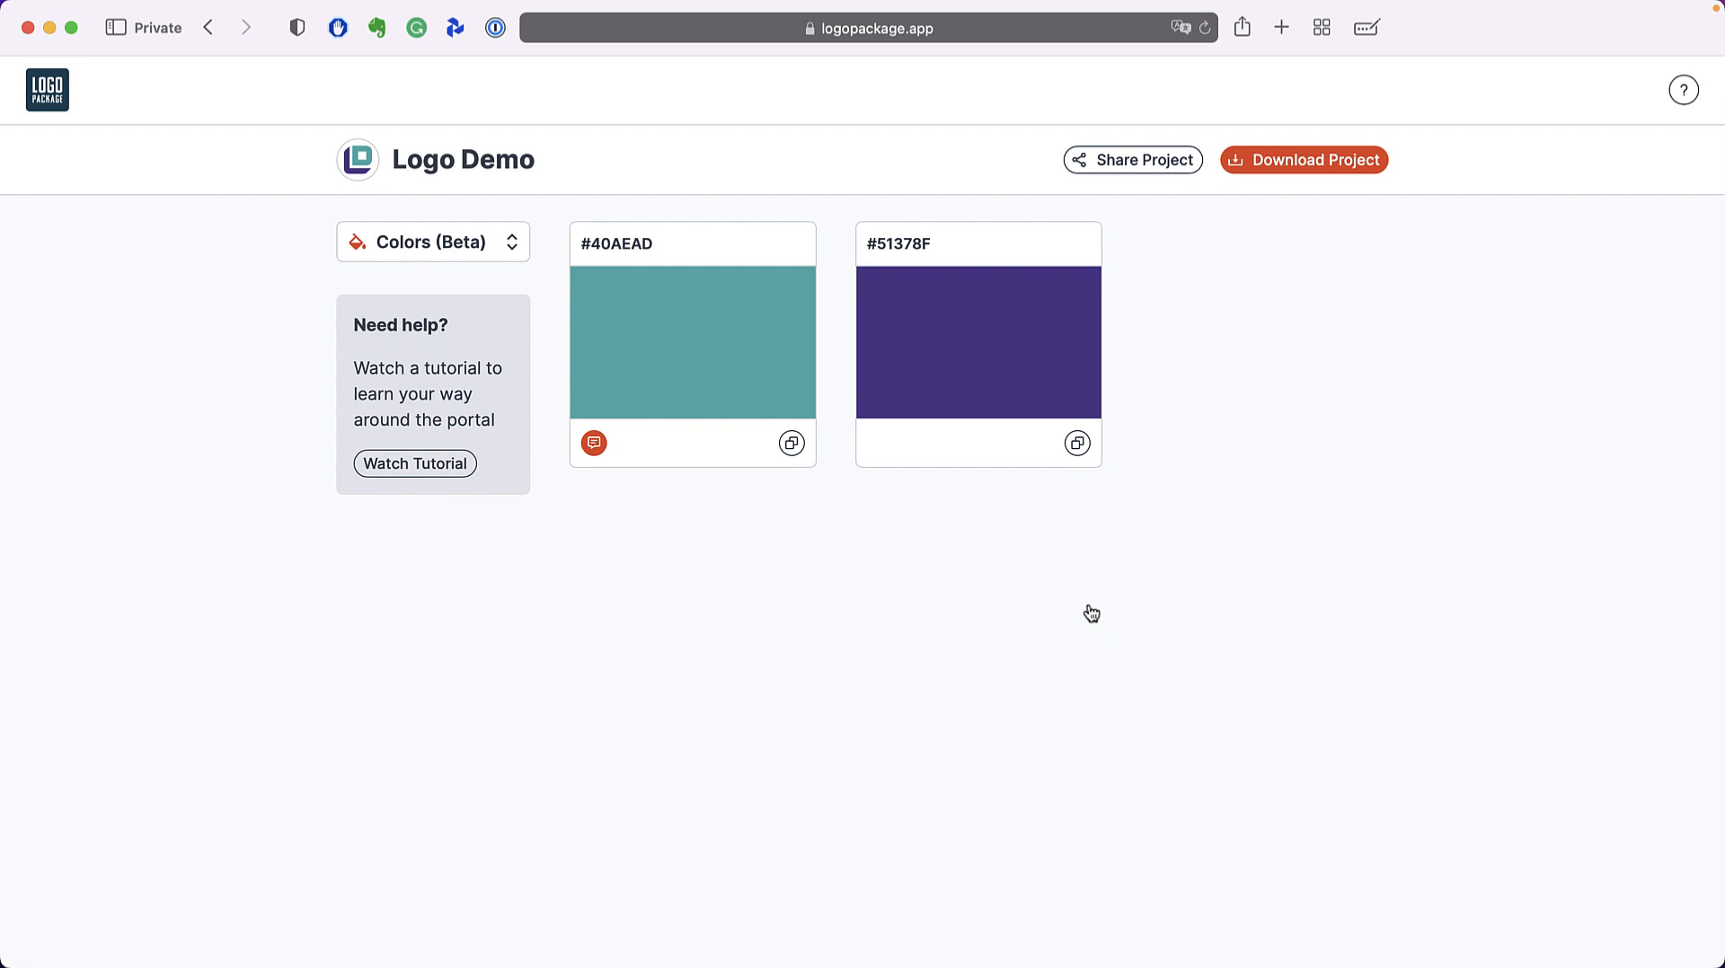
mouse_move(564, 291)
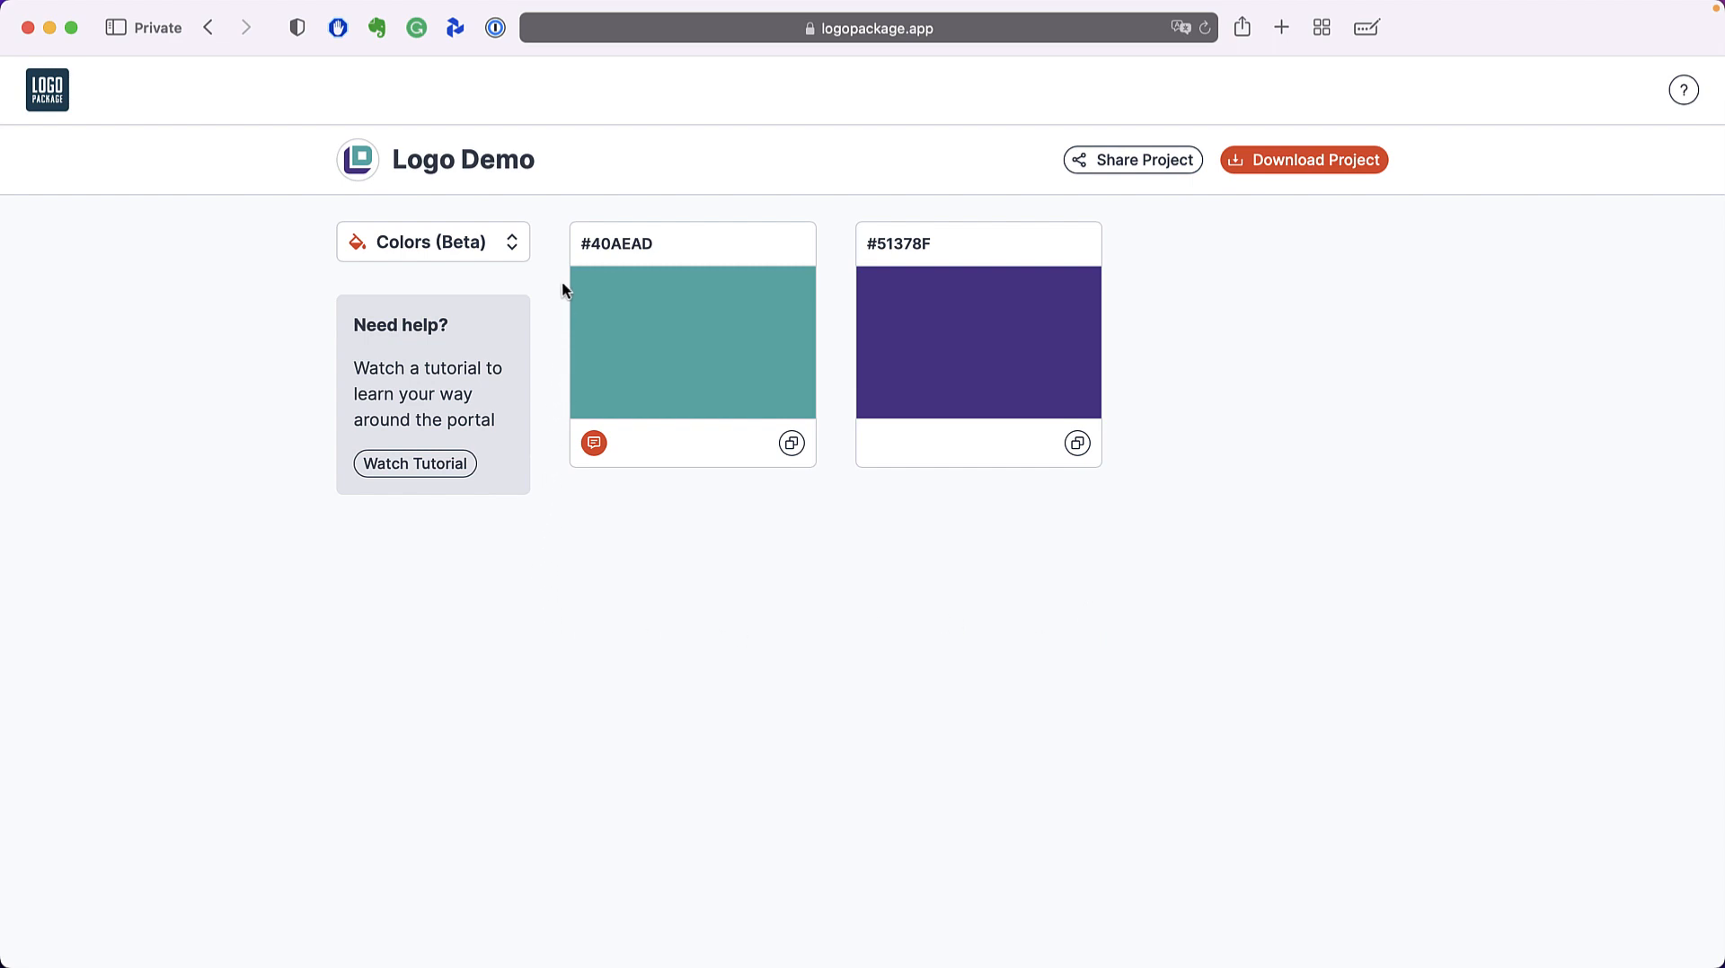
click(433, 243)
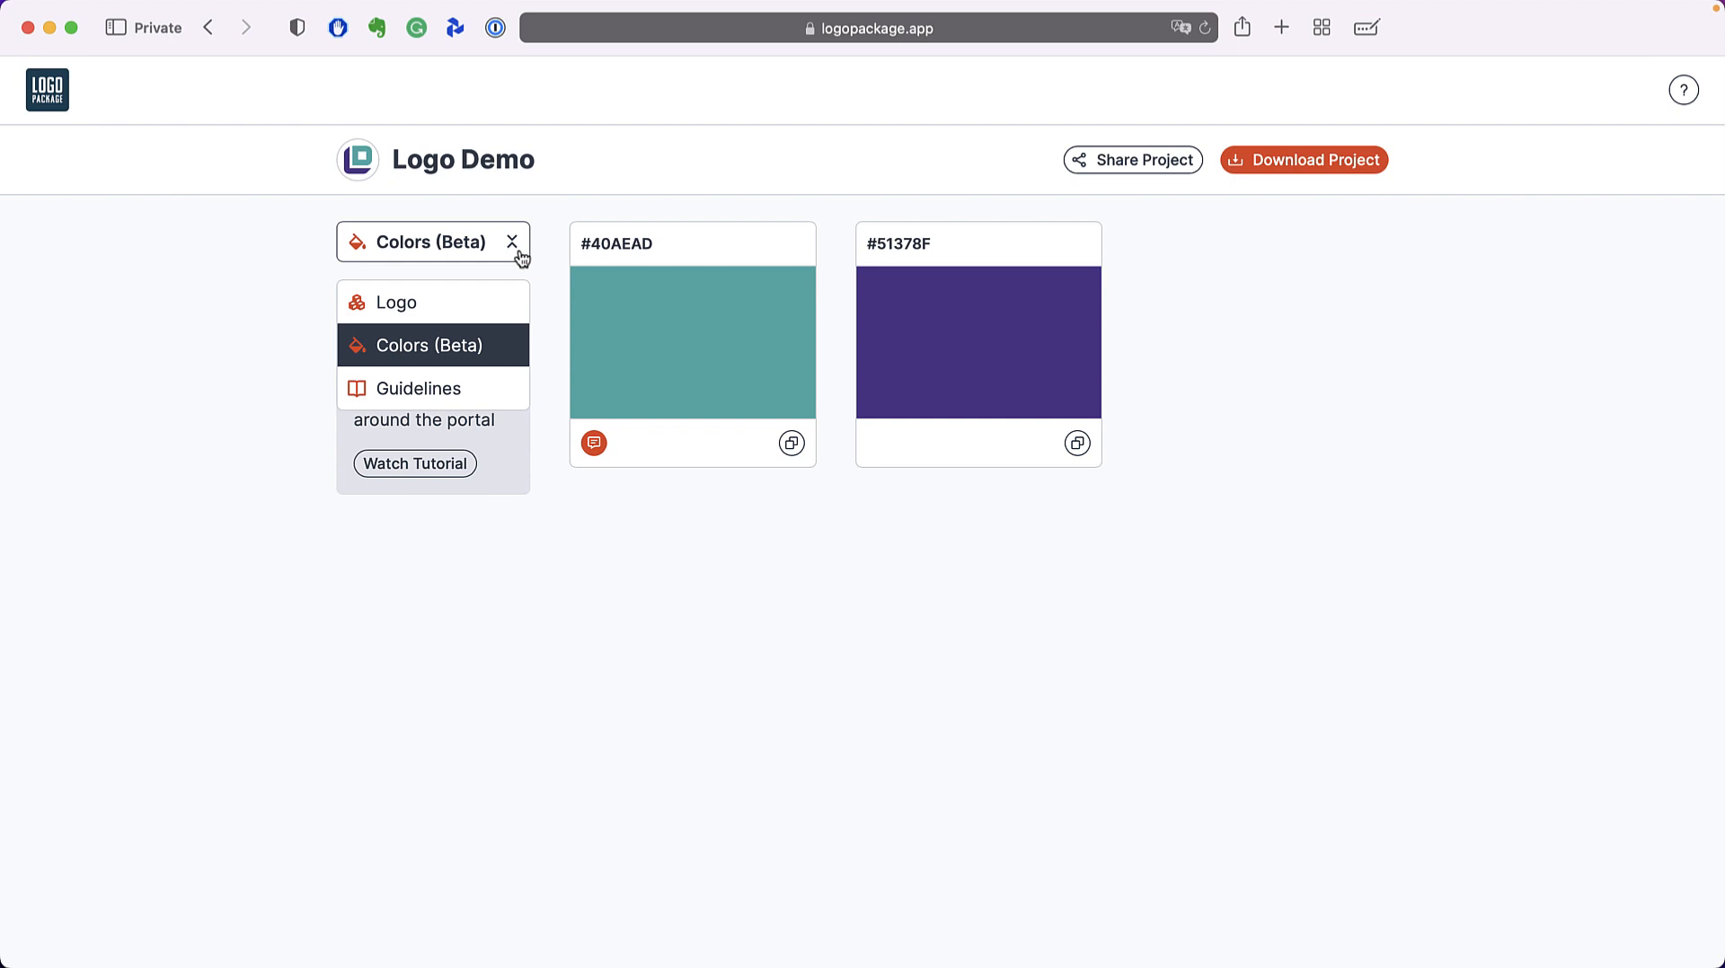
- Switch to the Guidelines page and scroll to the Logo Usage do-not rules
click(417, 388)
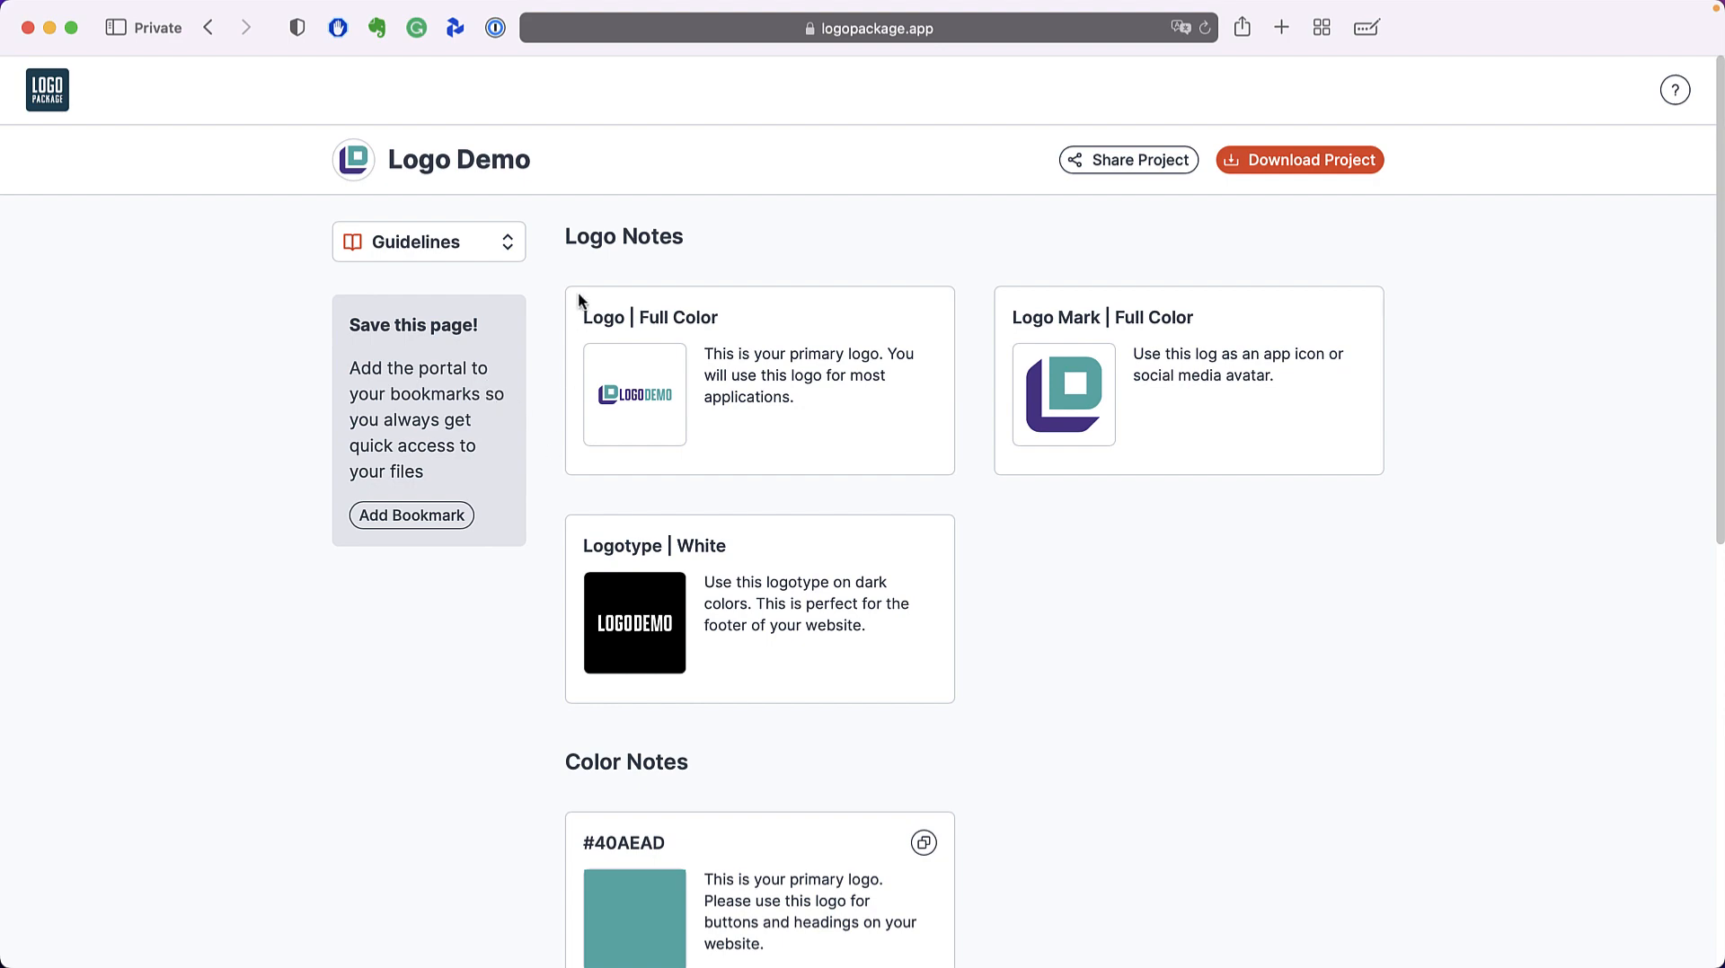
scroll(down, 3)
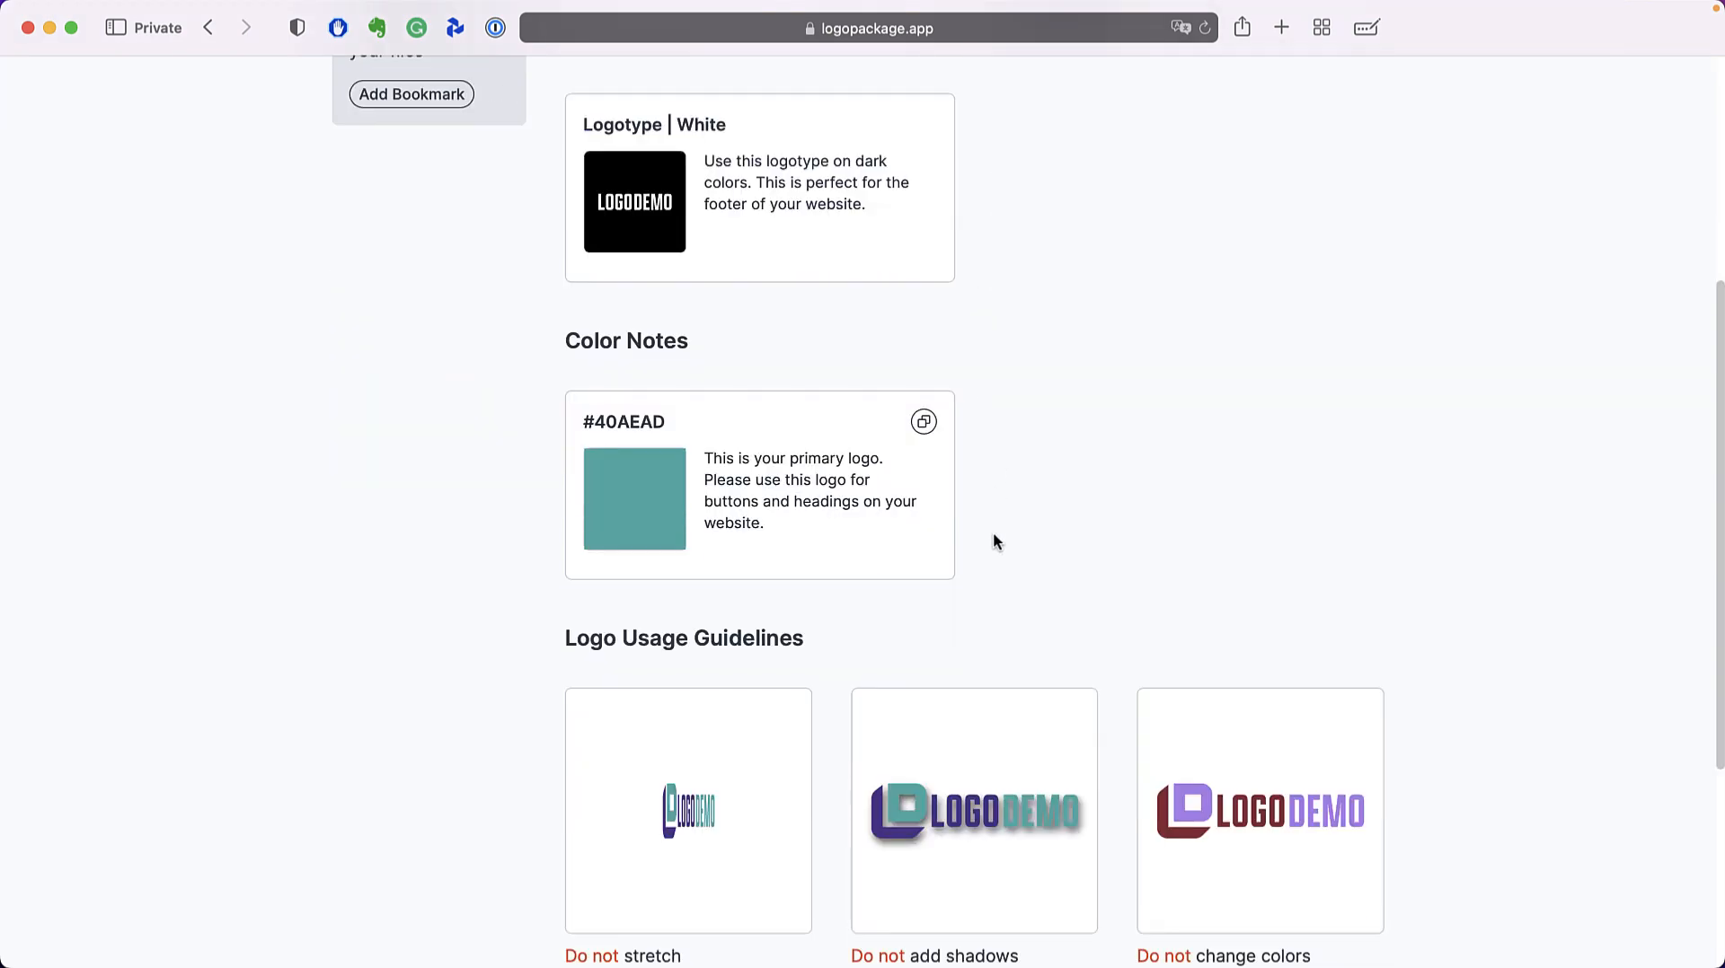
scroll(down, 3)
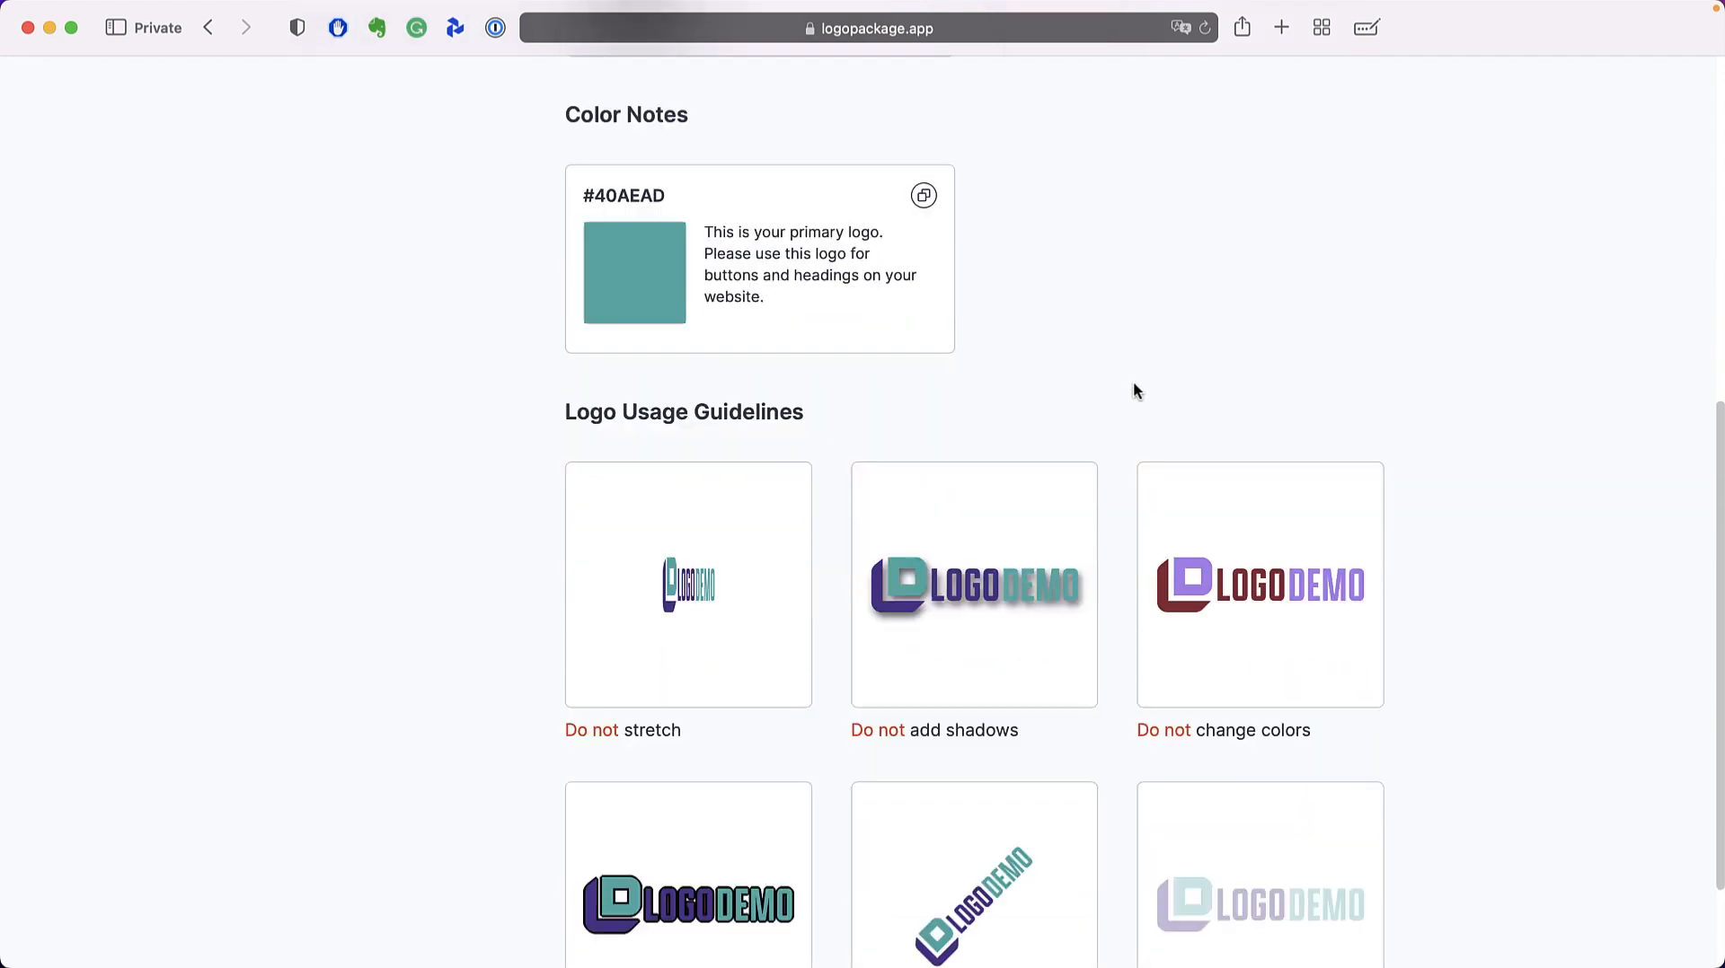
scroll(down, 3)
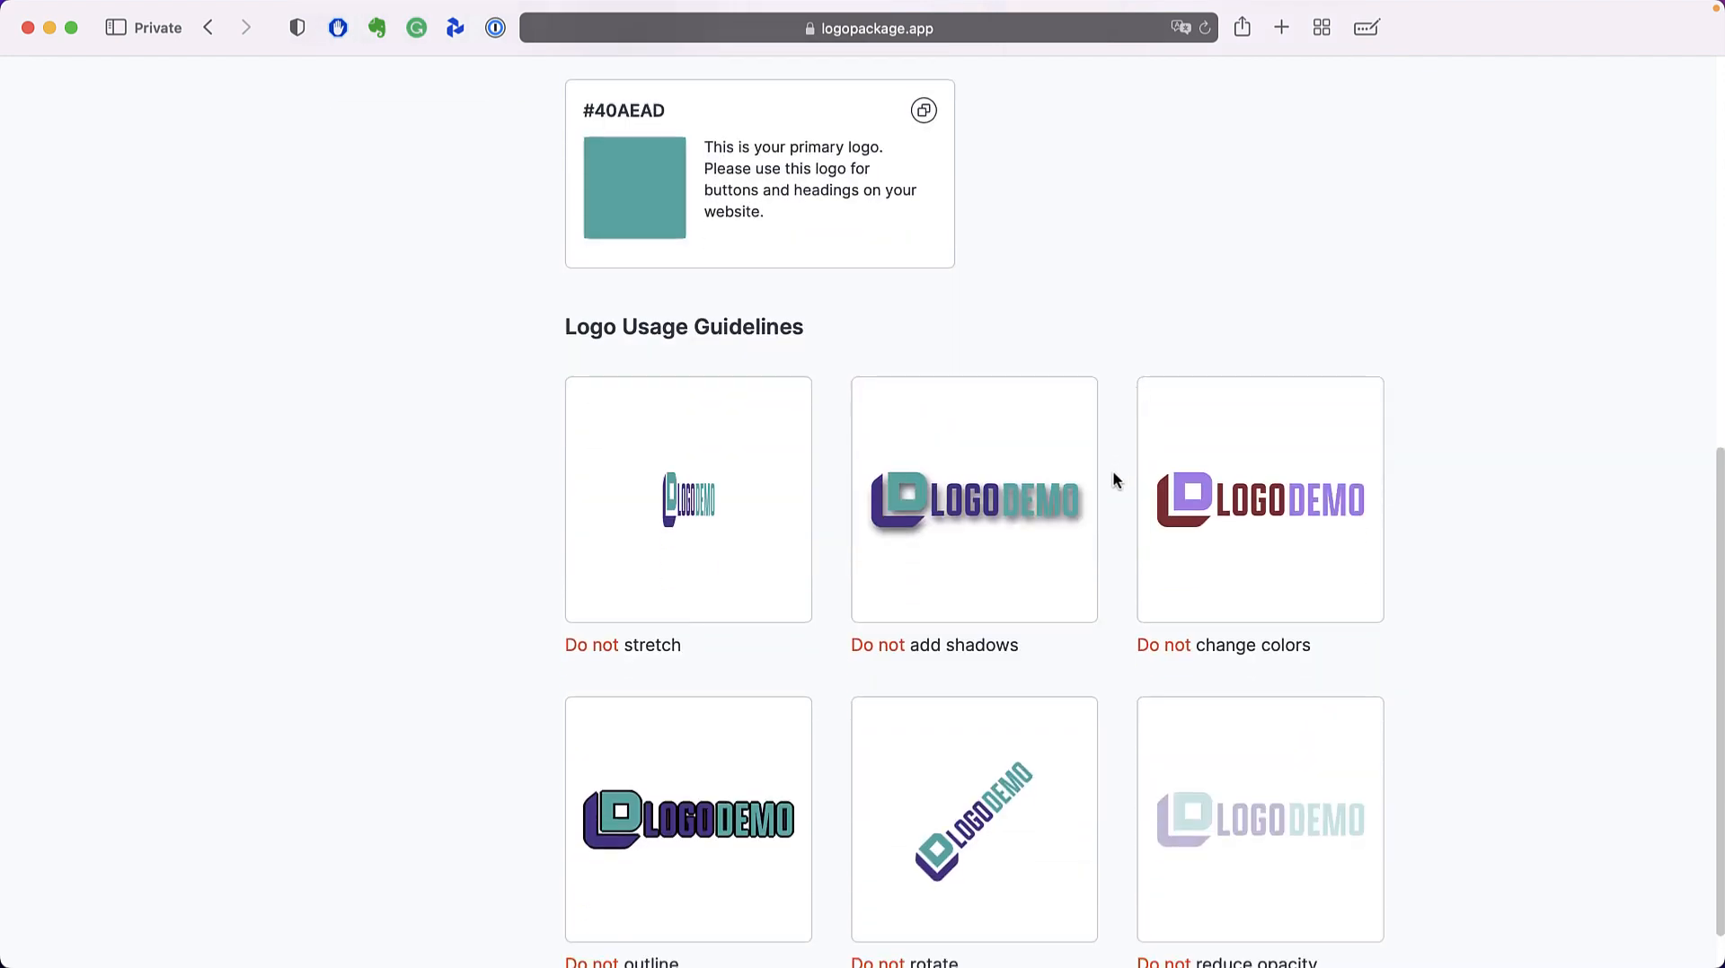